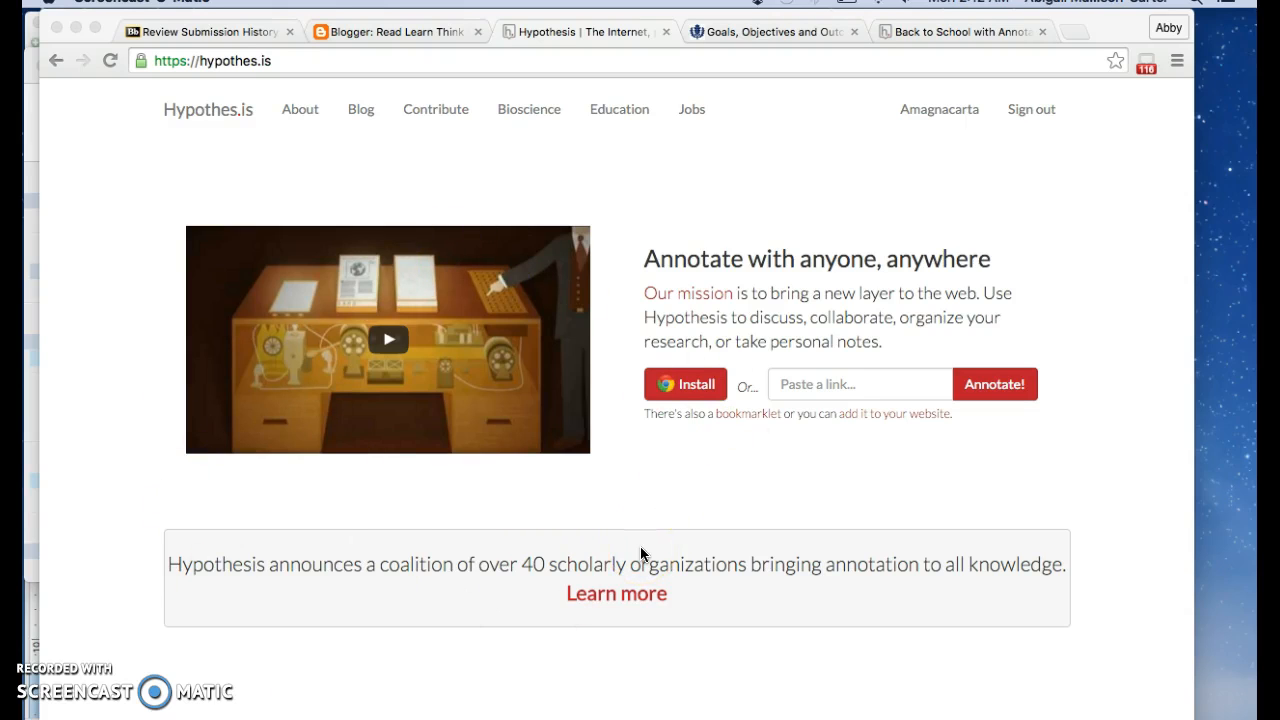
mouse_move(390, 348)
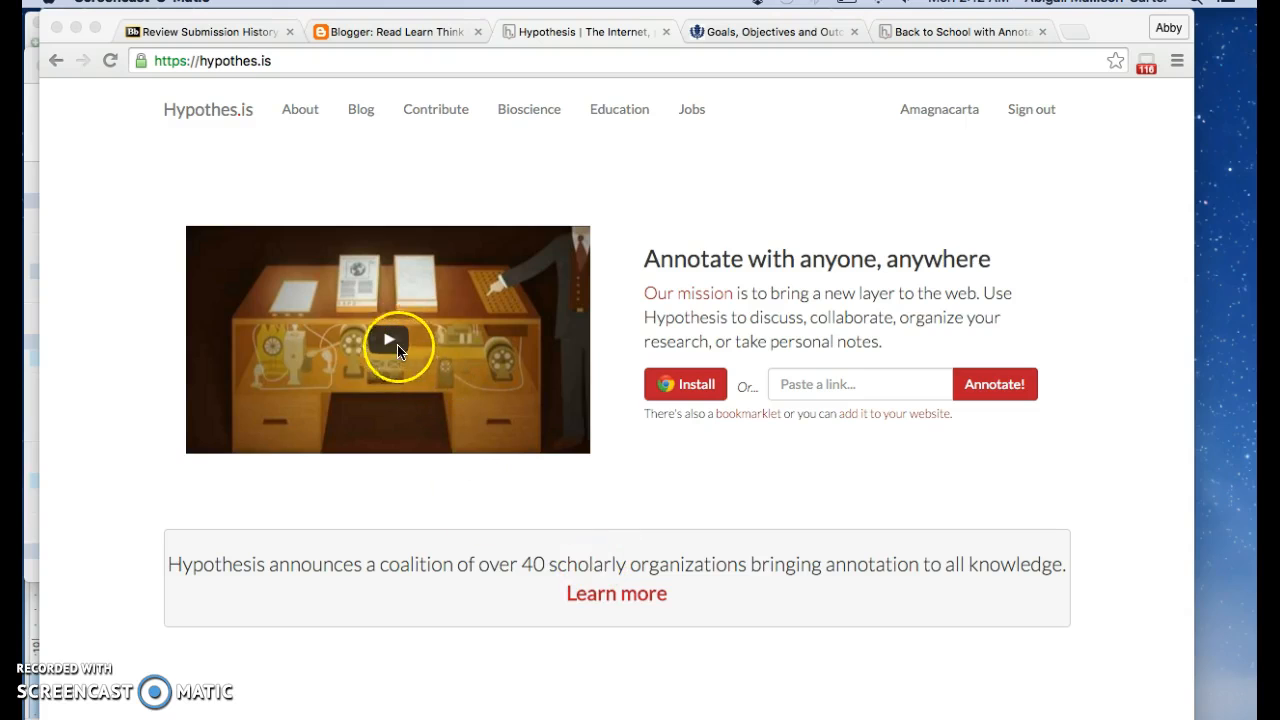
mouse_move(748, 462)
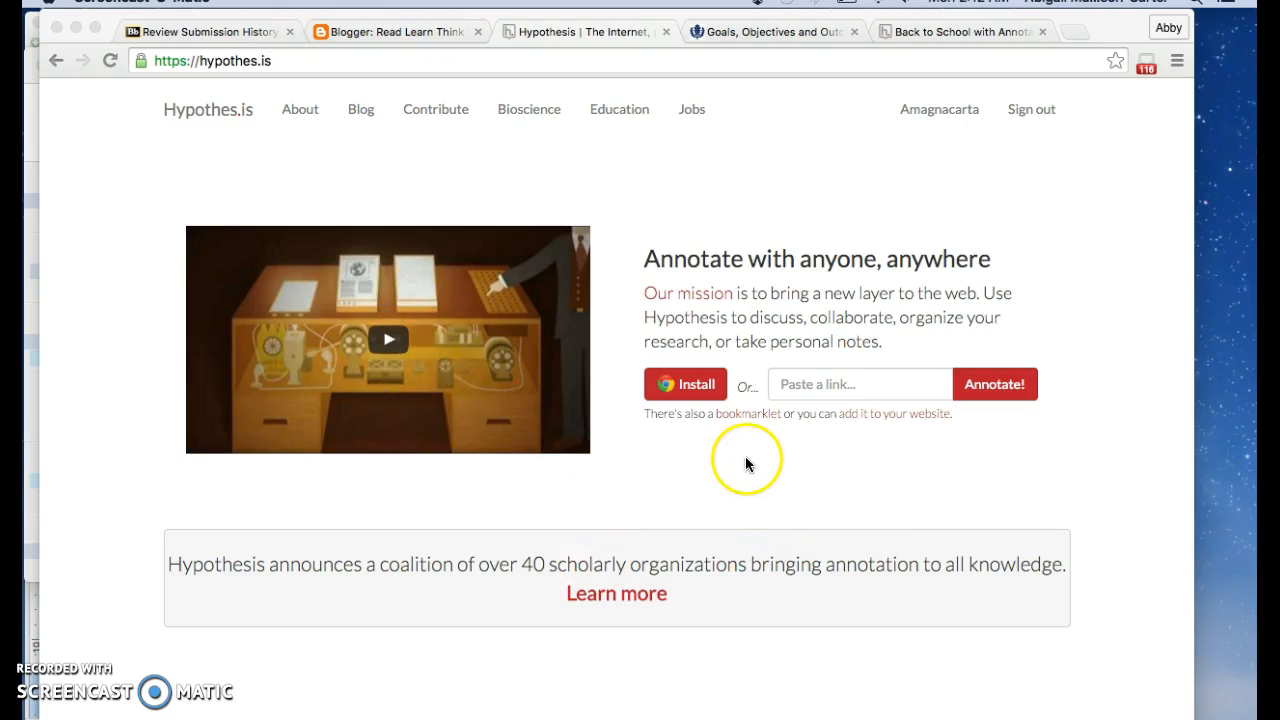
mouse_move(696, 388)
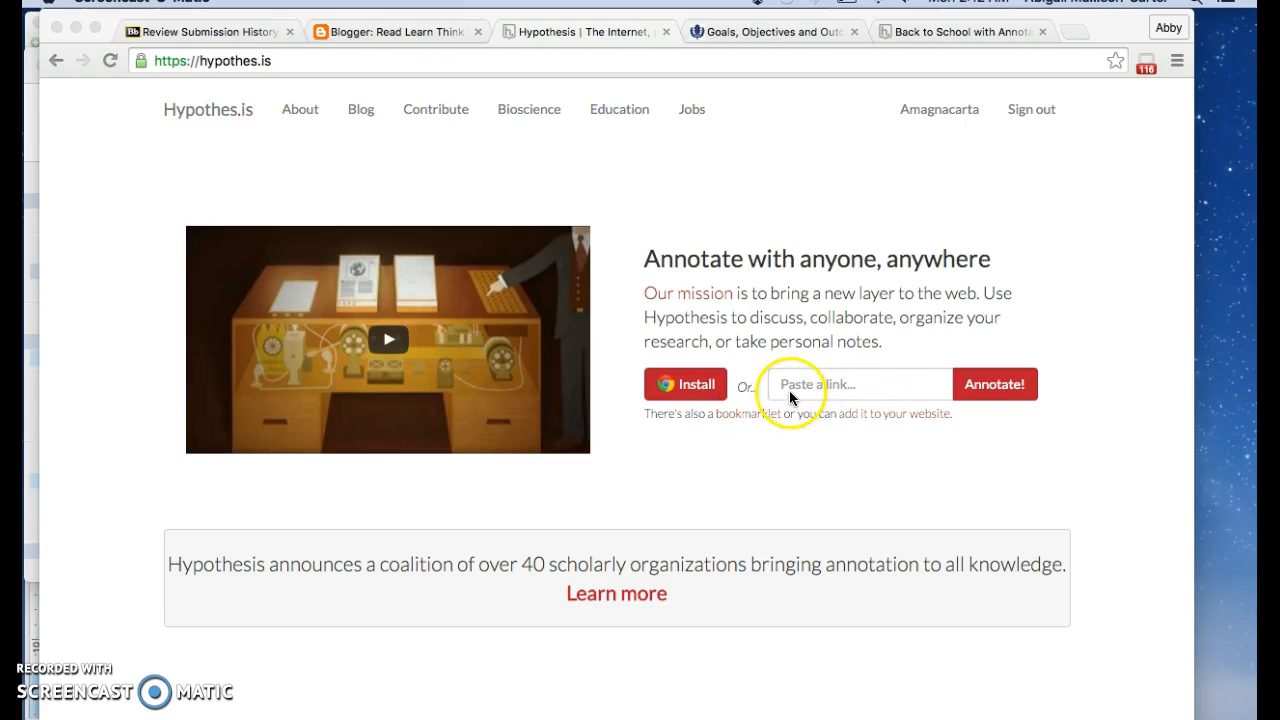
mouse_move(884, 400)
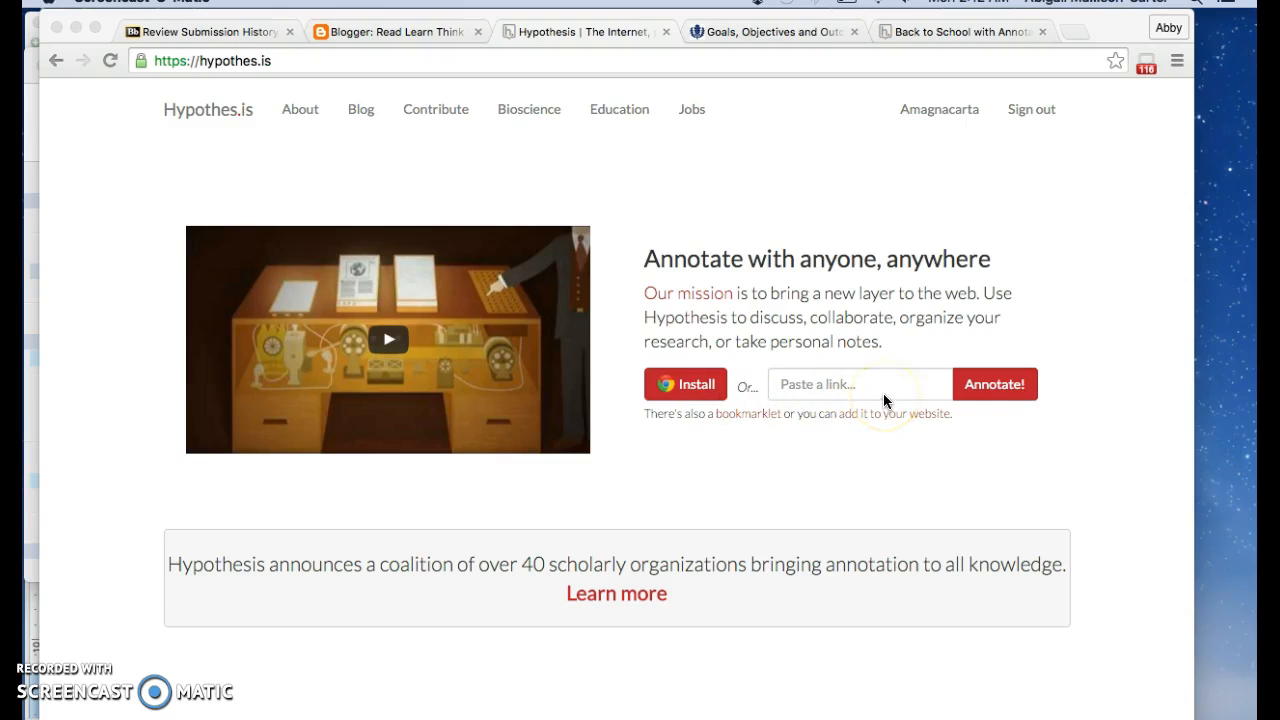
mouse_move(996, 396)
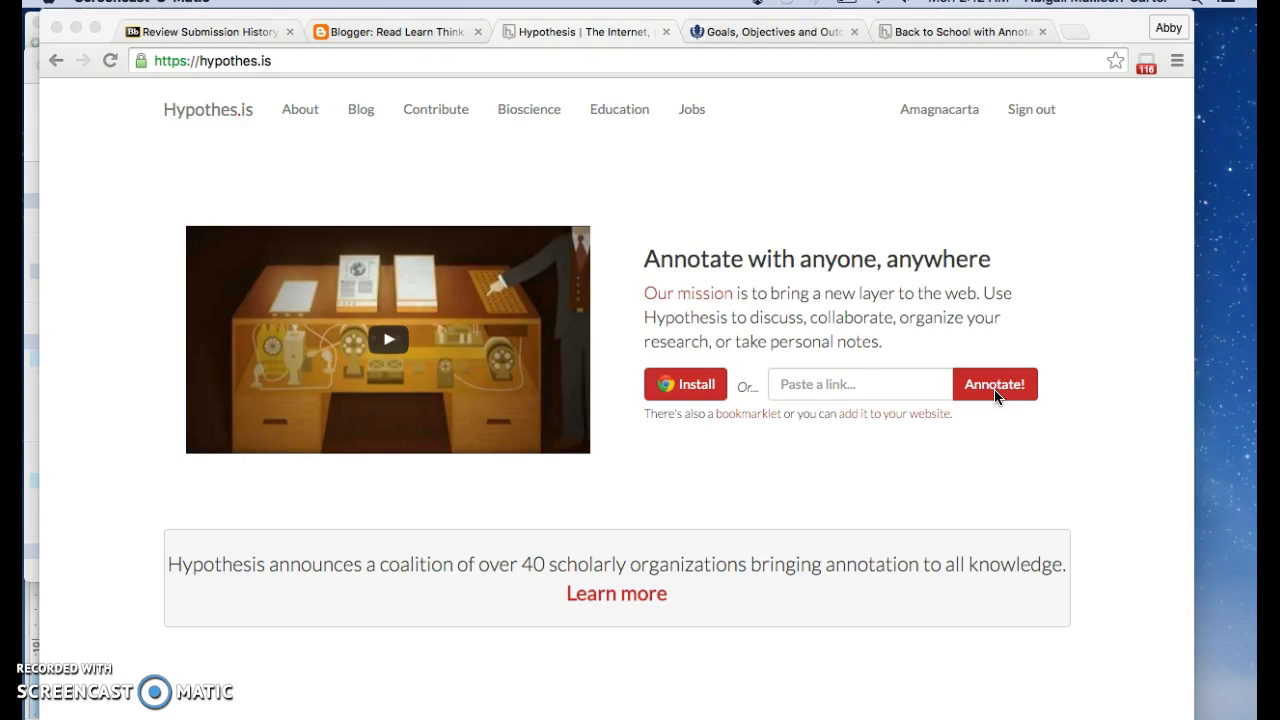
mouse_move(930, 112)
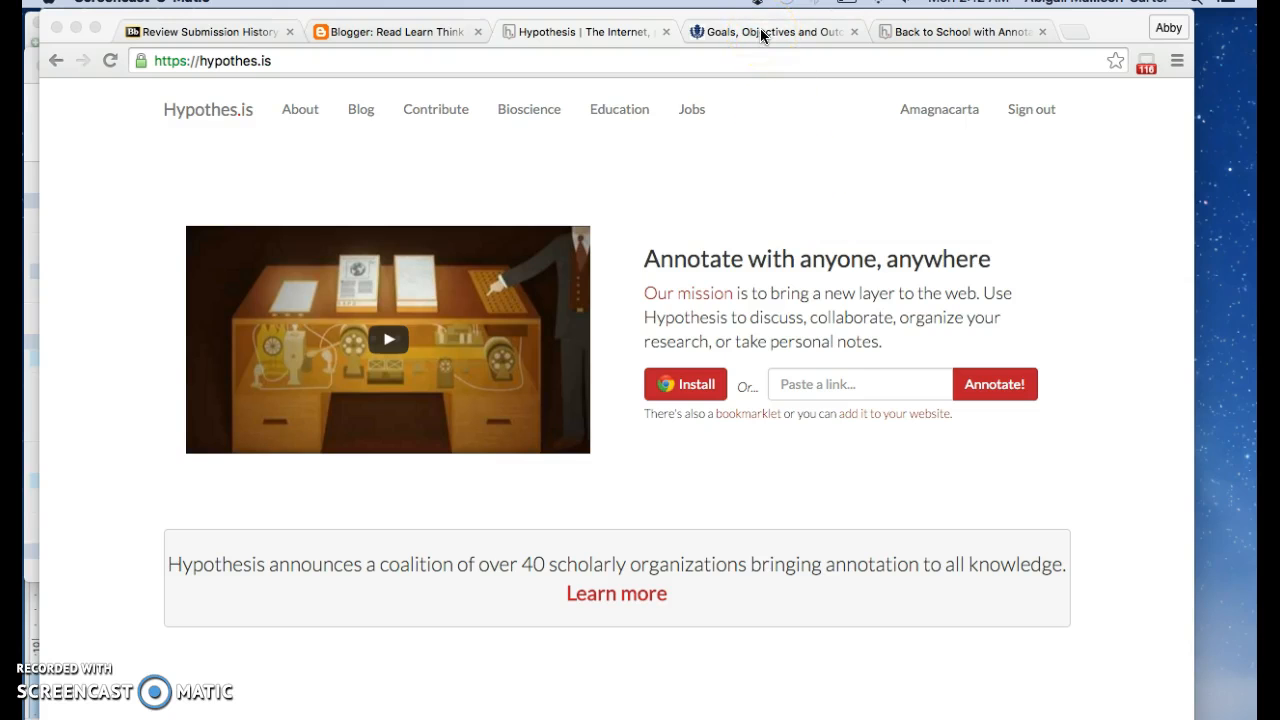
Switch to the UConn goals article and toggle the Hypothesis extension off and back on.
click(770, 32)
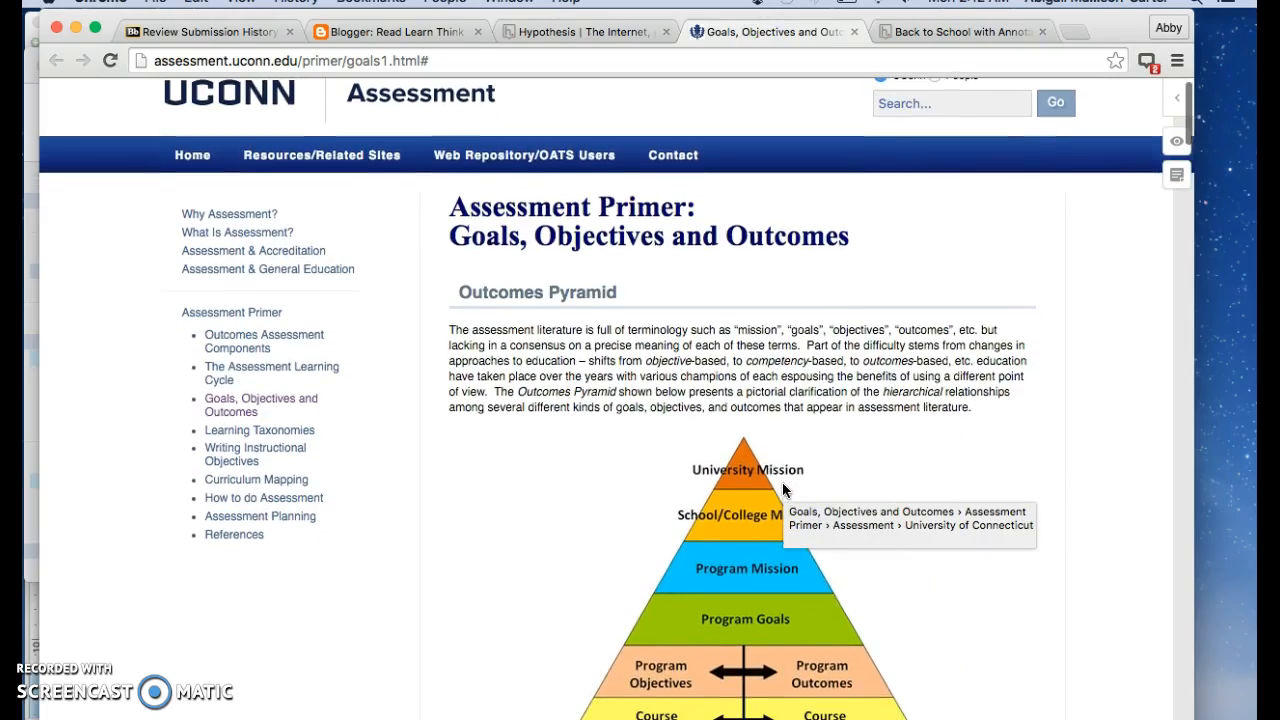
scroll(down, 3)
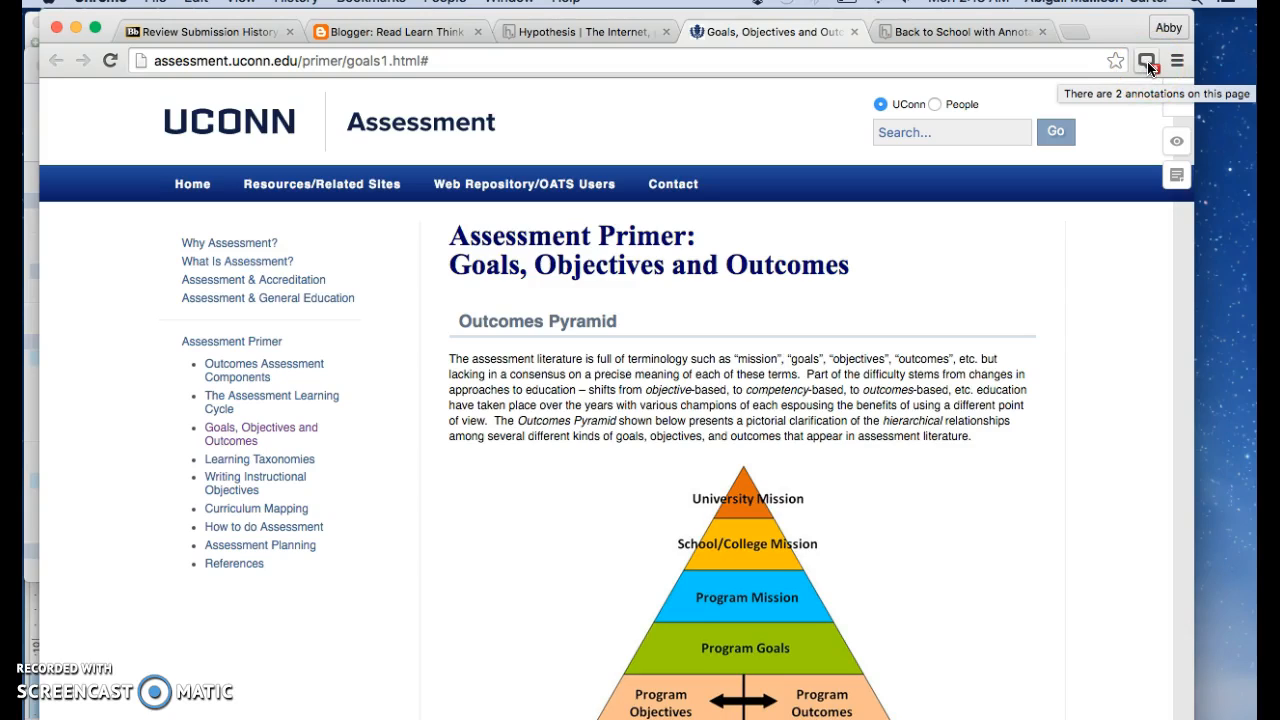
click(1148, 60)
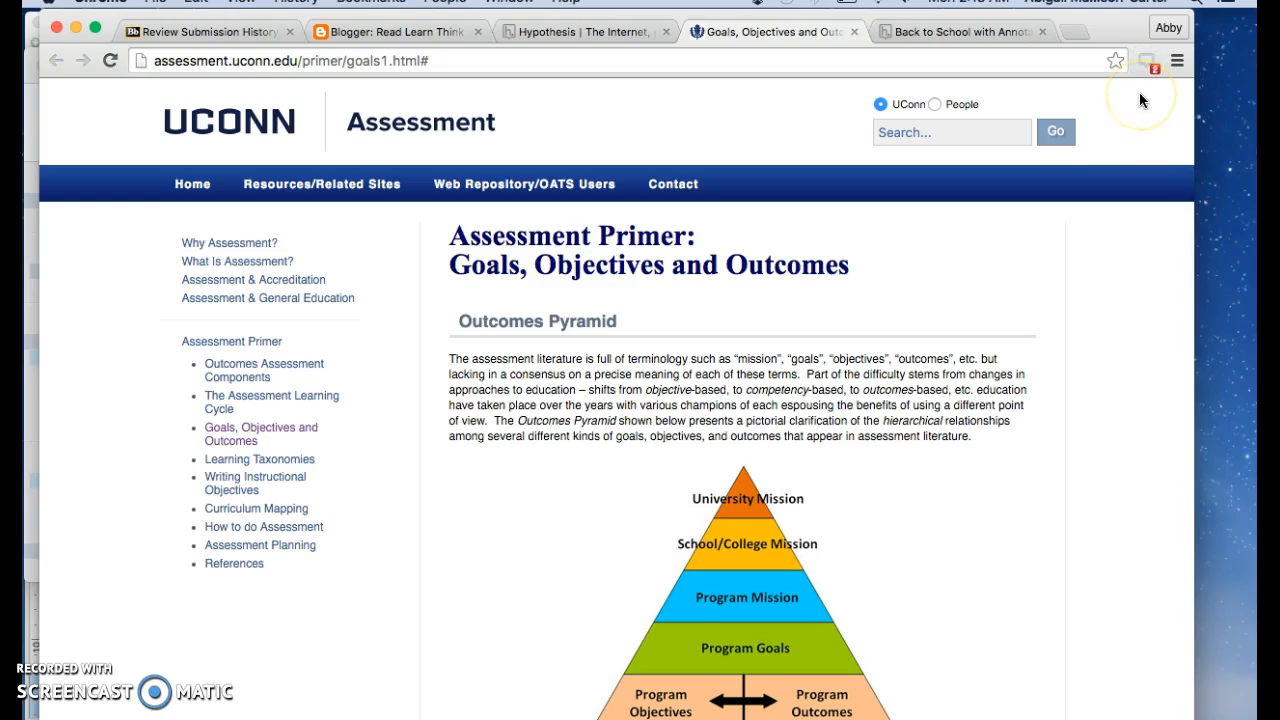
mouse_move(1172, 156)
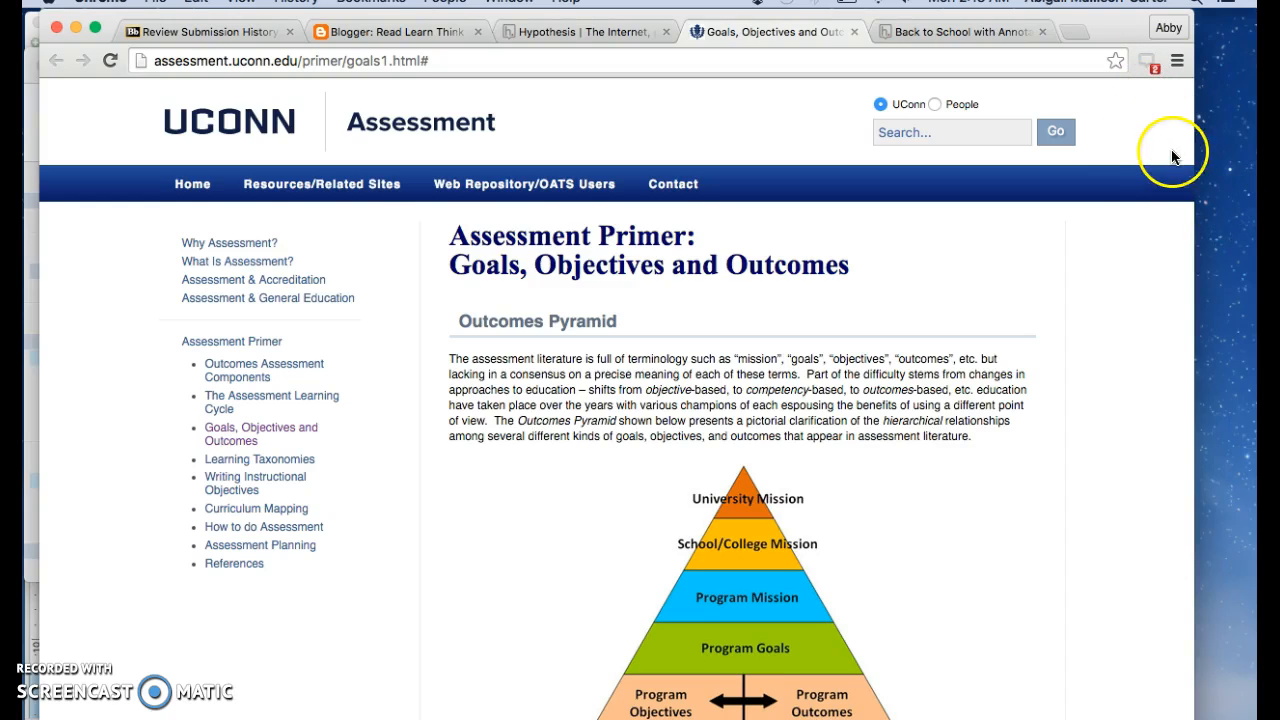
click(1148, 60)
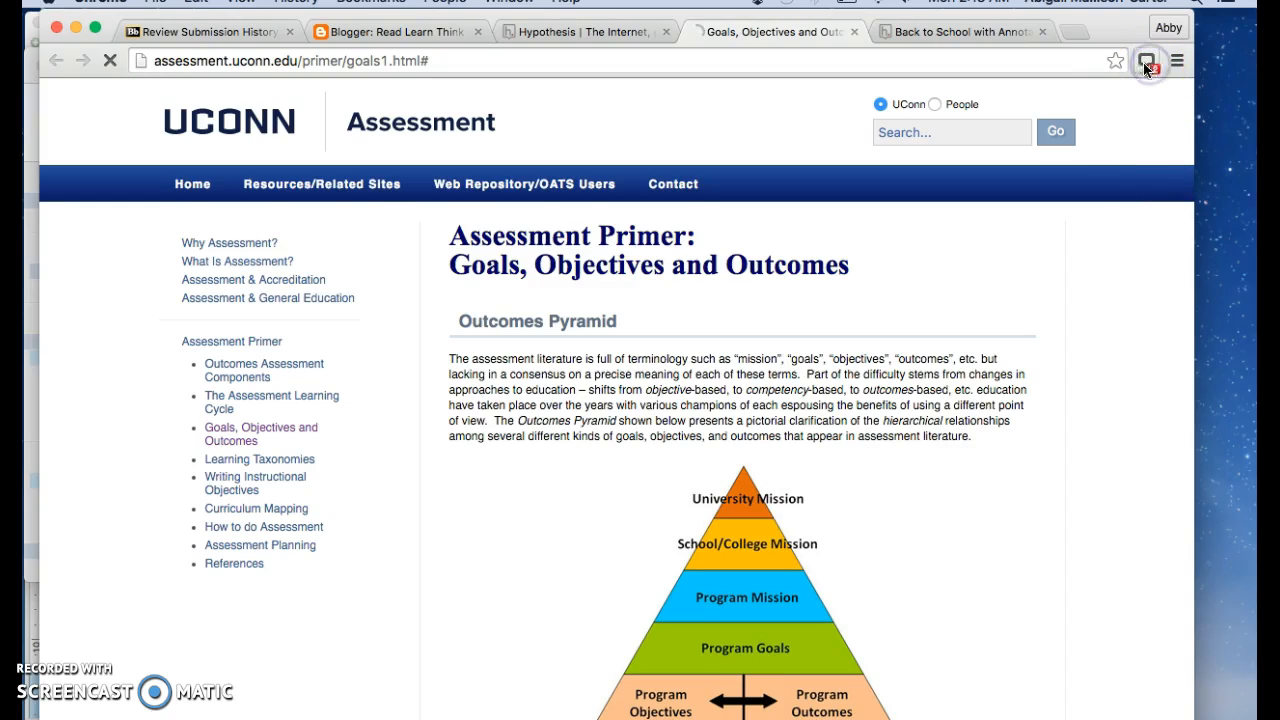
click(1148, 60)
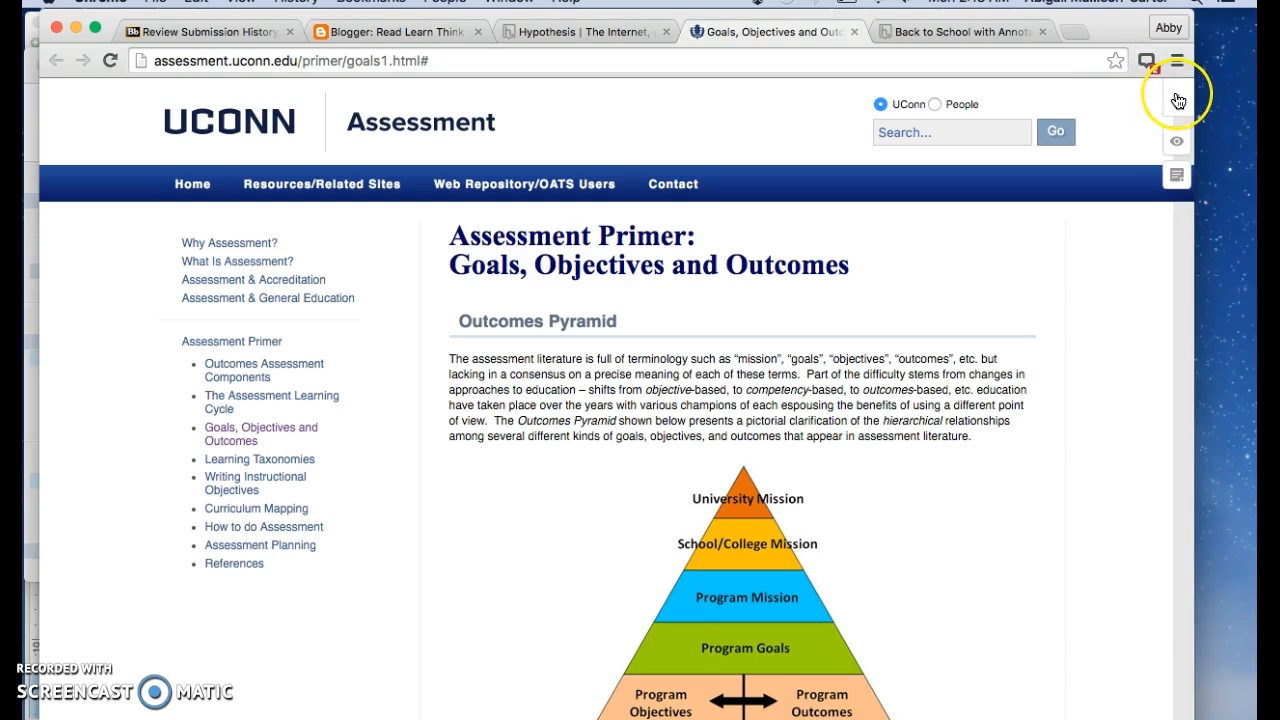
mouse_move(1178, 100)
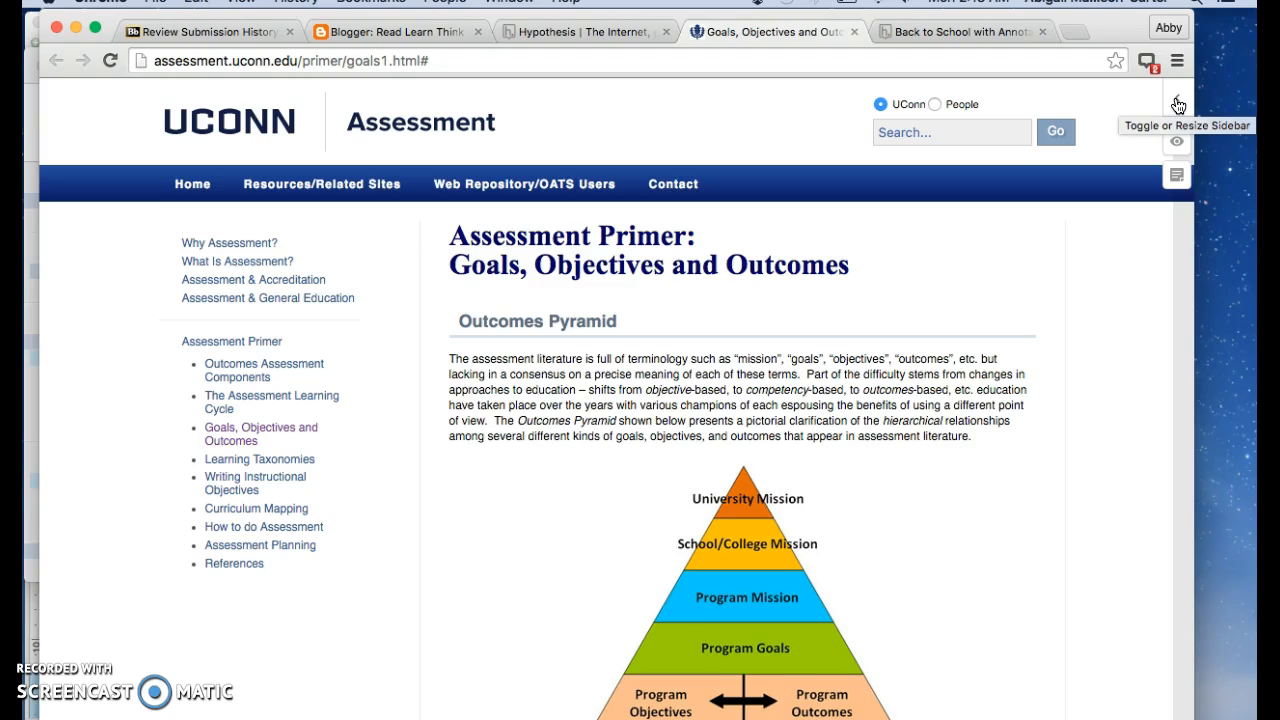
Scroll to Objectives, select the passage defining goals, and reveal the annotation sidebar.
scroll(down, 3)
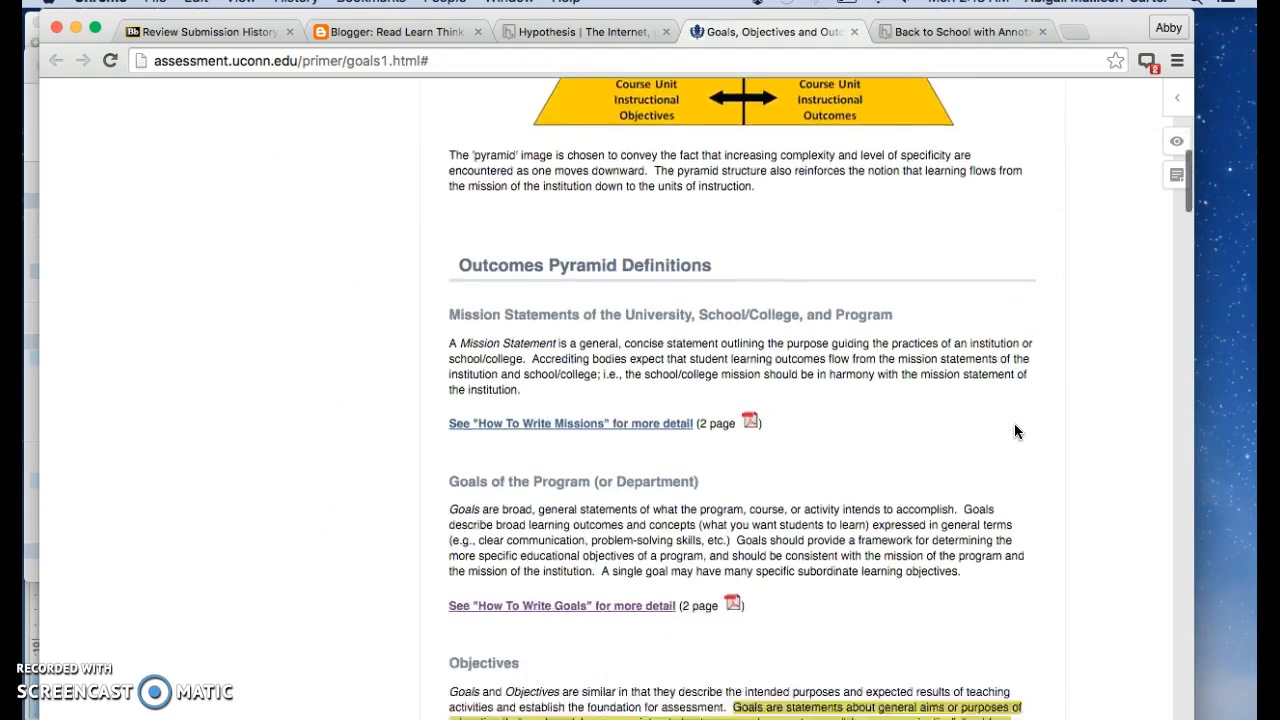
scroll(down, 3)
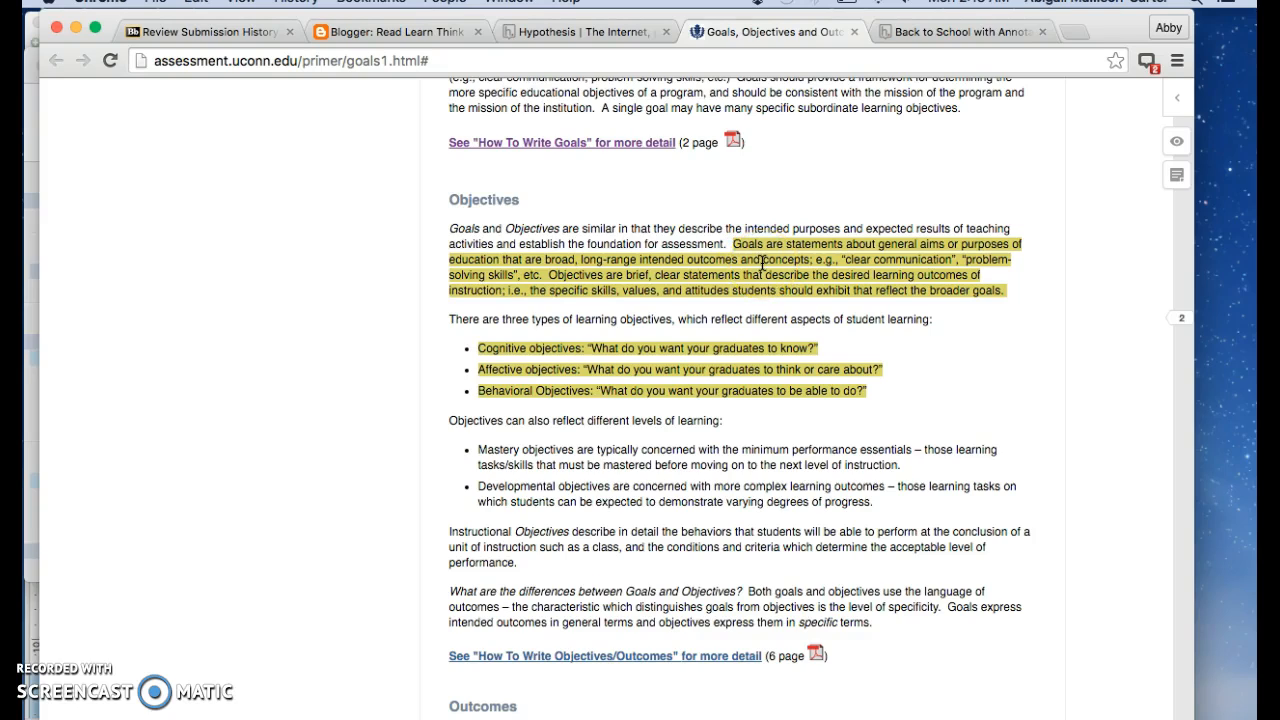
scroll(down, 3)
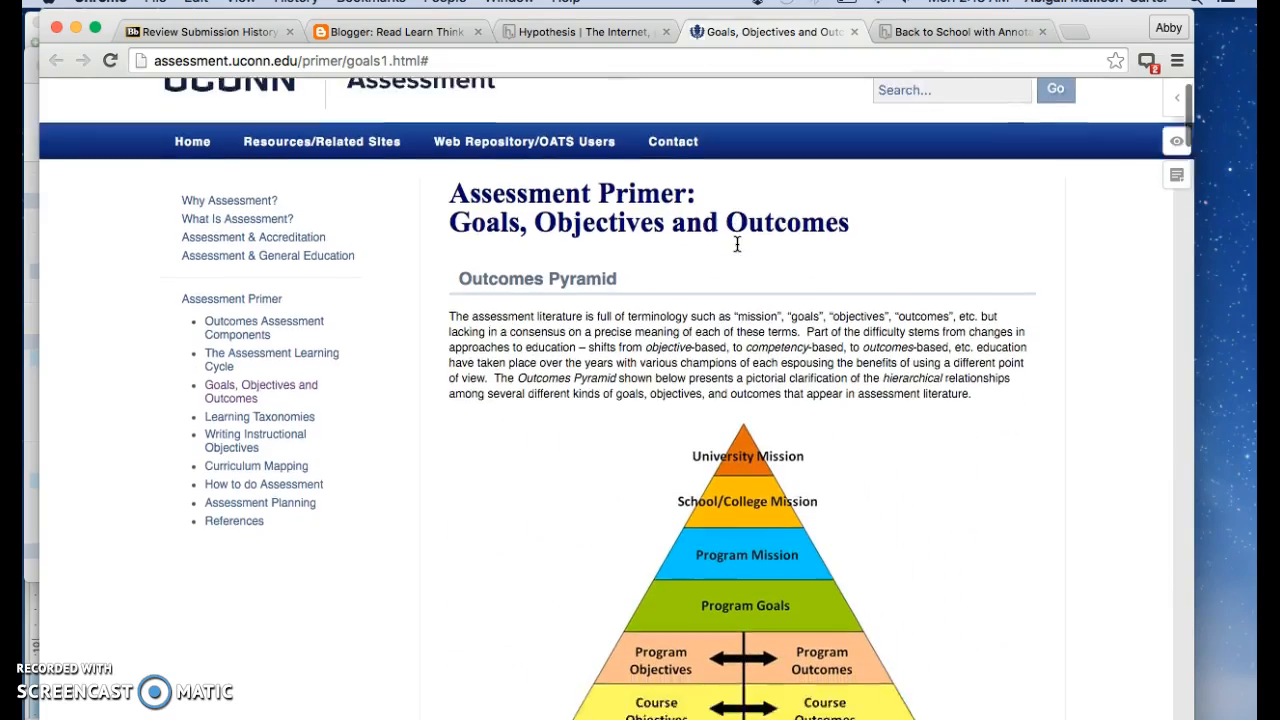
scroll(down, 3)
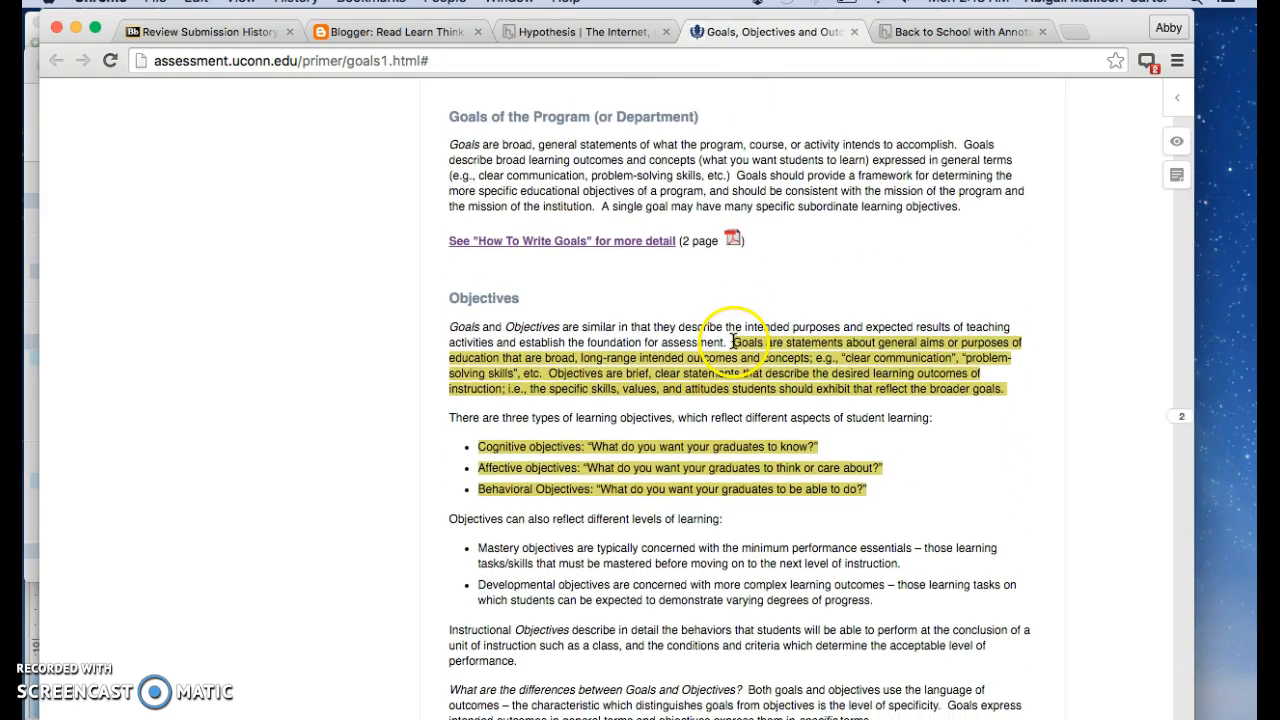
drag(736, 342, 1010, 394)
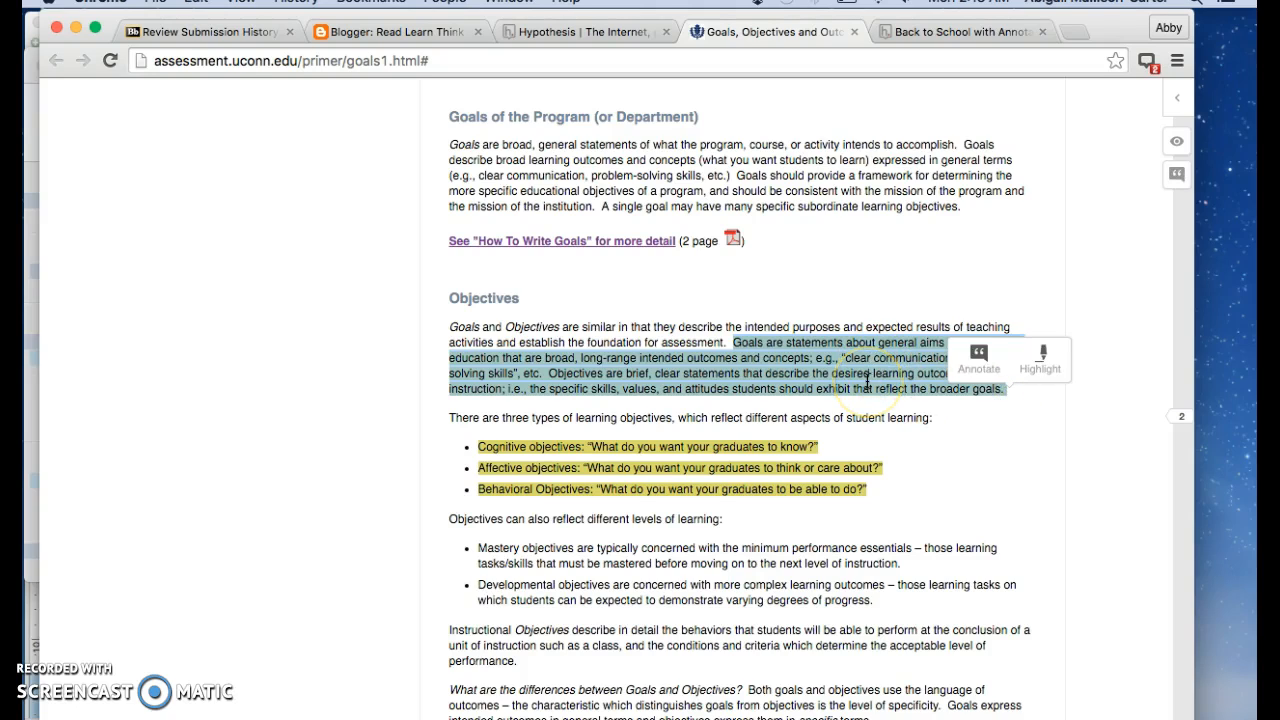
mouse_move(844, 316)
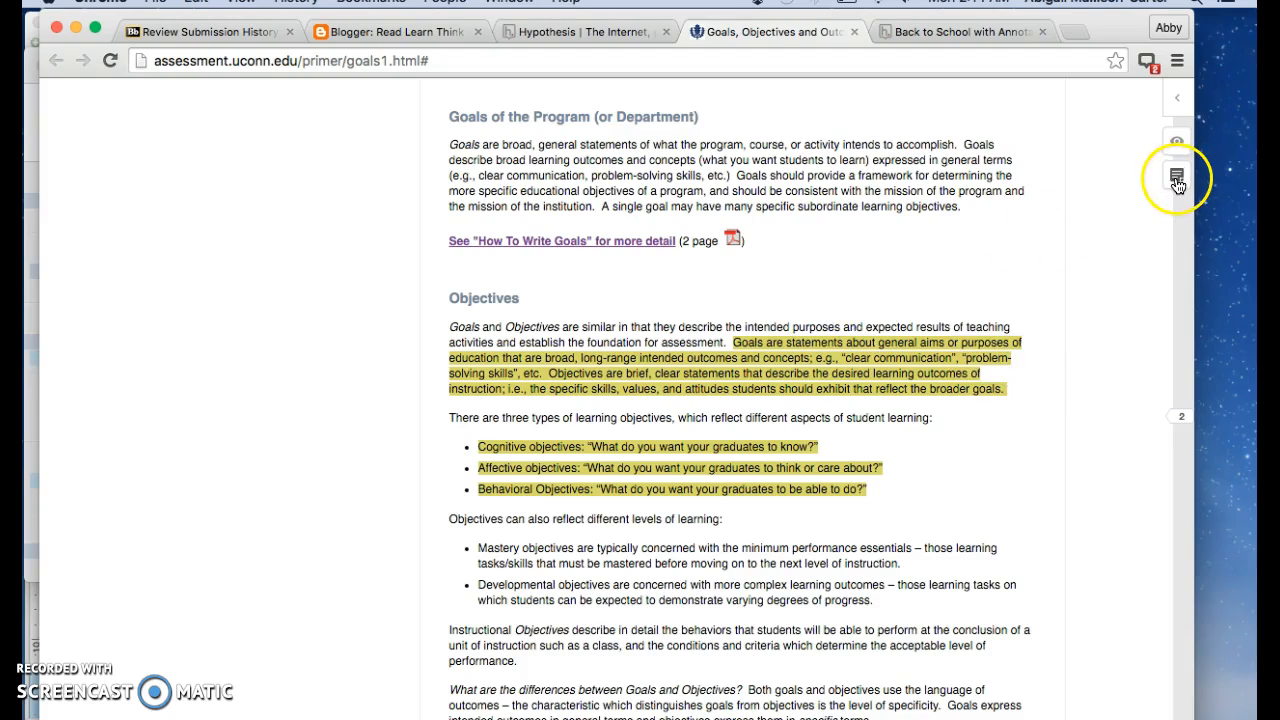
click(1176, 178)
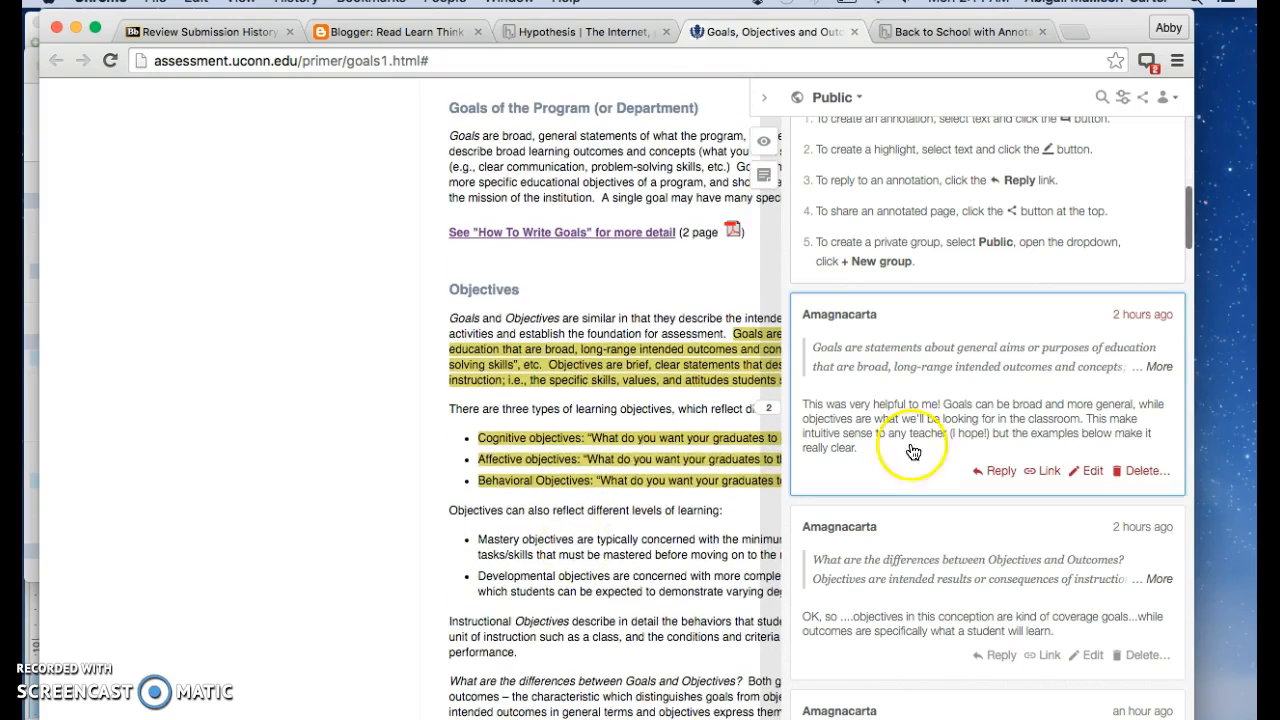
Expand an annotation's full quote and jump to the eighteenth-century texts highlight.
click(1160, 366)
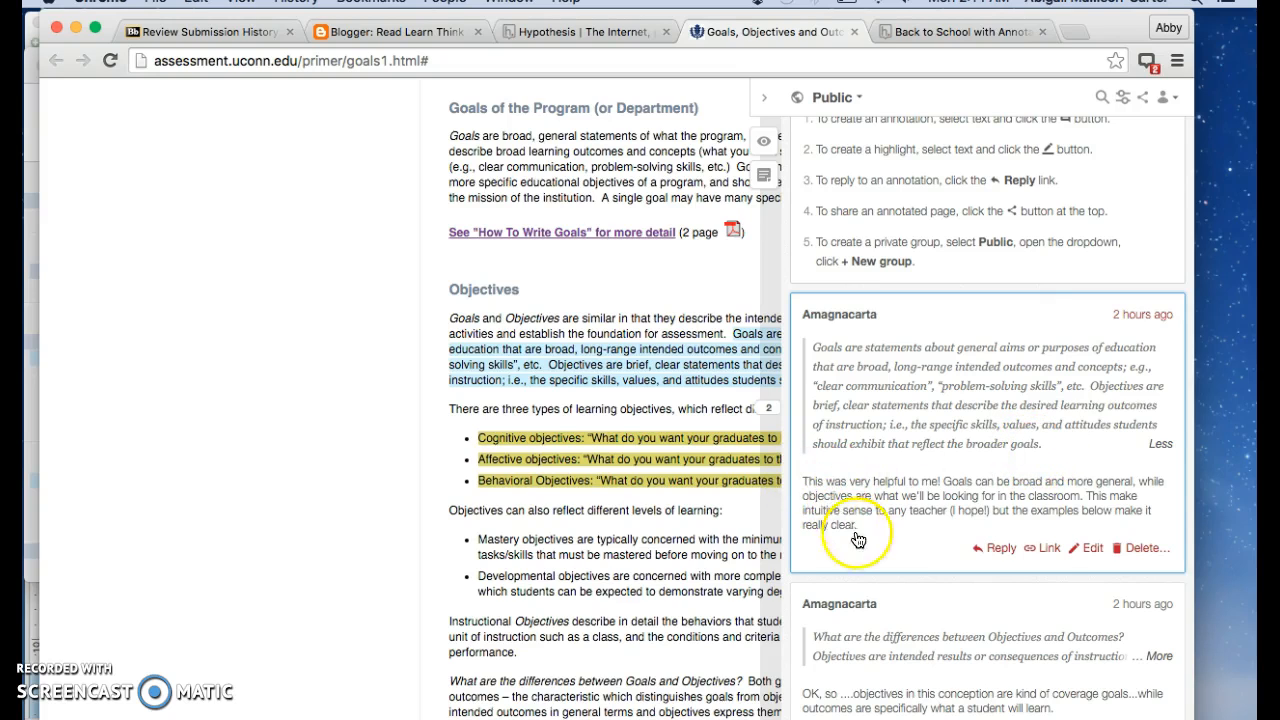
scroll(down, 3)
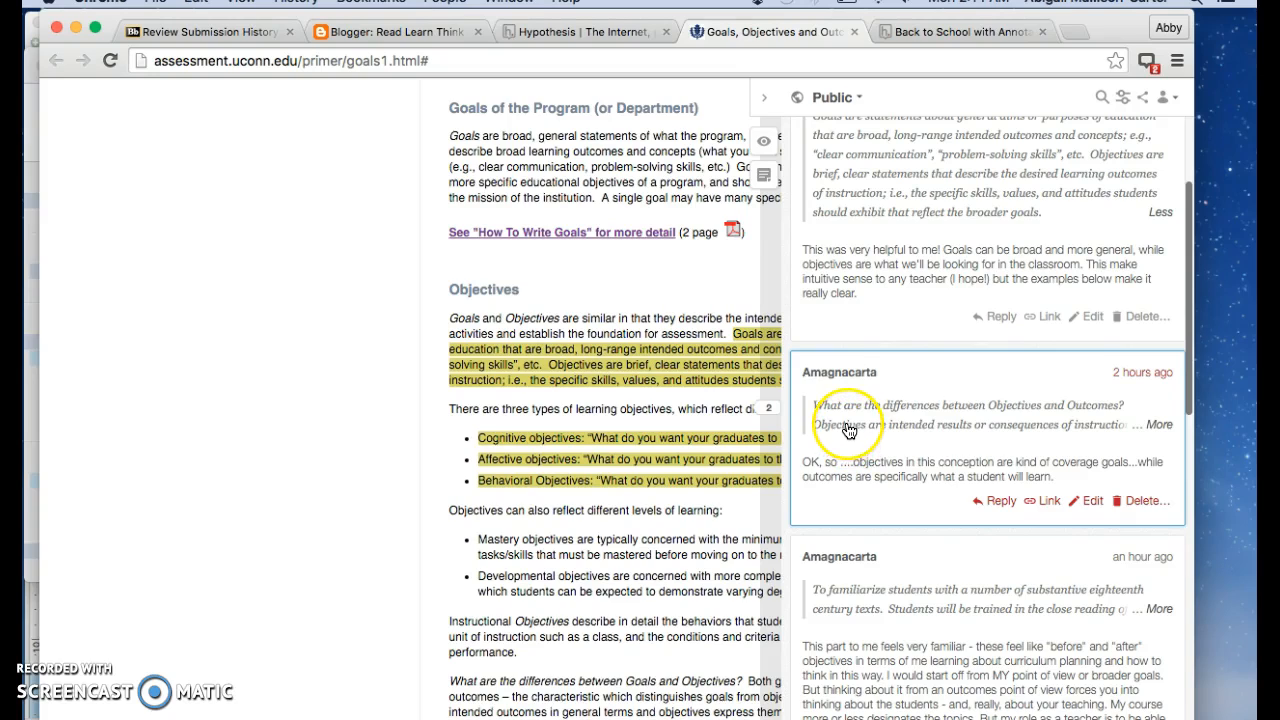
mouse_move(848, 428)
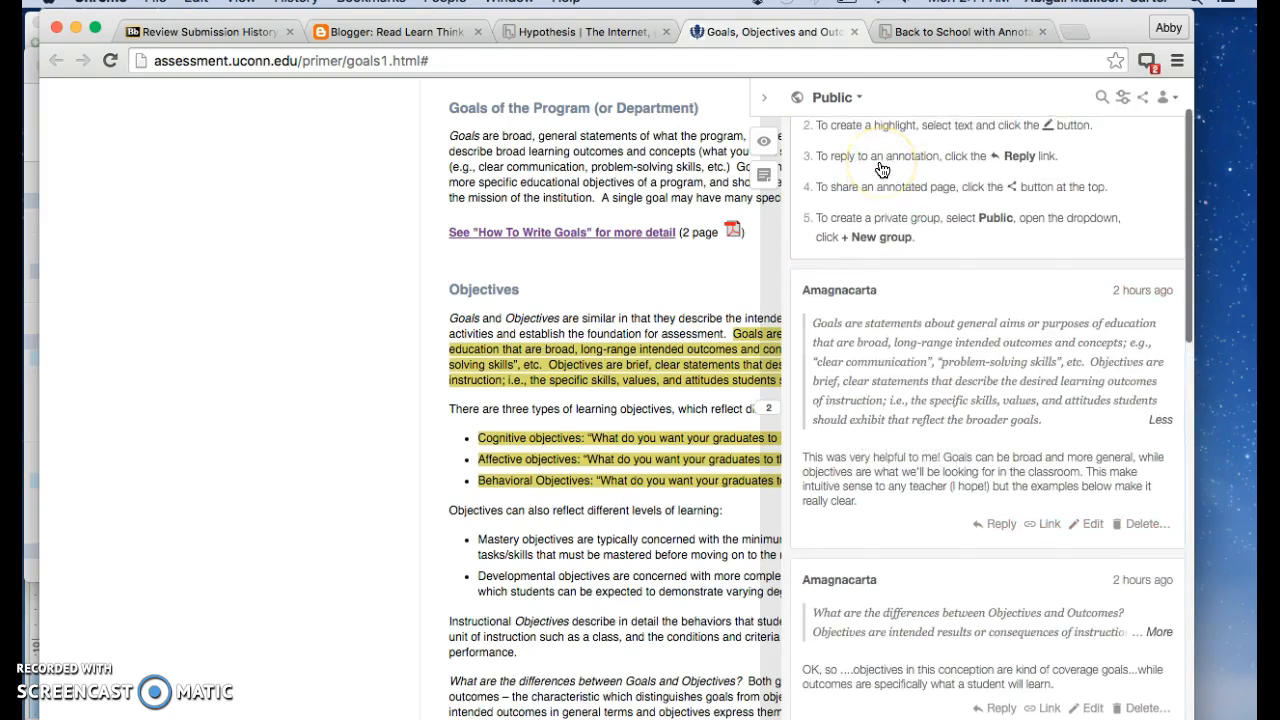
scroll(down, 3)
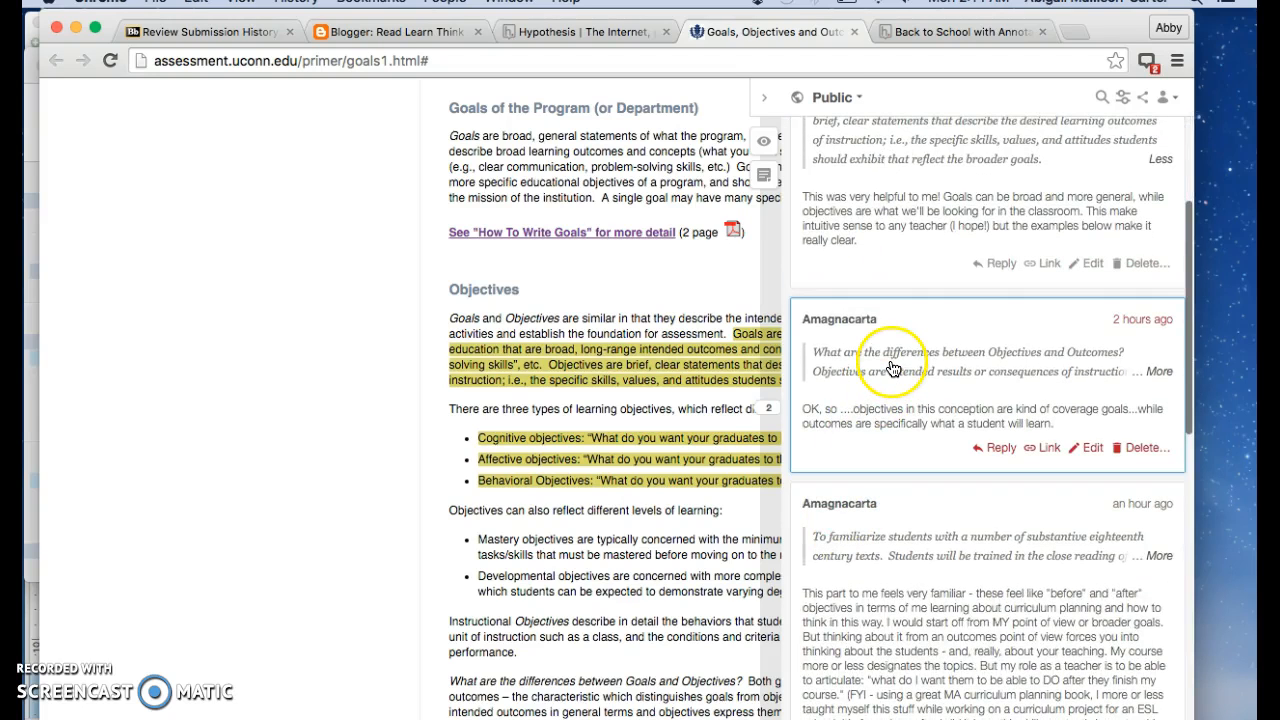
scroll(down, 3)
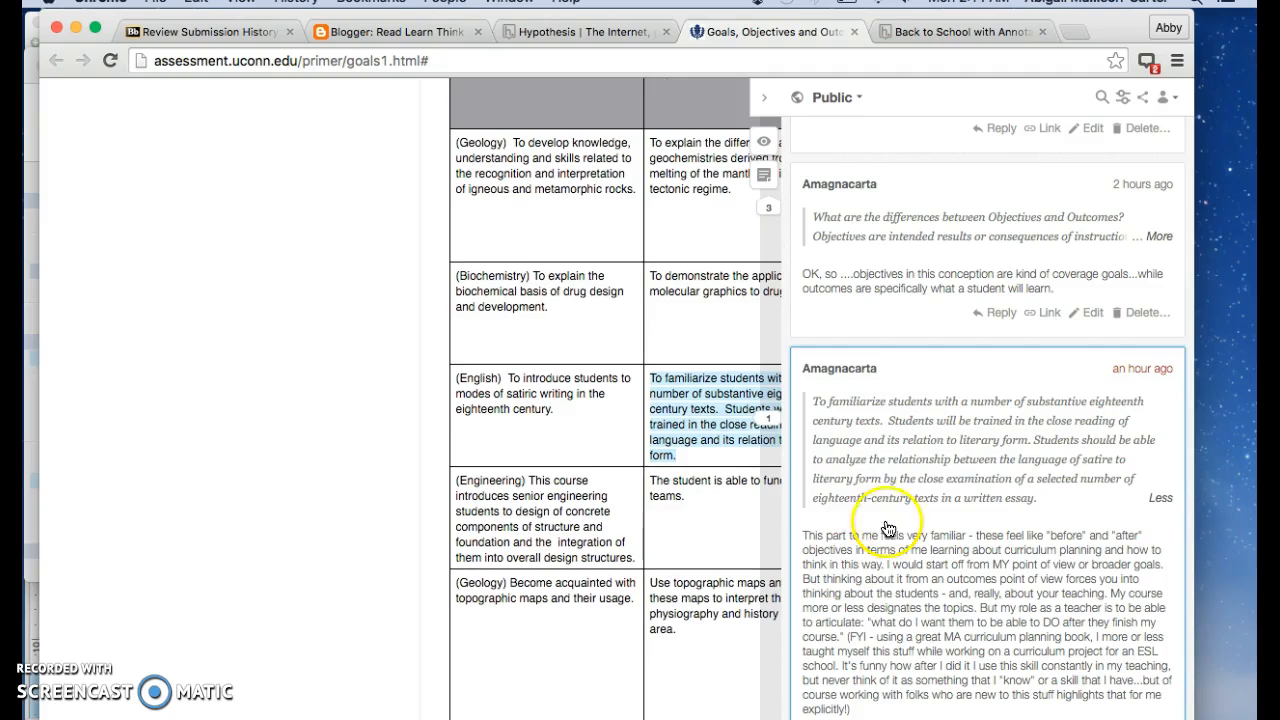
double_click(712, 416)
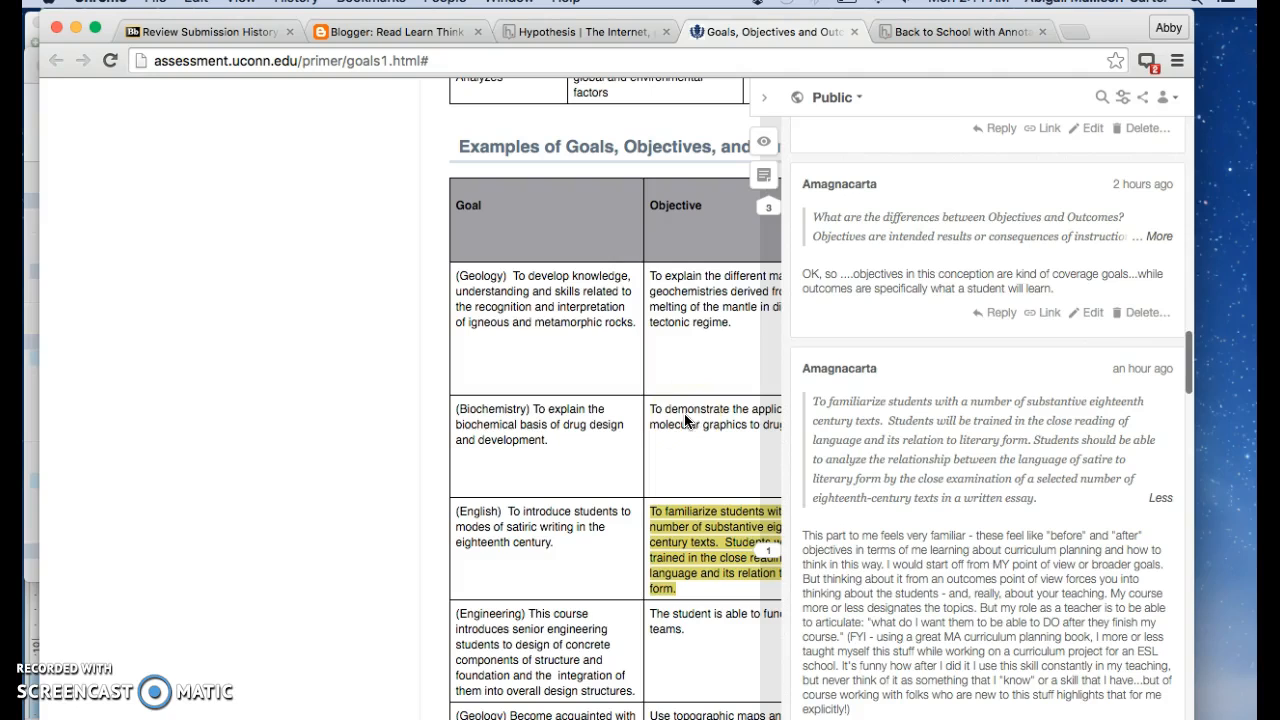
Show the annotations on the English satire objective and read the before-and-after reflection.
click(764, 176)
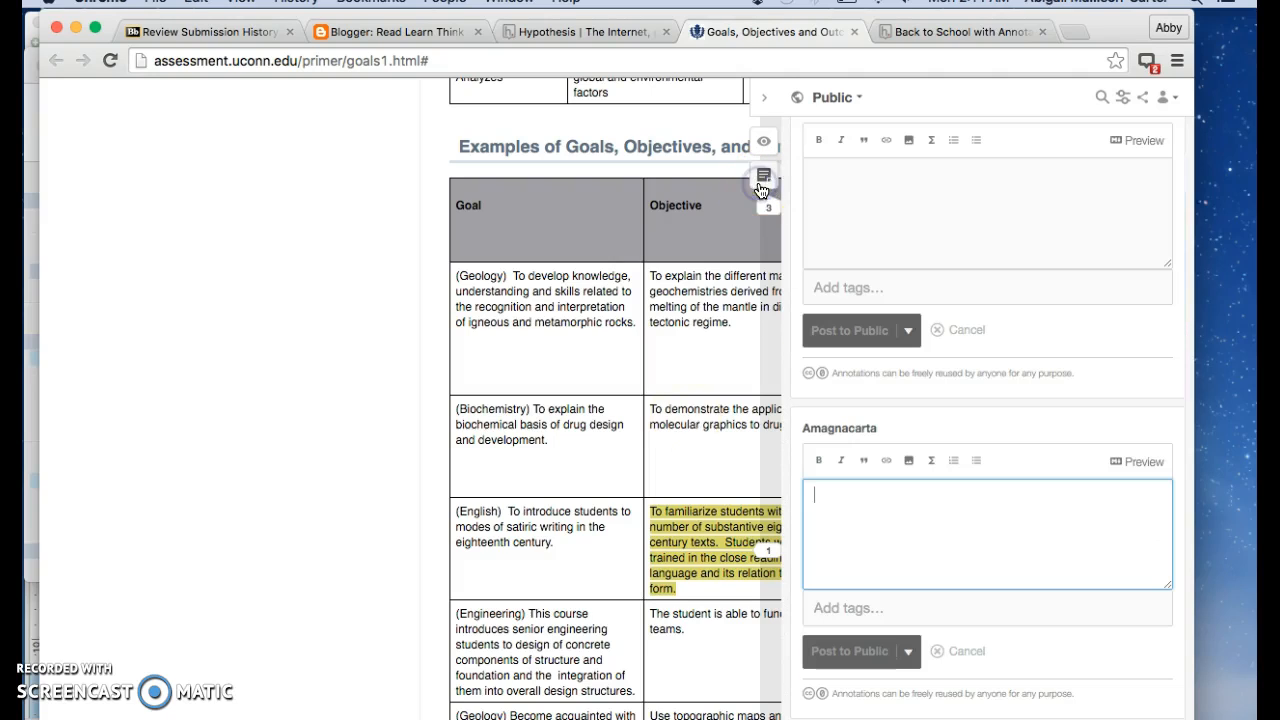
mouse_move(764, 176)
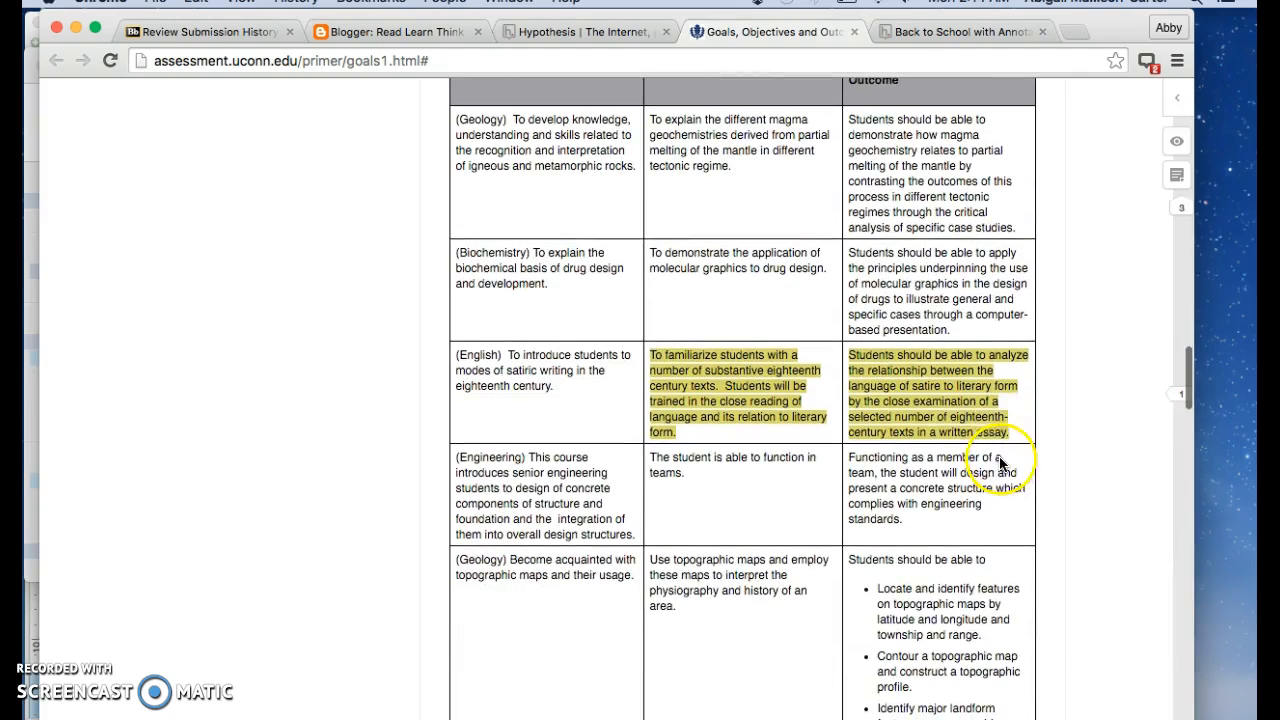
scroll(up, 3)
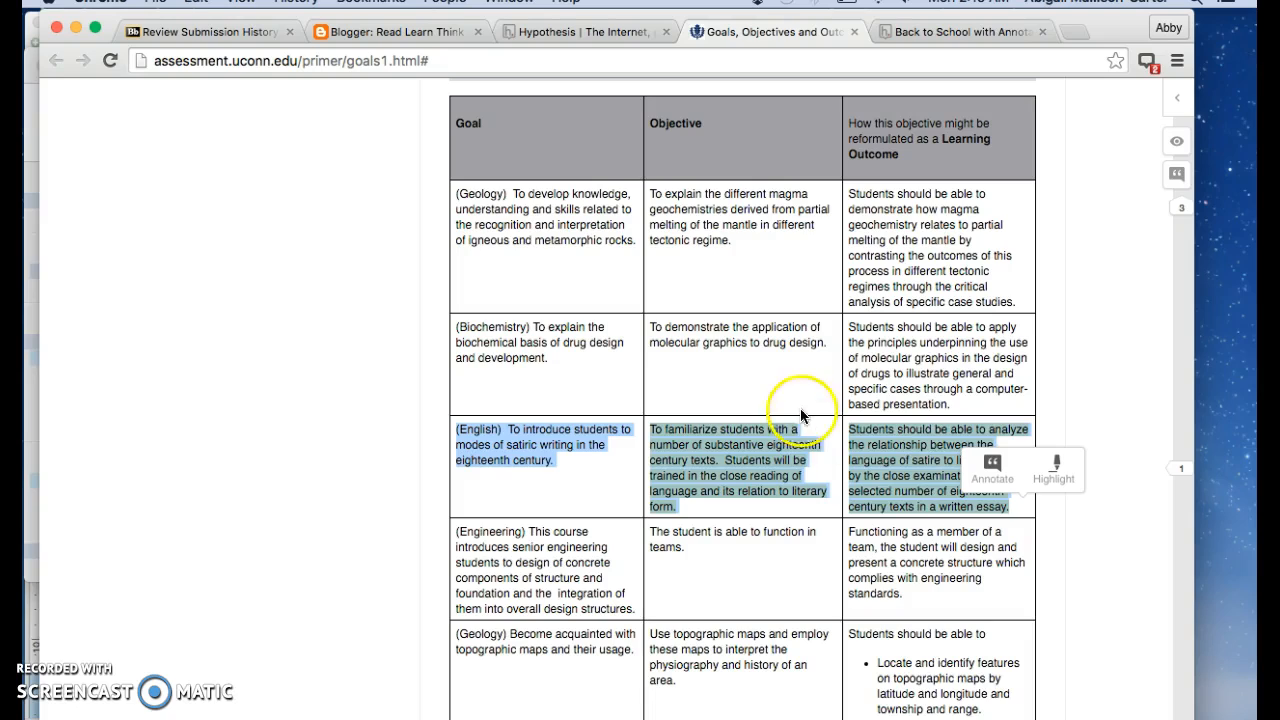
click(1052, 470)
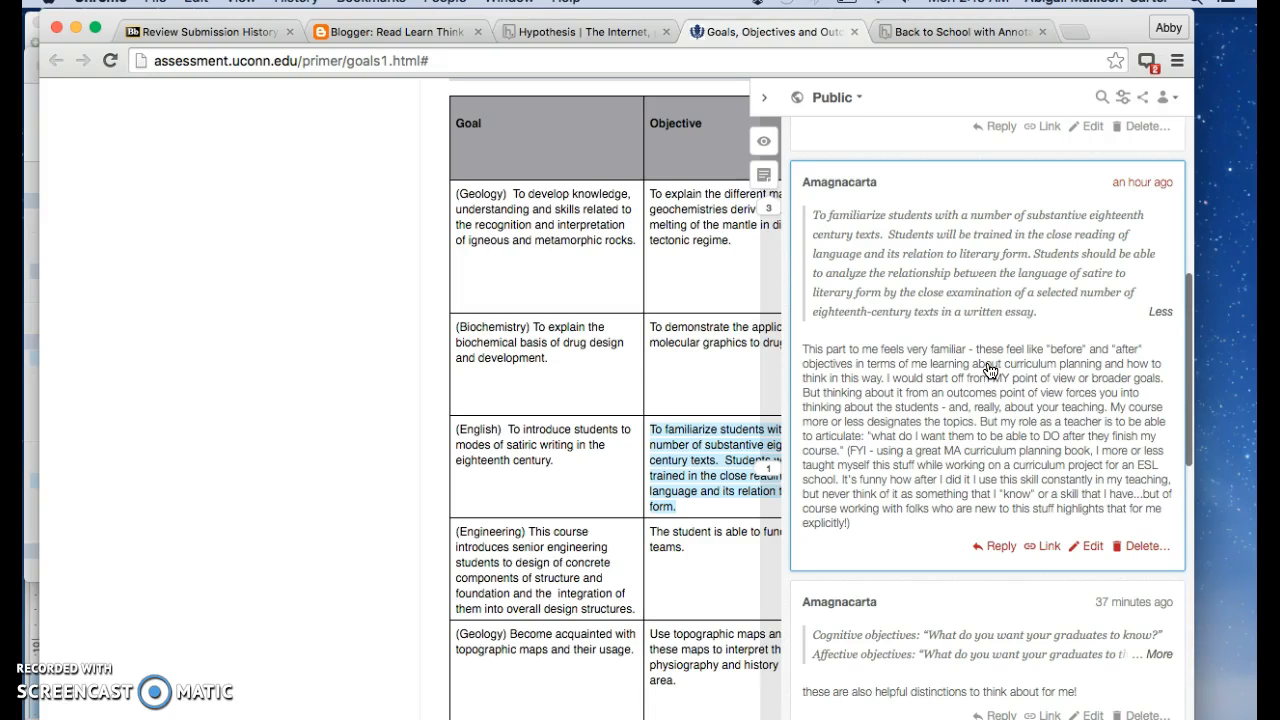
double_click(690, 460)
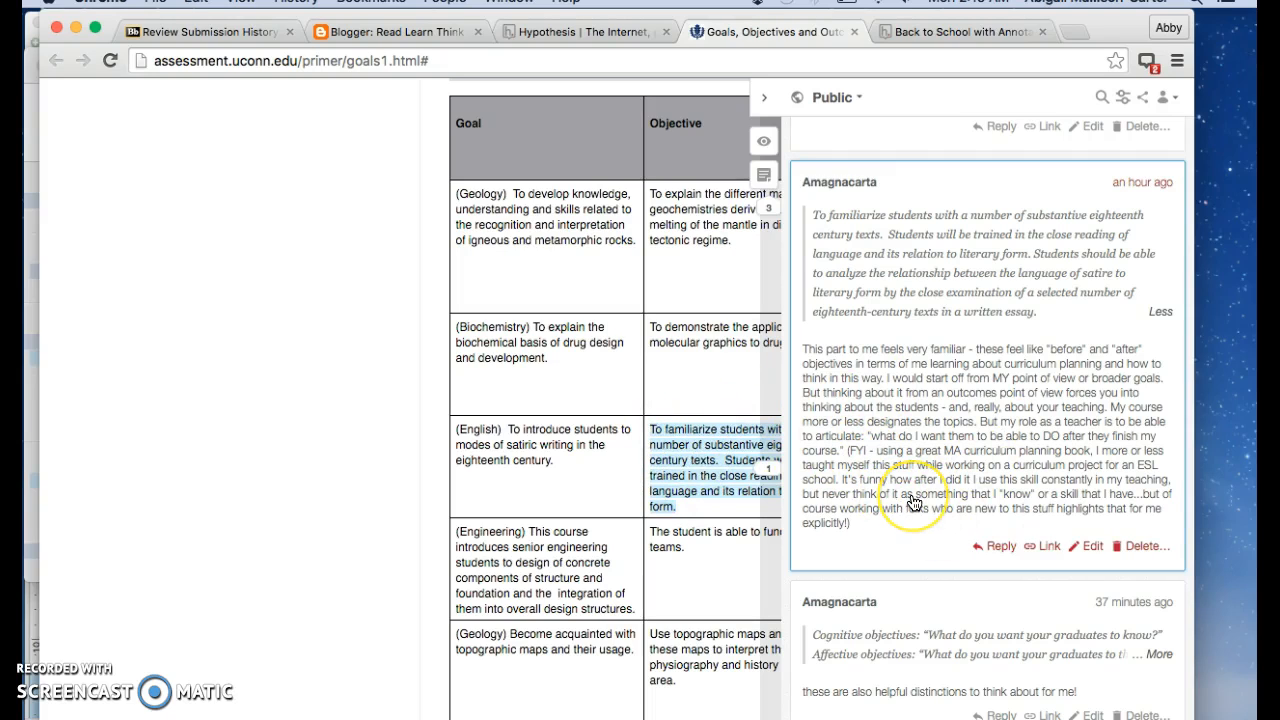
mouse_move(900, 498)
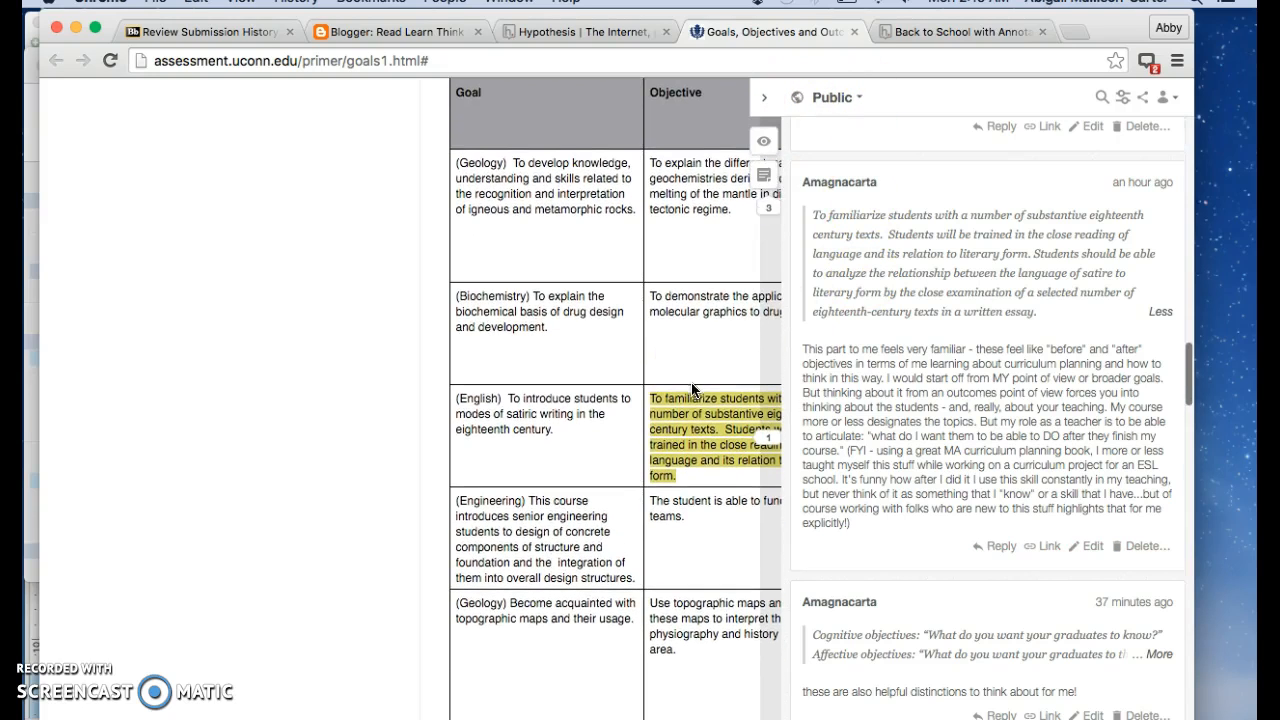
Close the sidebar and start an annotation on the Engineering 'function in teams' objective.
click(764, 96)
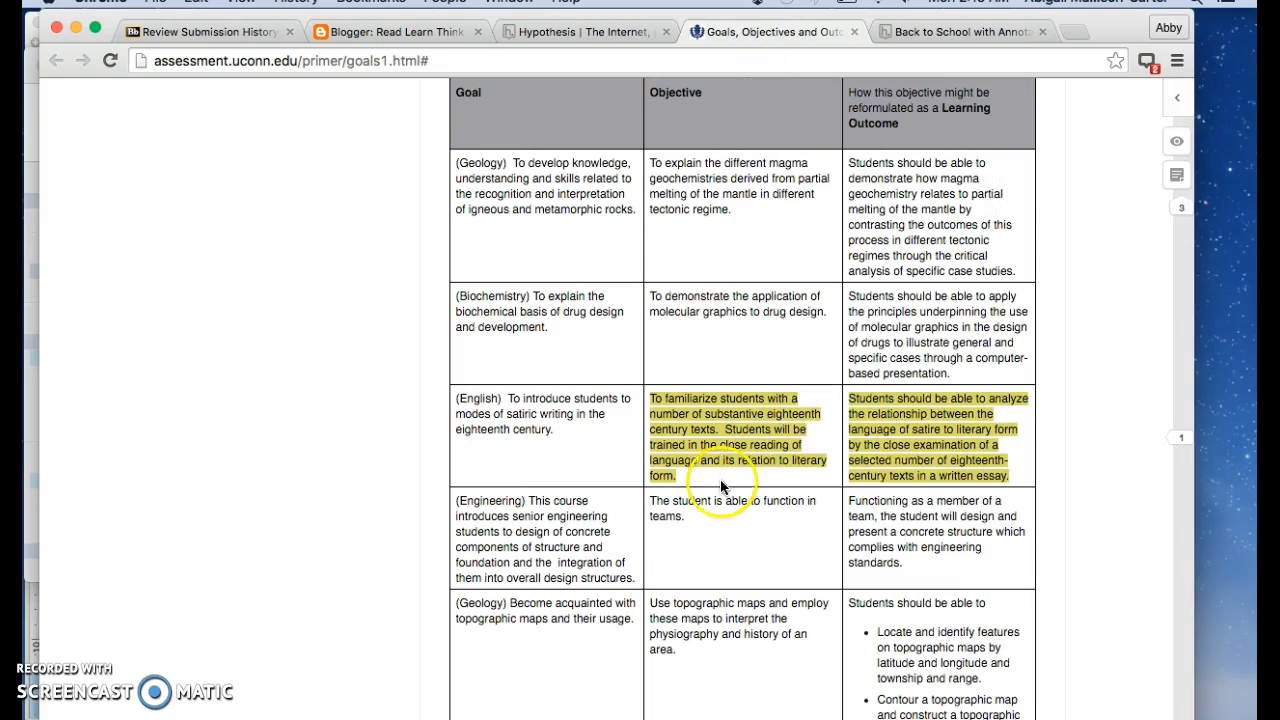
scroll(down, 3)
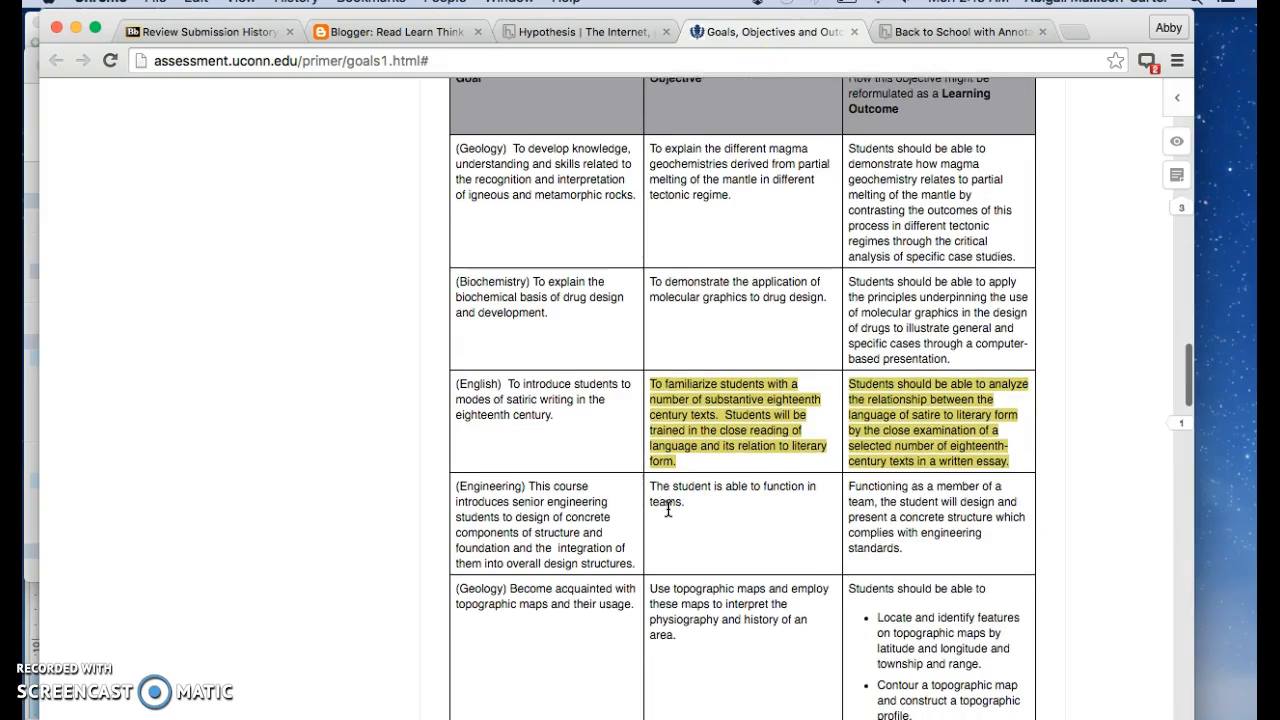
scroll(down, 3)
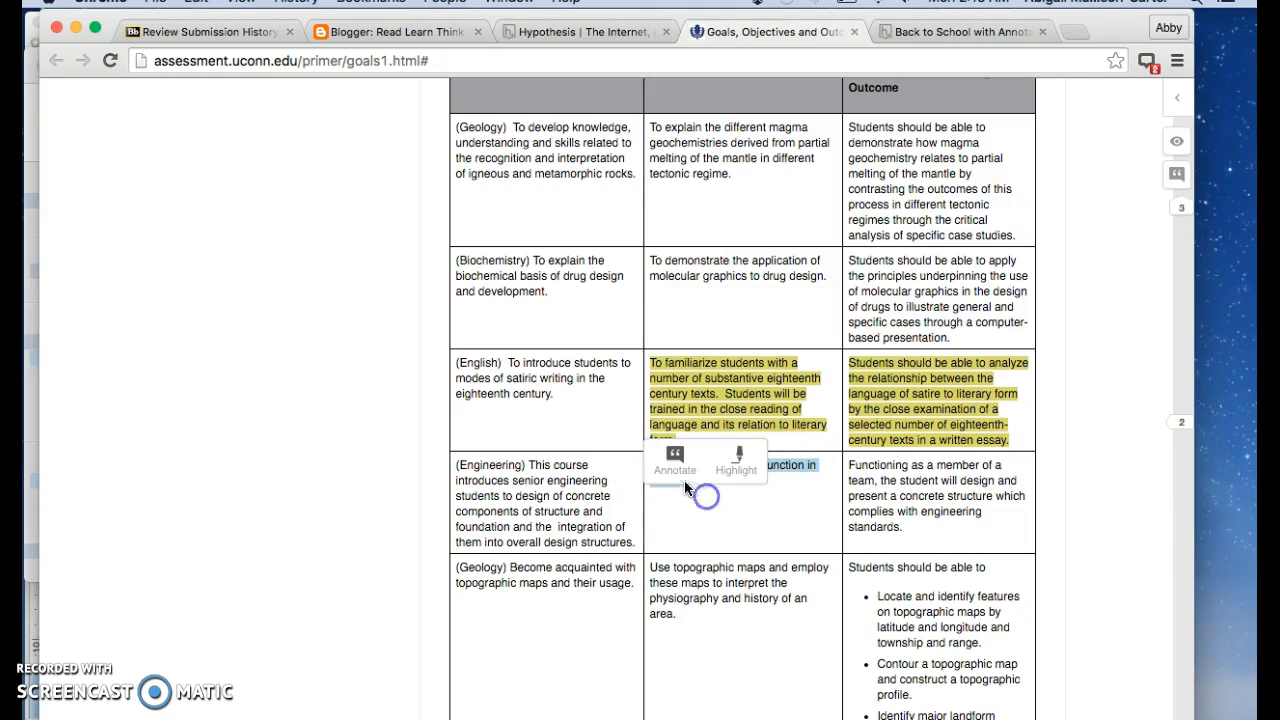
click(674, 460)
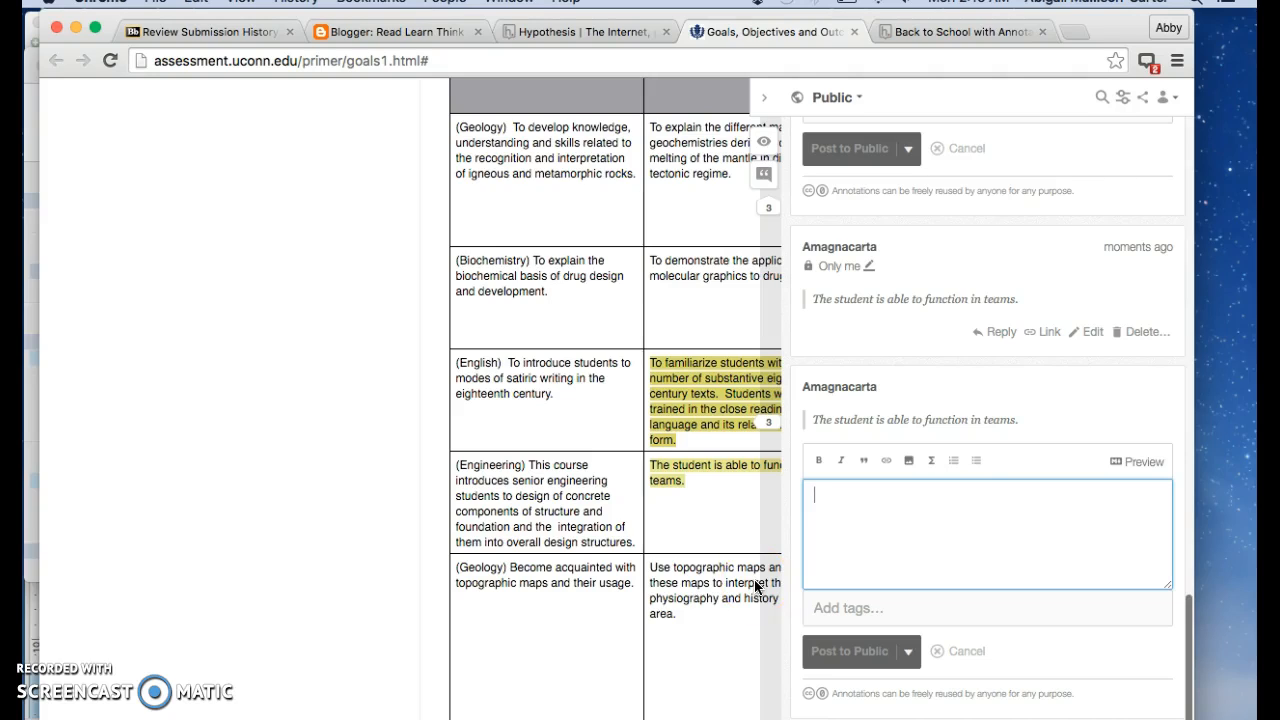
Post publicly: 'What an interesting objective for an engineering course!'.
text(What an interesting objective)
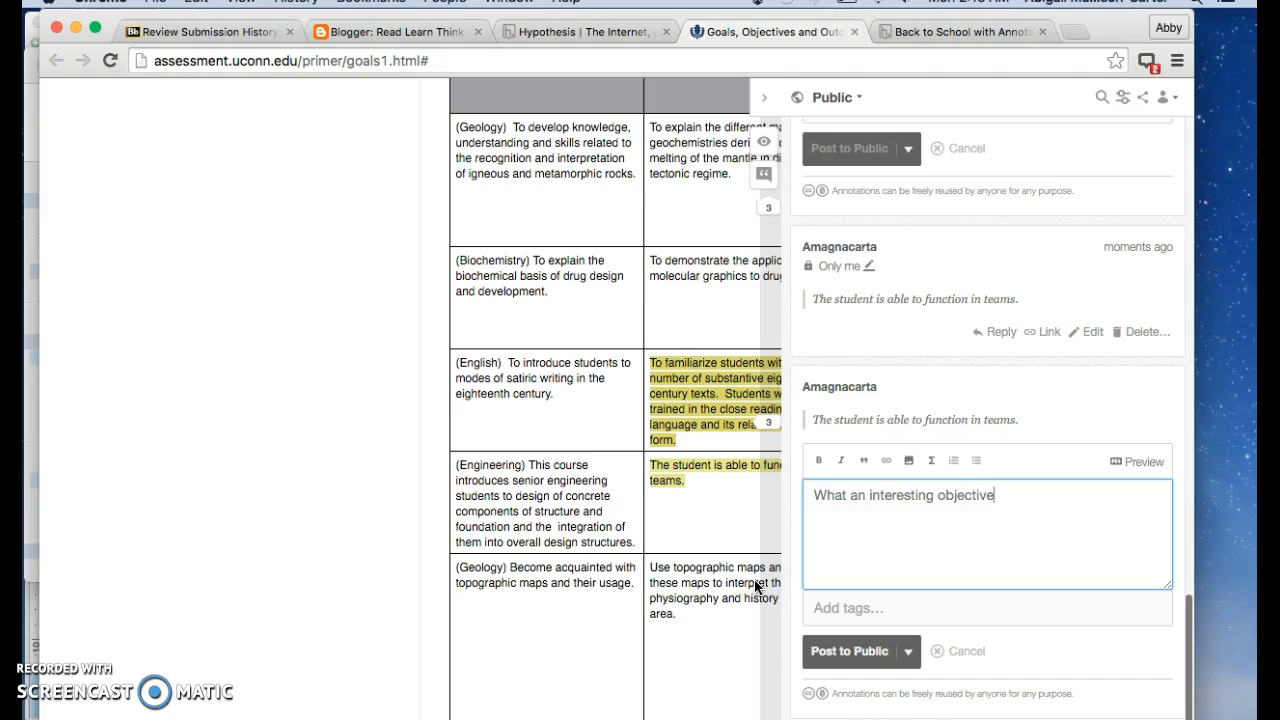
text(for an engine)
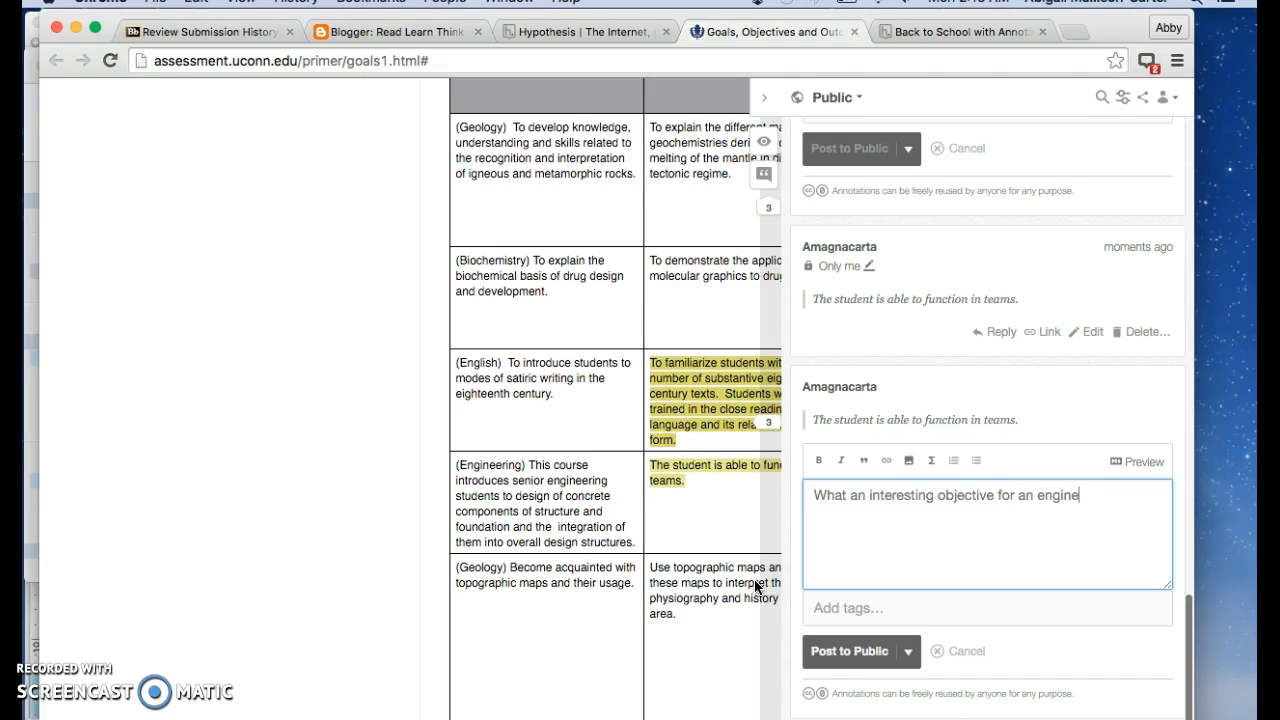
text(ring course!)
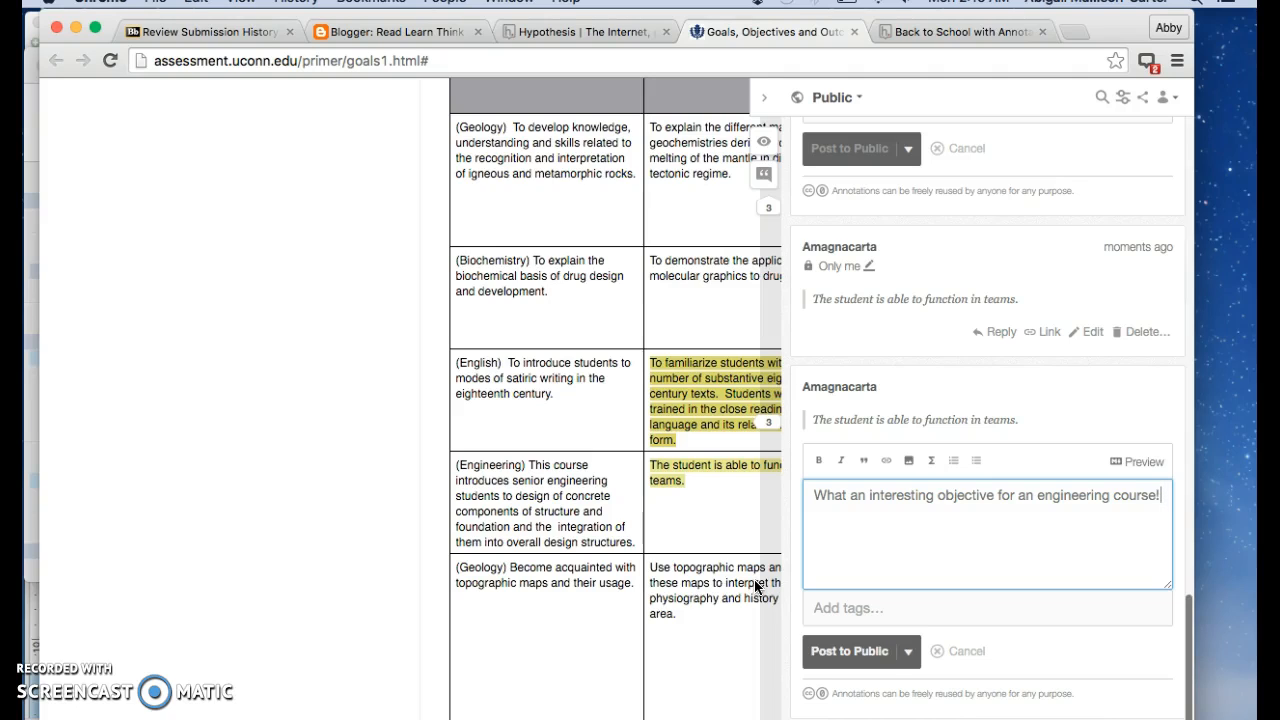
click(848, 652)
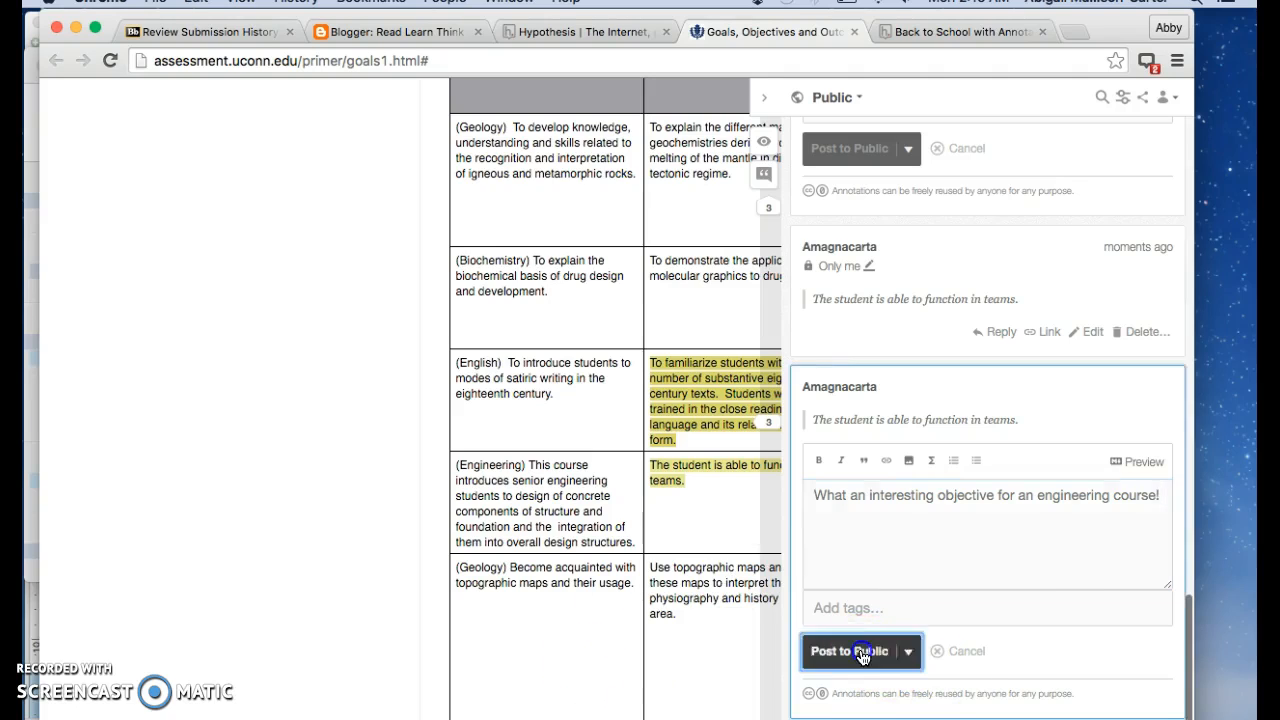
Close the sidebar and scroll the goals page back up to Objectives.
click(848, 652)
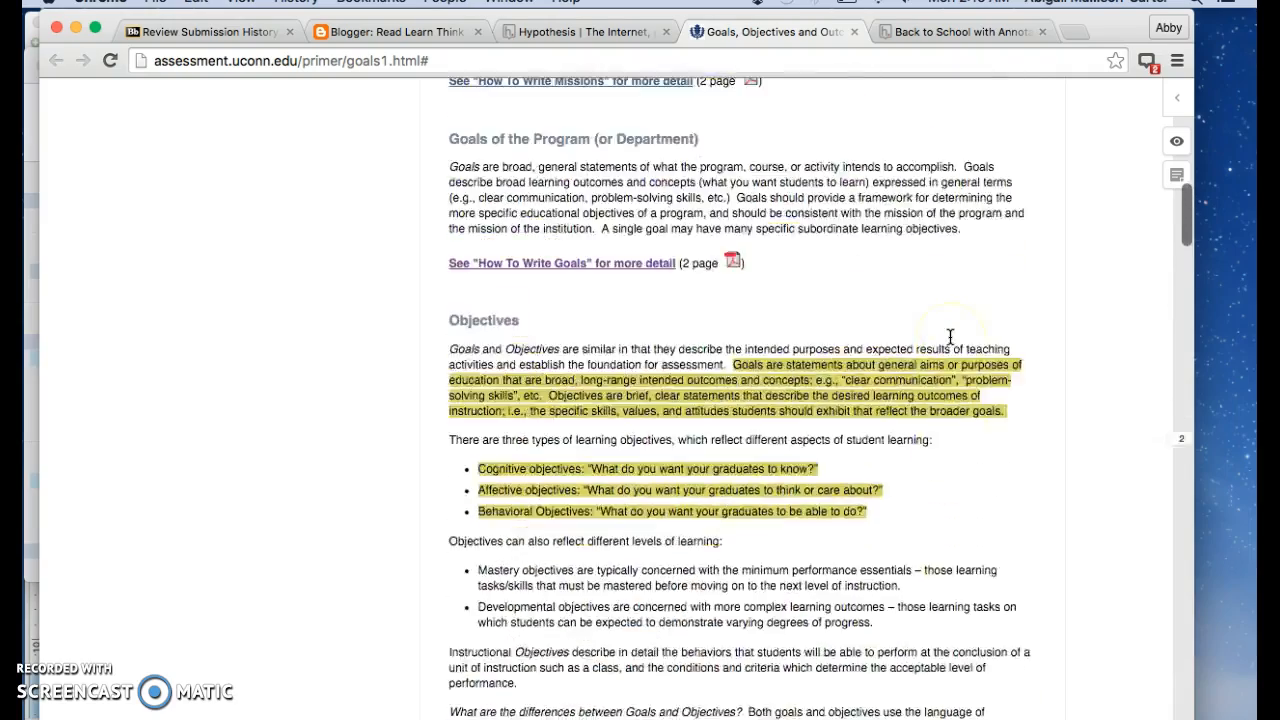
scroll(up, 3)
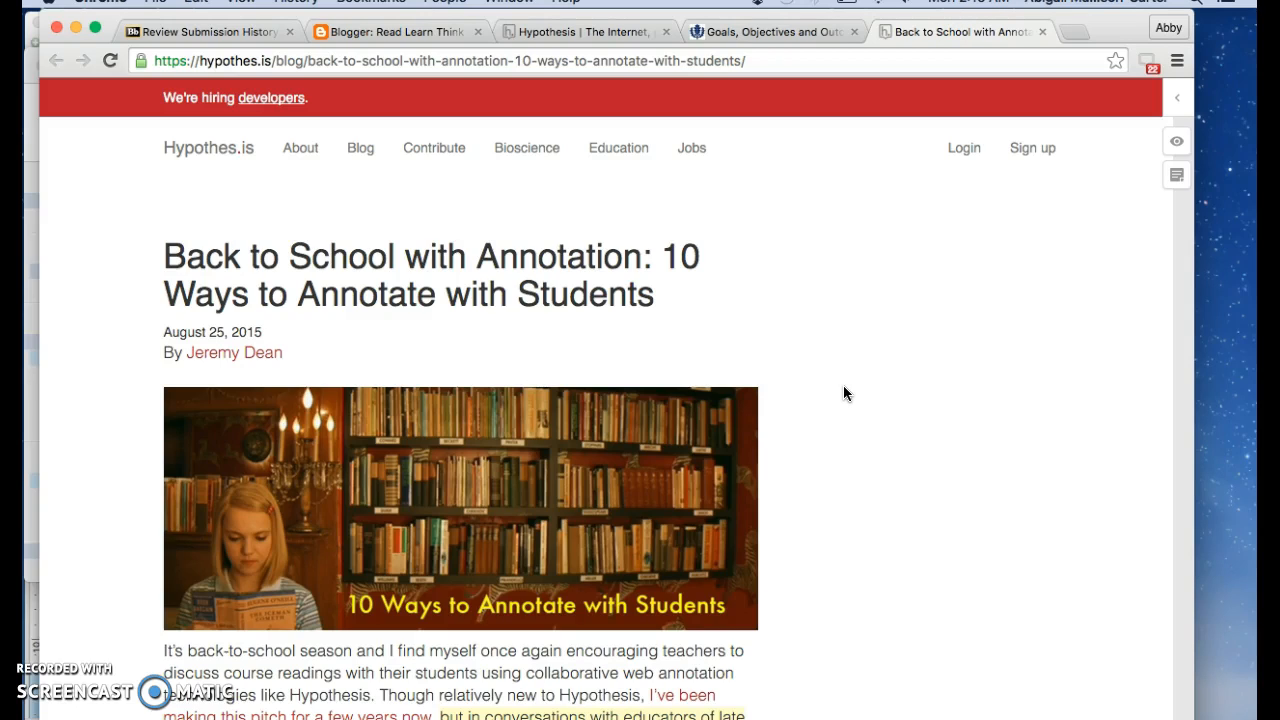
Read the annotations on the Billy Collins 'Marginalia' poem and the social, media-rich passage.
scroll(down, 3)
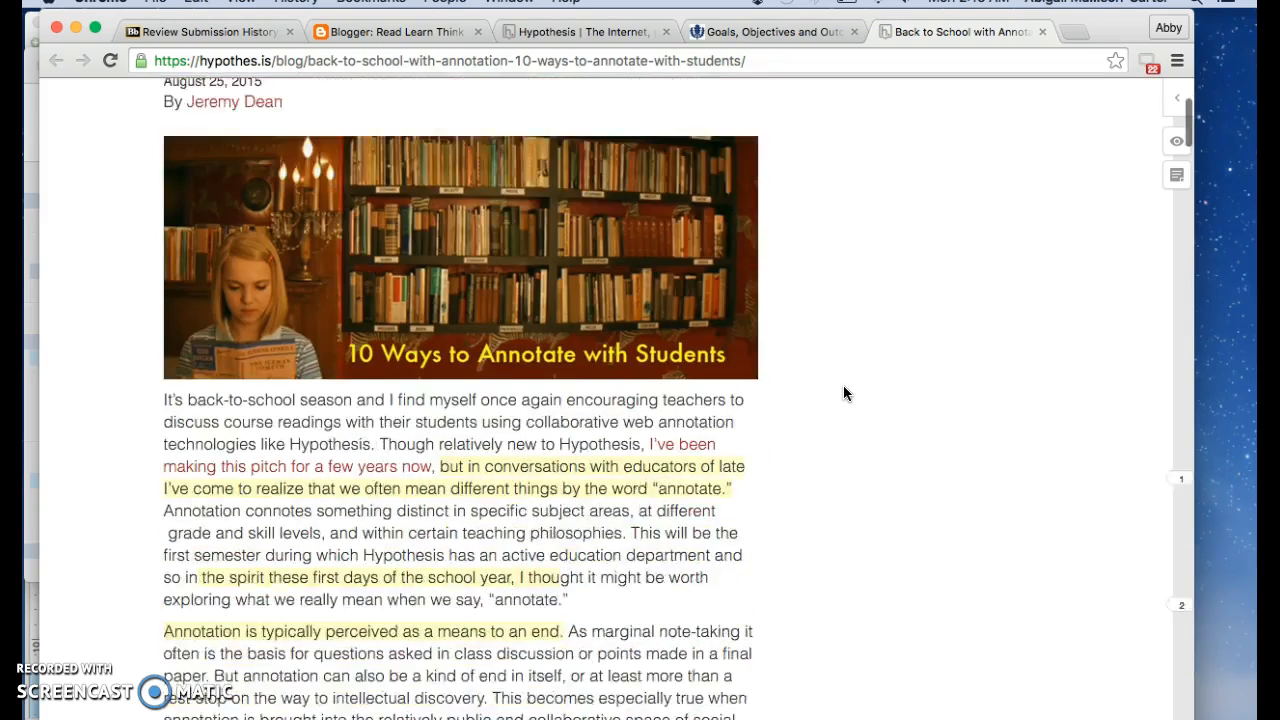
scroll(down, 3)
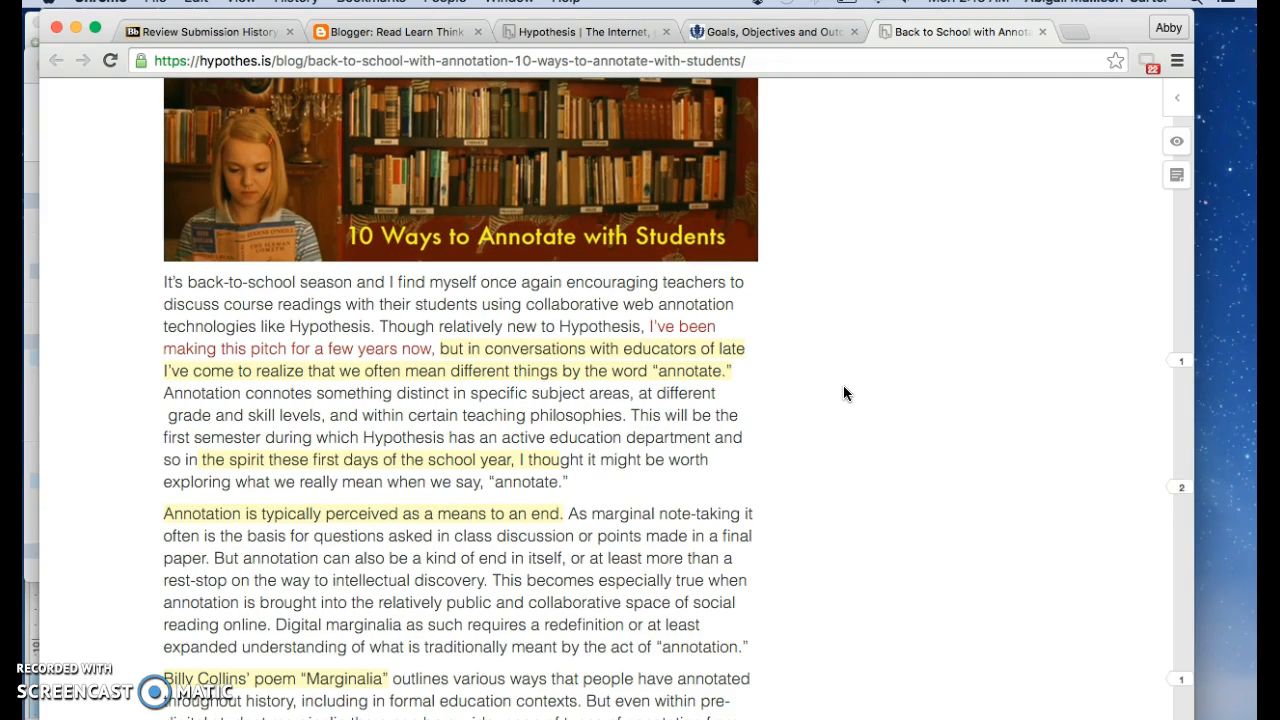
scroll(down, 3)
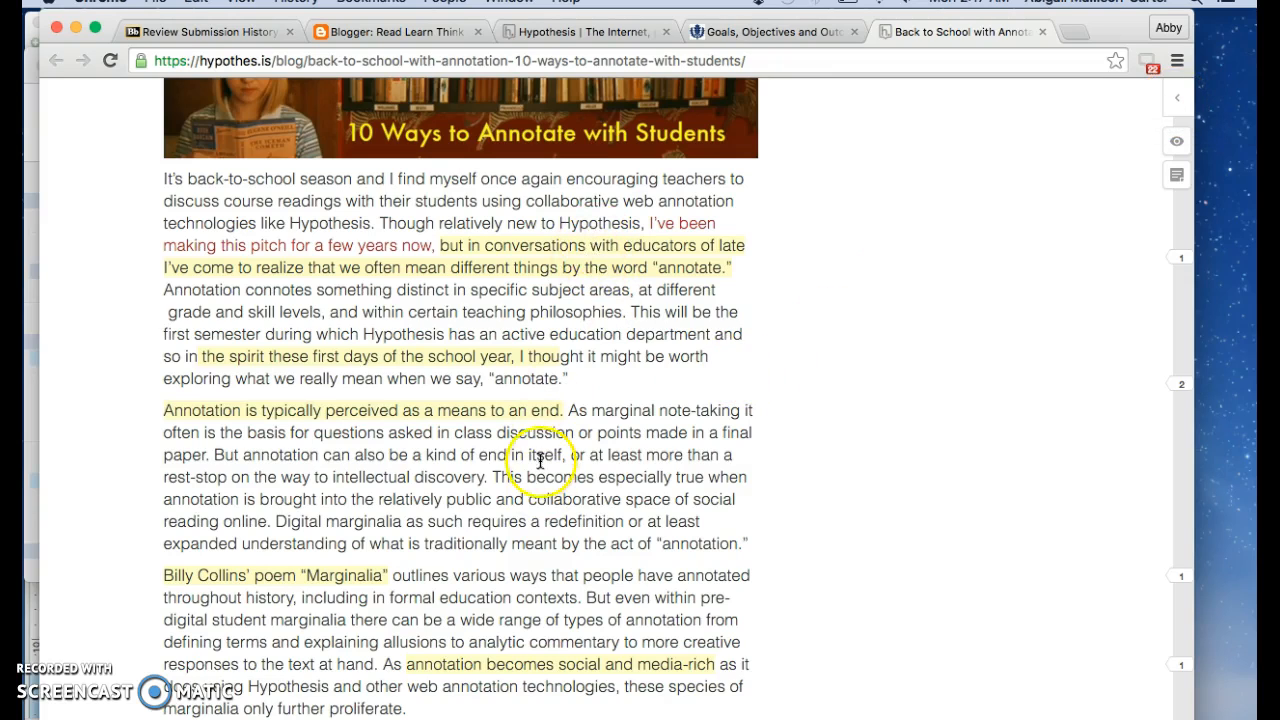
scroll(down, 3)
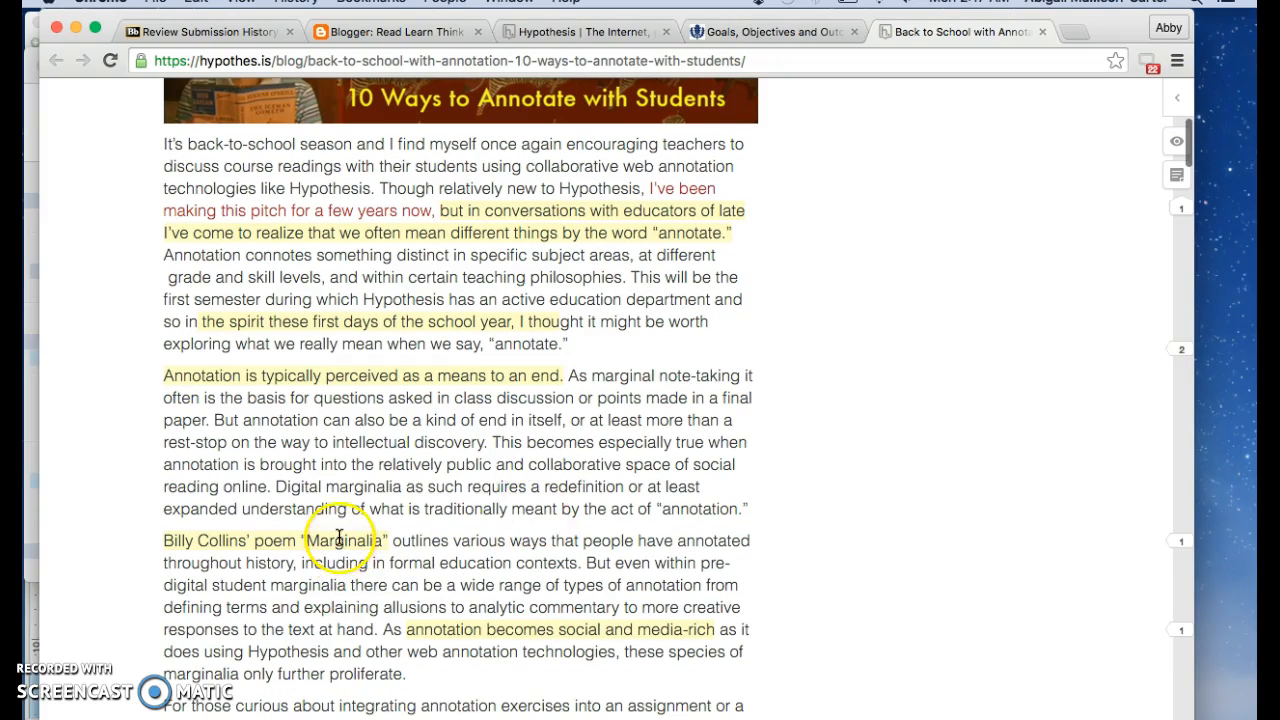
click(340, 540)
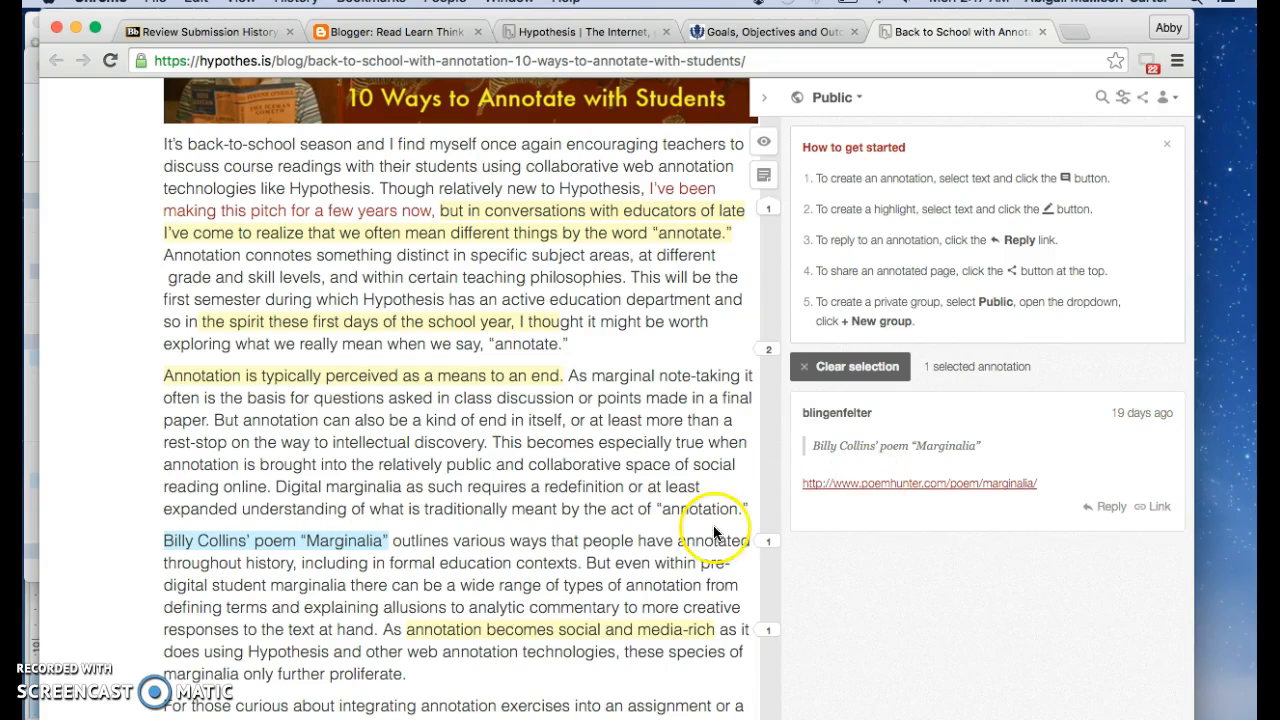
scroll(down, 3)
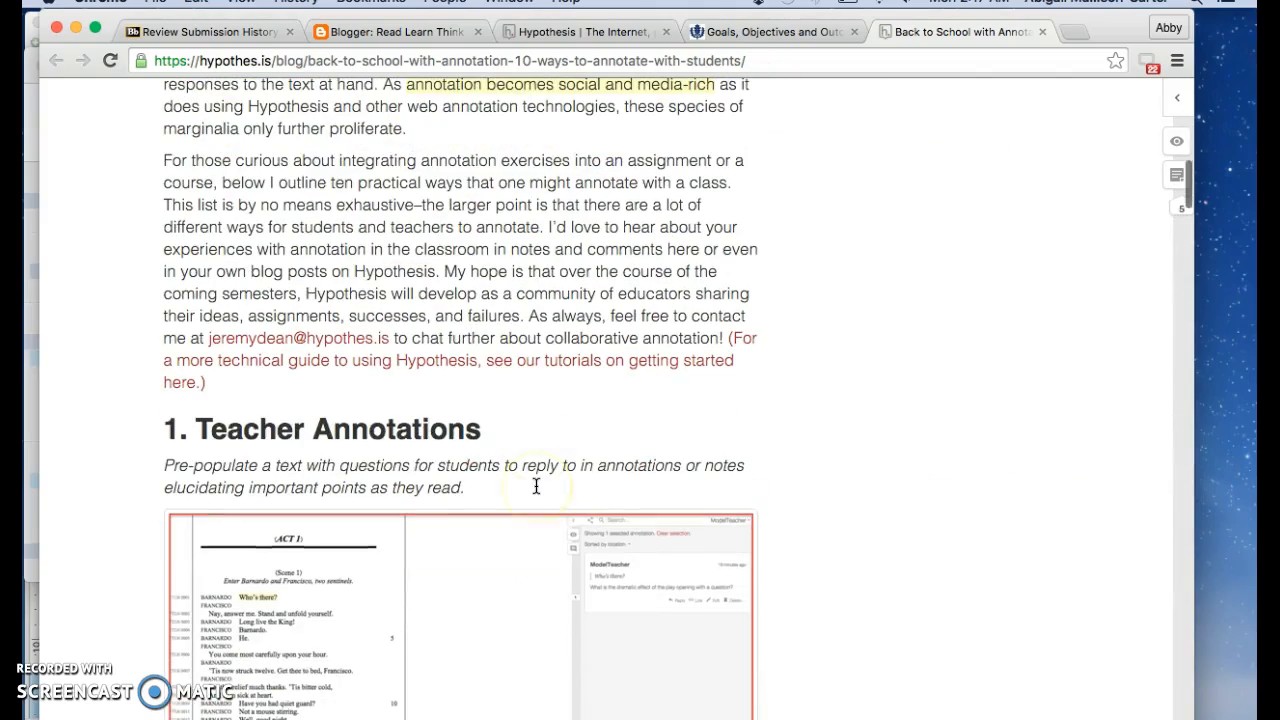
scroll(down, 3)
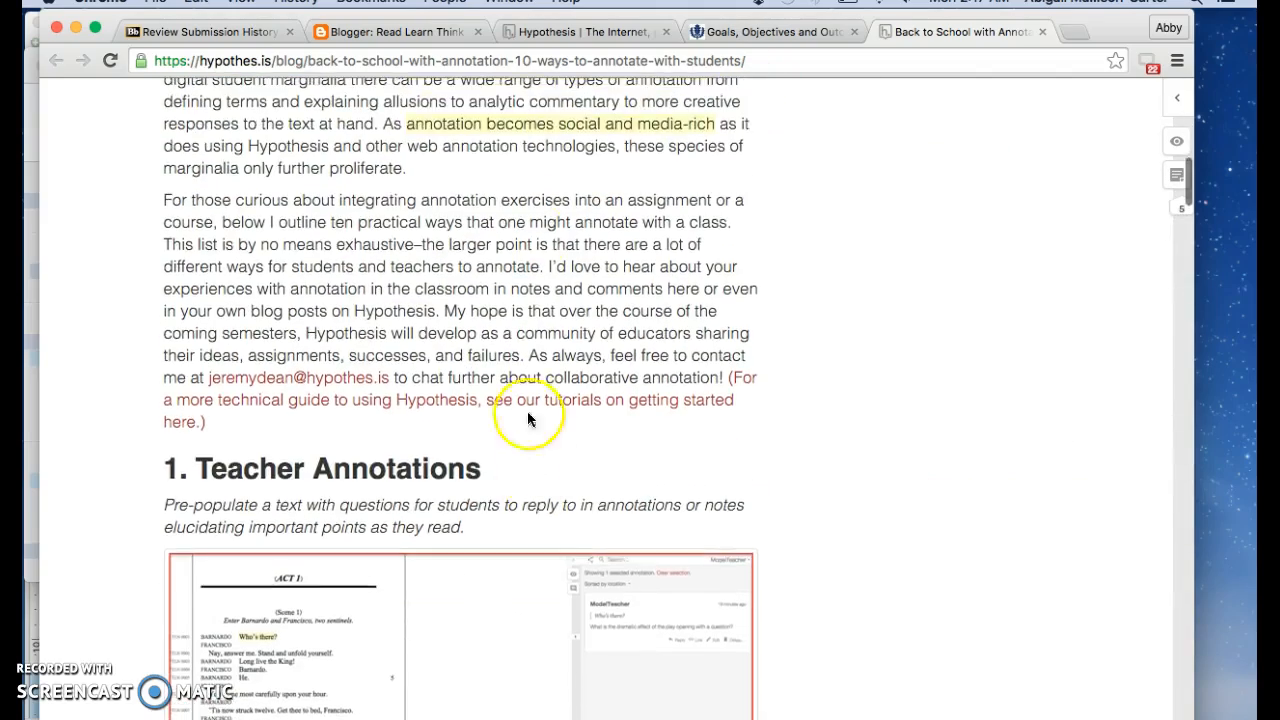
click(560, 124)
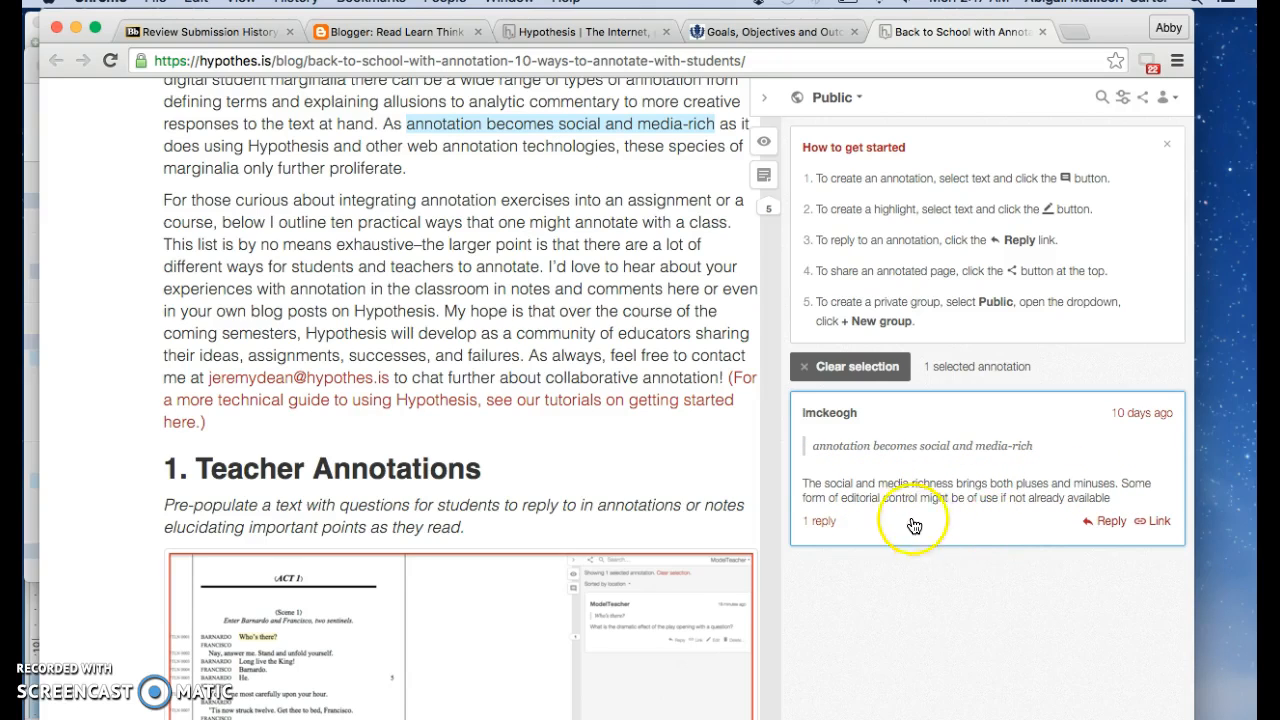
mouse_move(1032, 508)
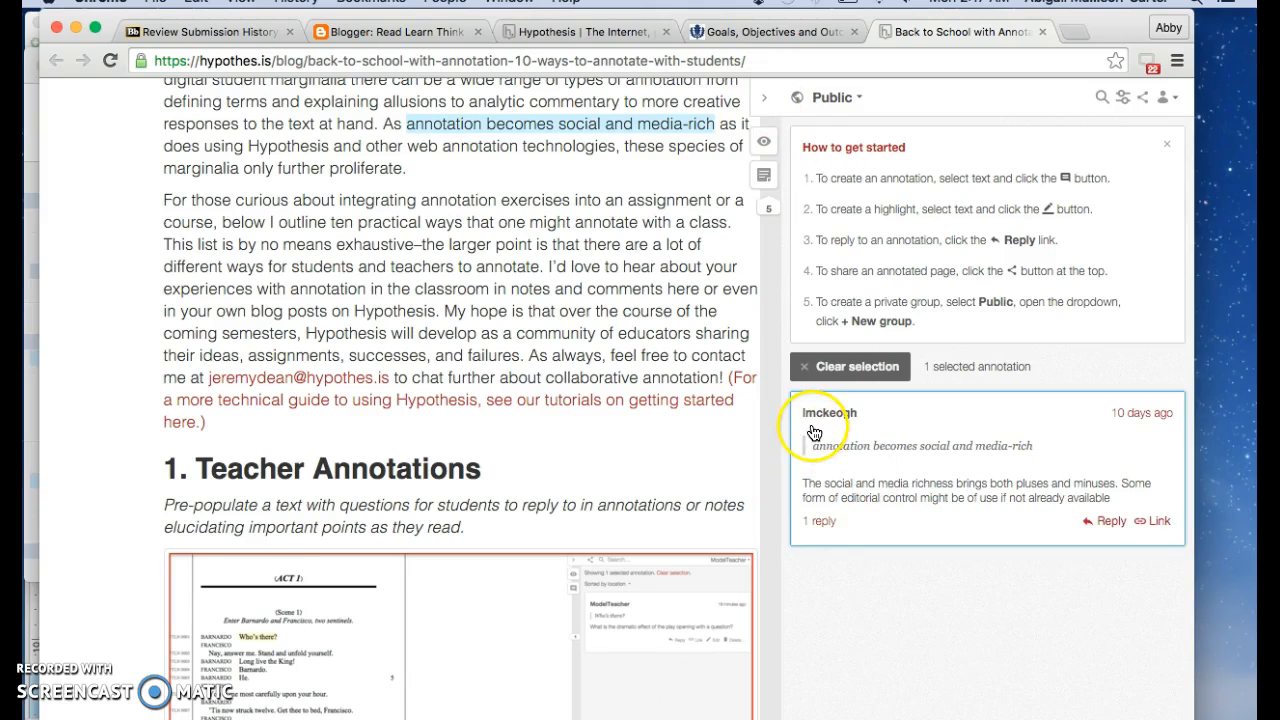
Scroll further down the blog article toward the course-tag Protip passage.
scroll(down, 3)
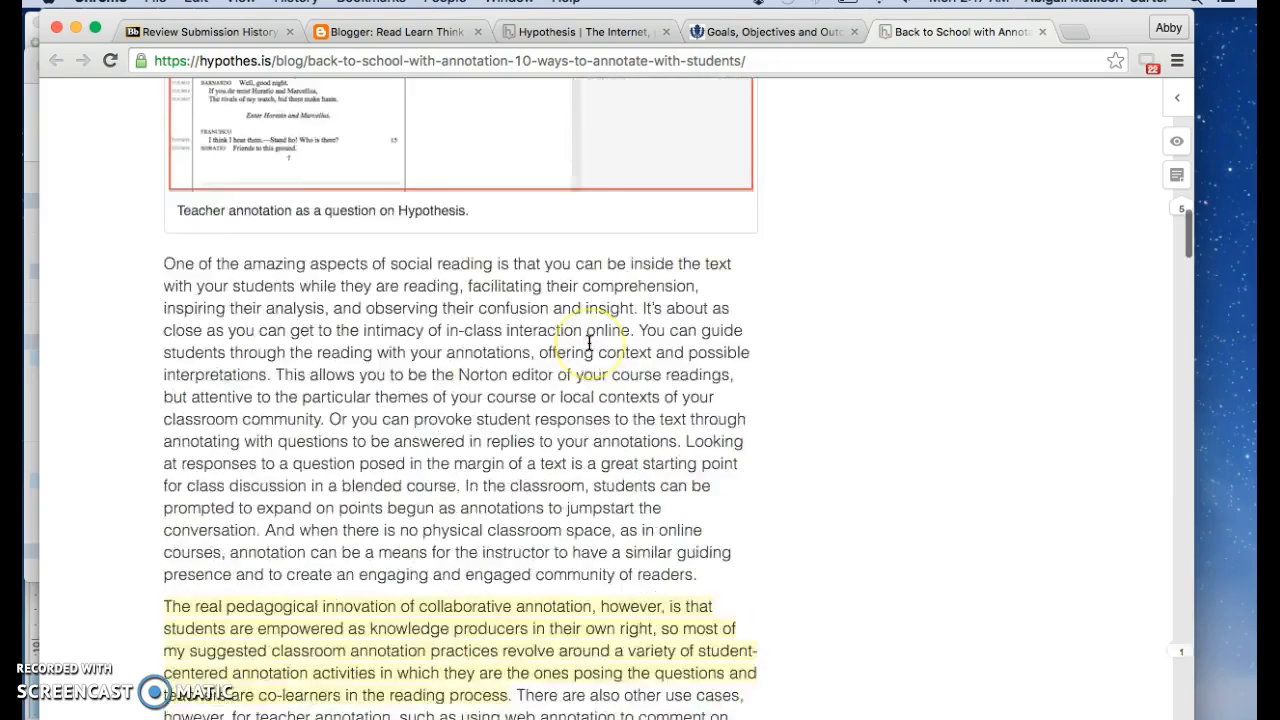
scroll(down, 3)
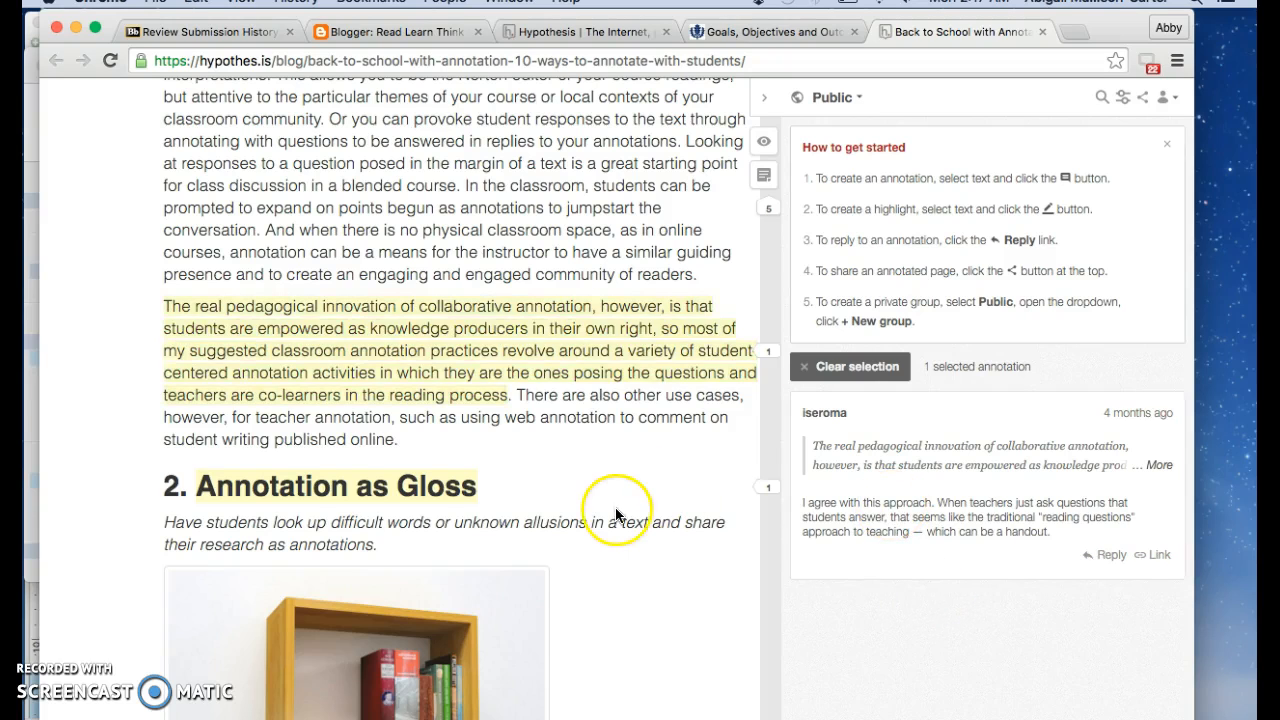
scroll(down, 3)
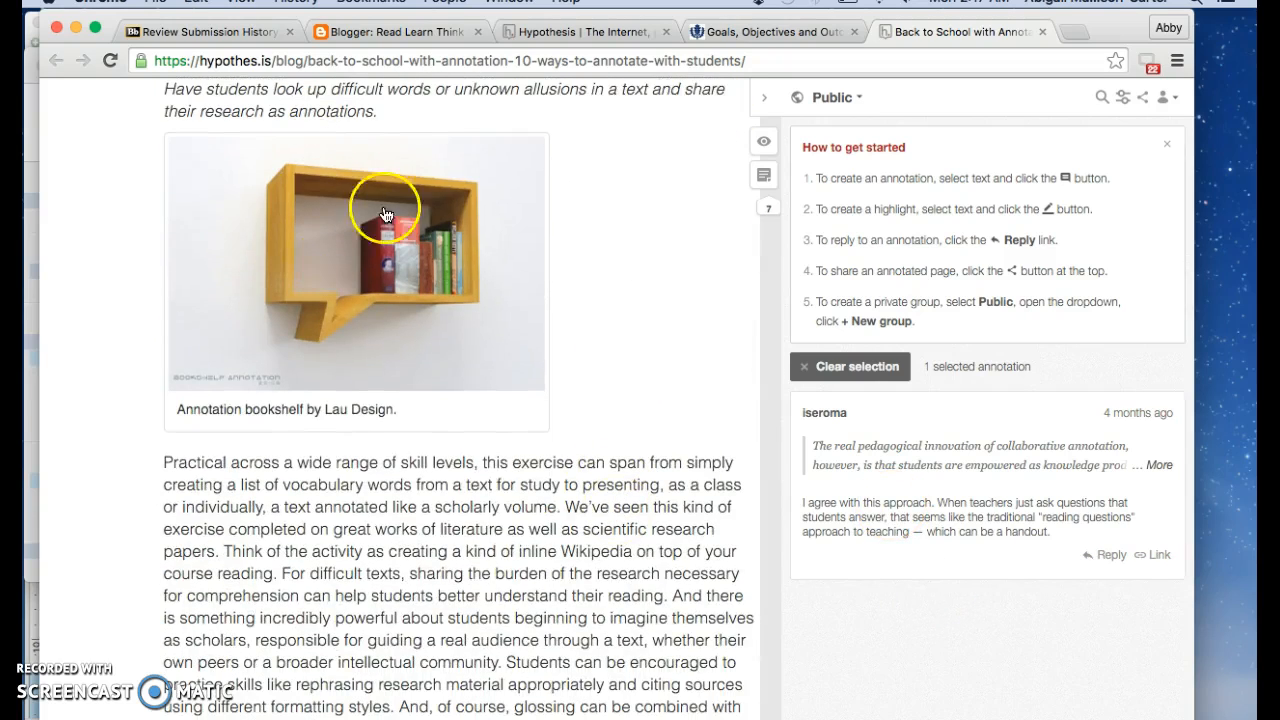
scroll(down, 3)
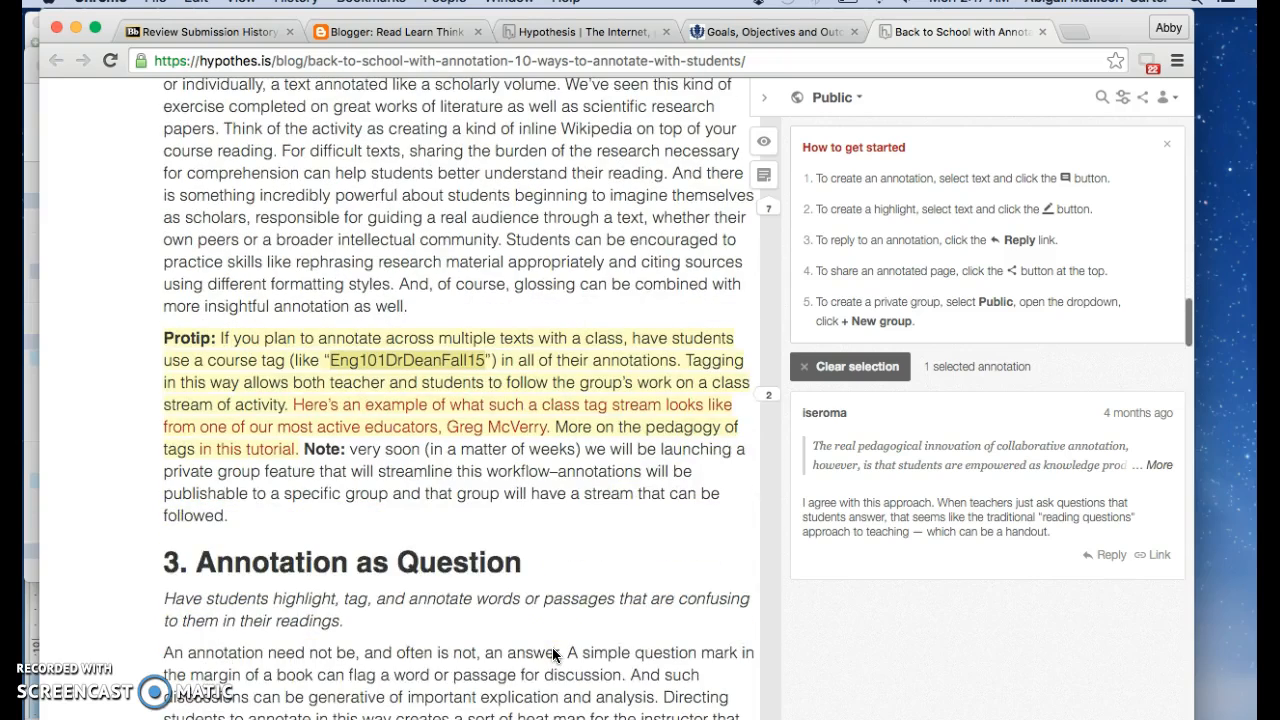
scroll(down, 3)
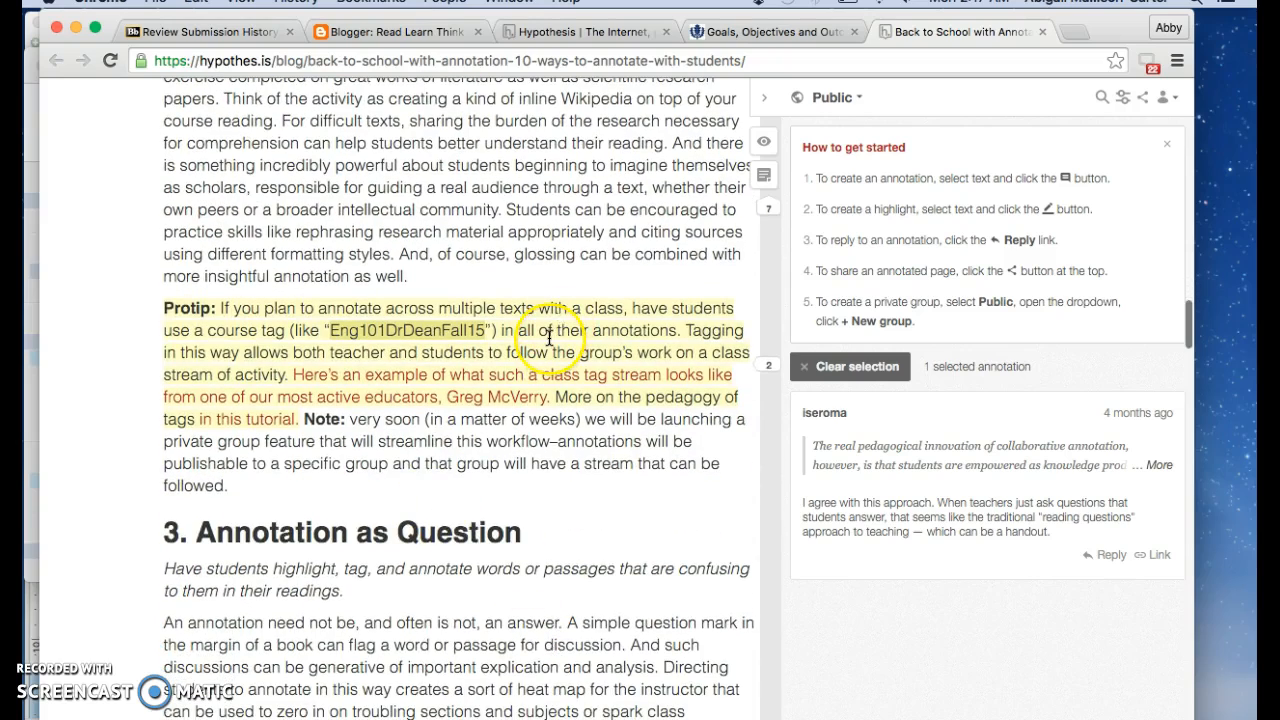
scroll(down, 3)
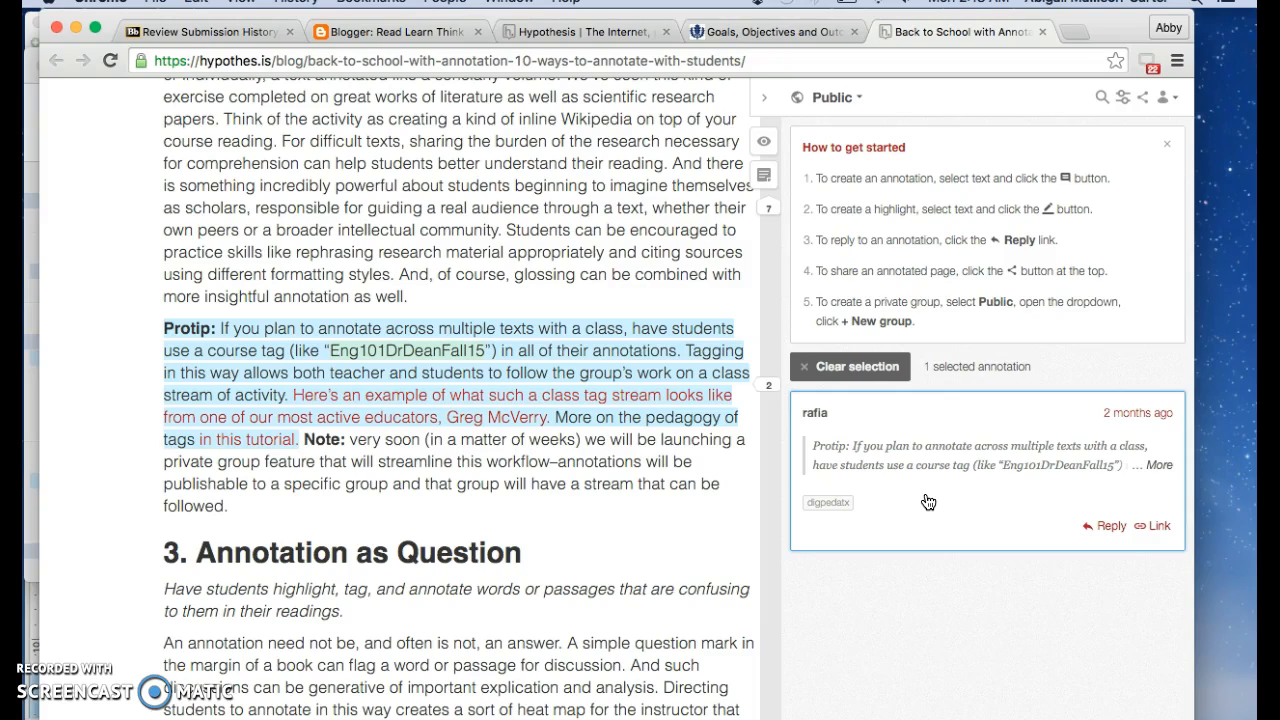
scroll(down, 3)
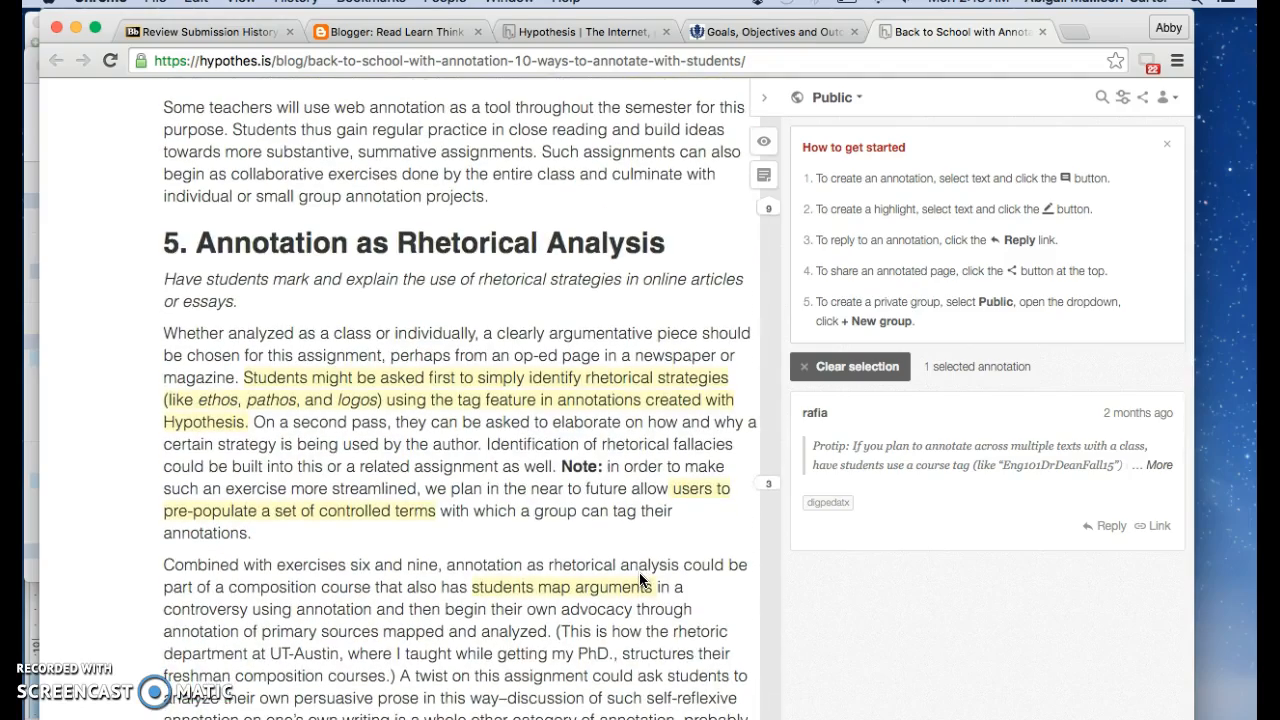
scroll(down, 3)
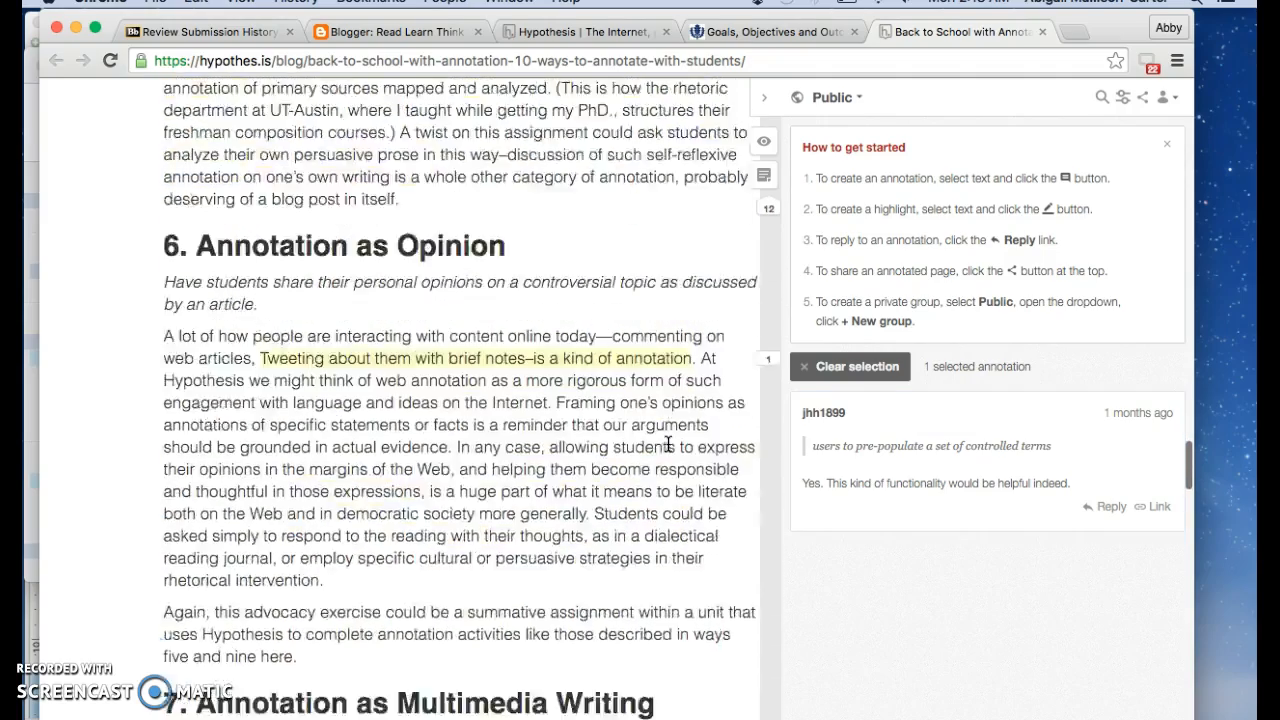
scroll(down, 3)
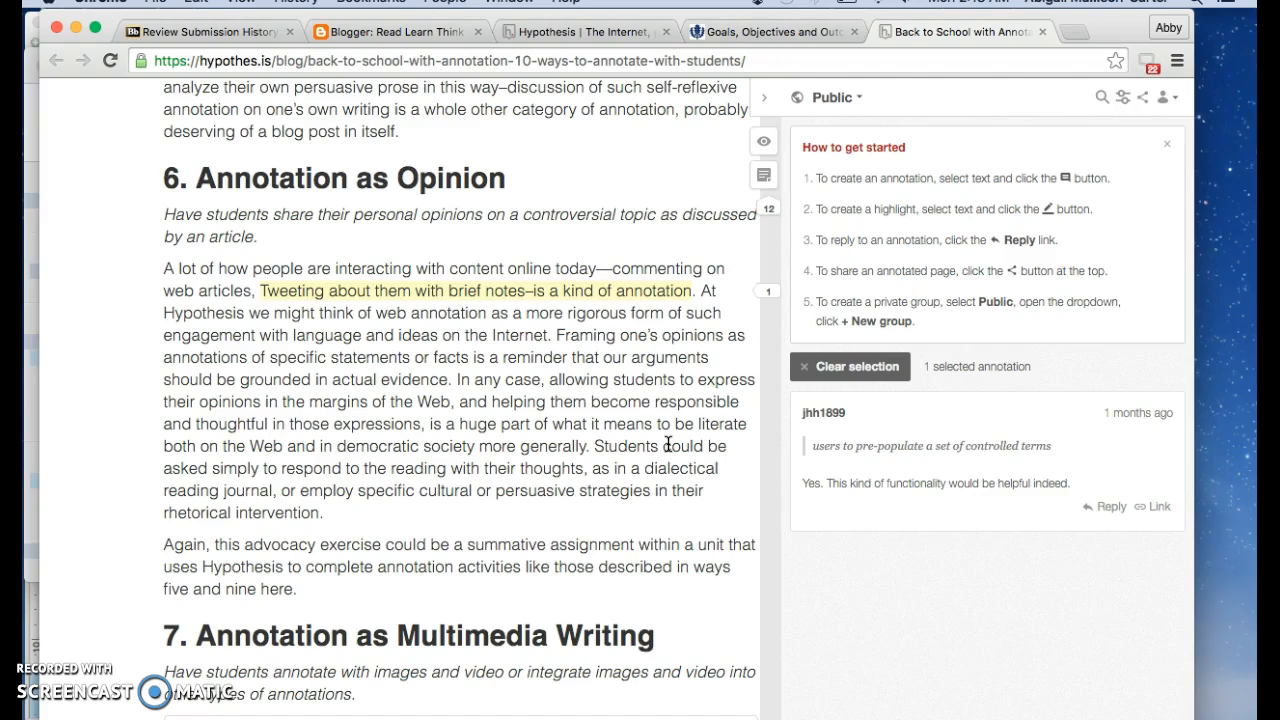
scroll(down, 3)
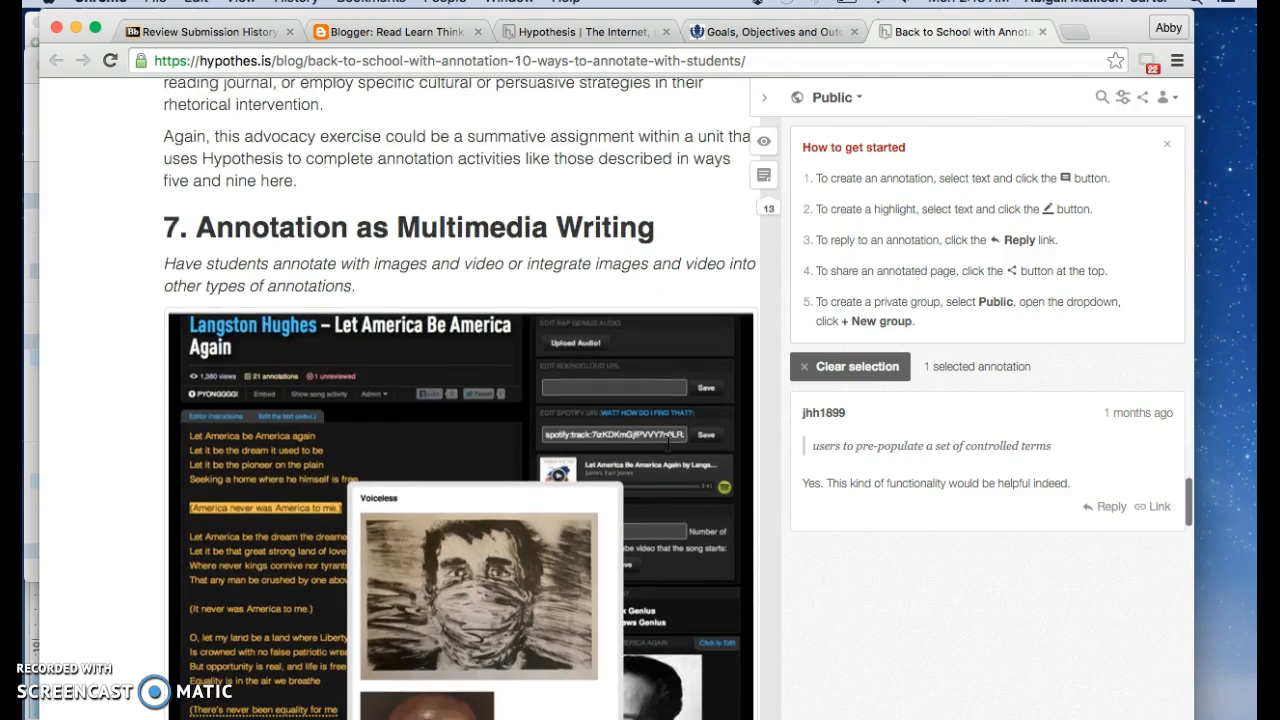
scroll(down, 3)
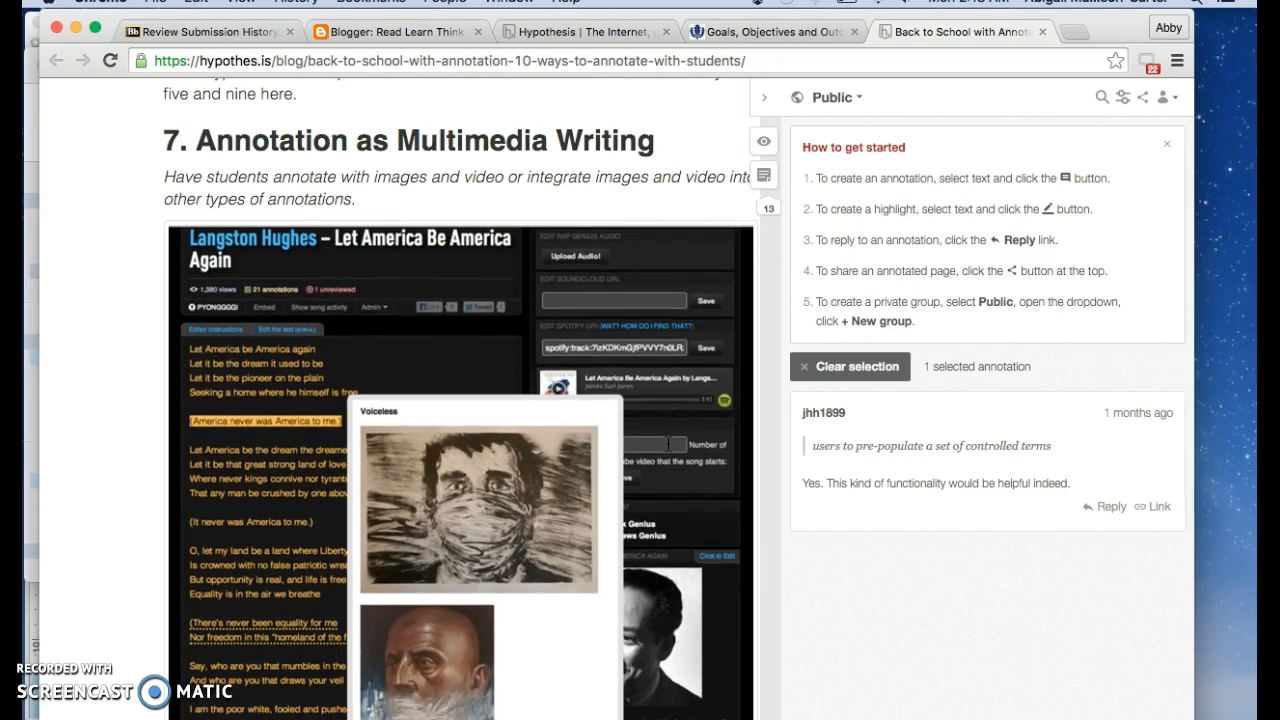
scroll(down, 3)
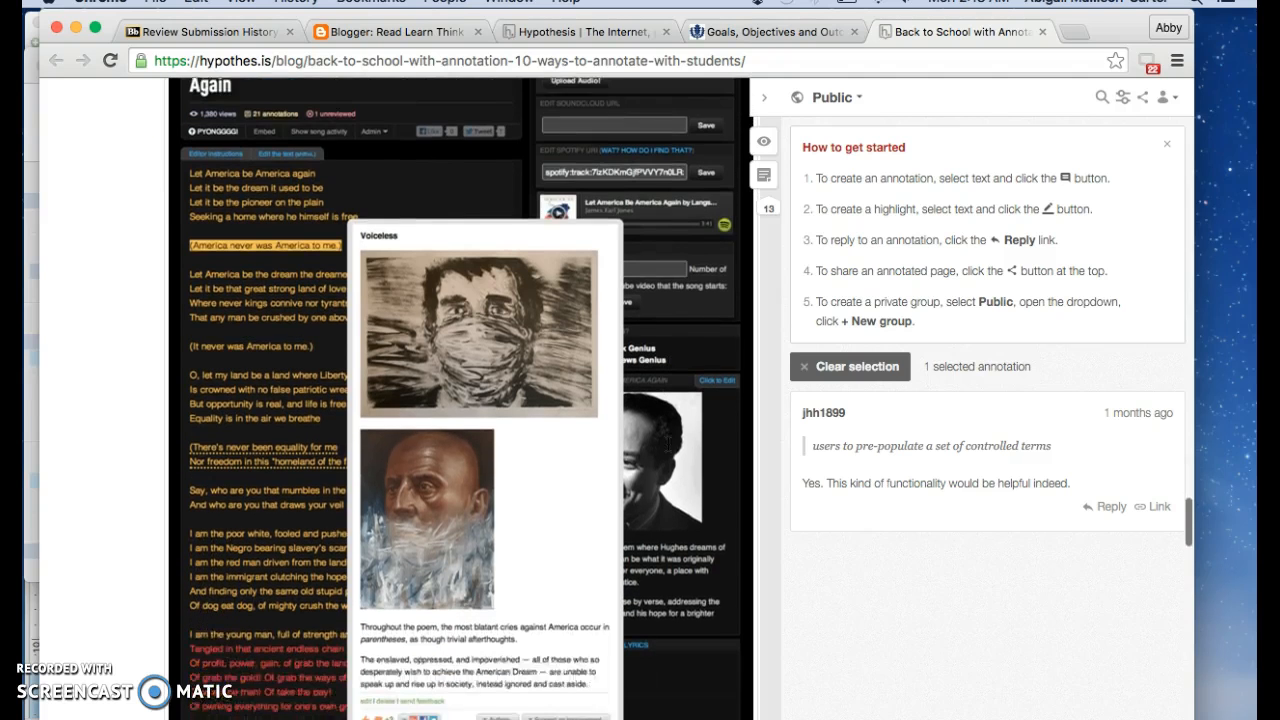
scroll(down, 3)
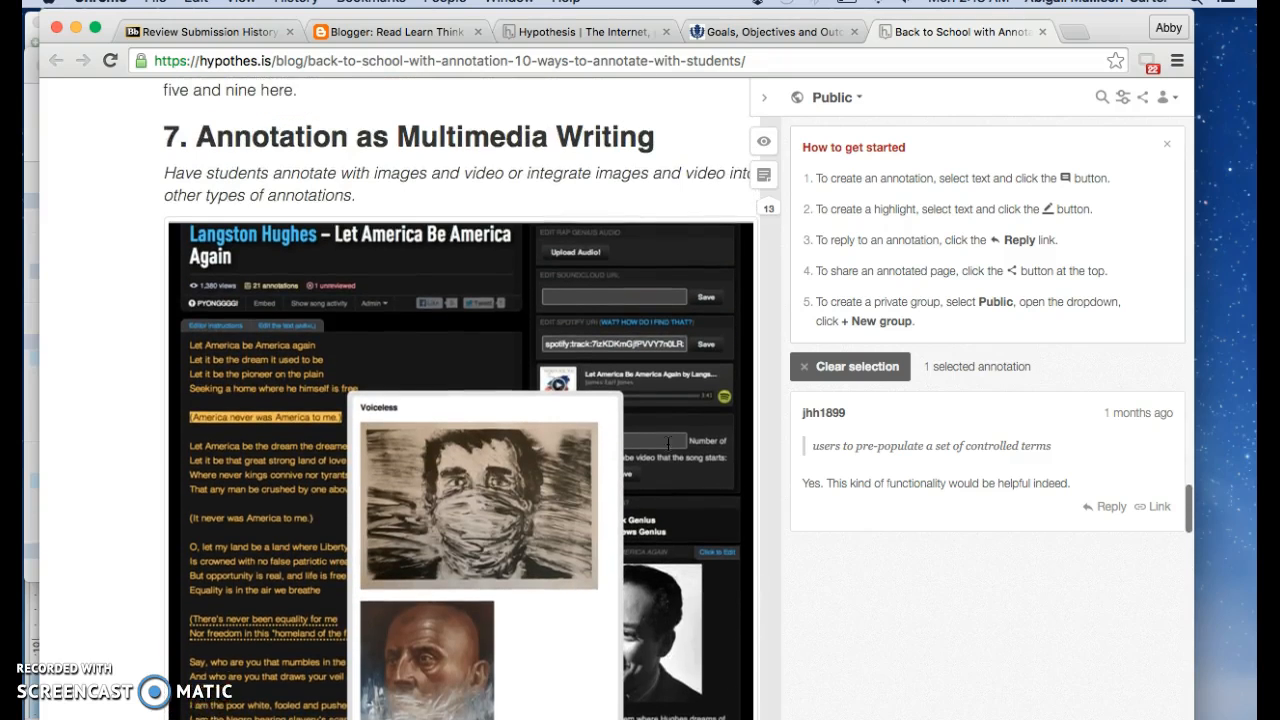
scroll(down, 3)
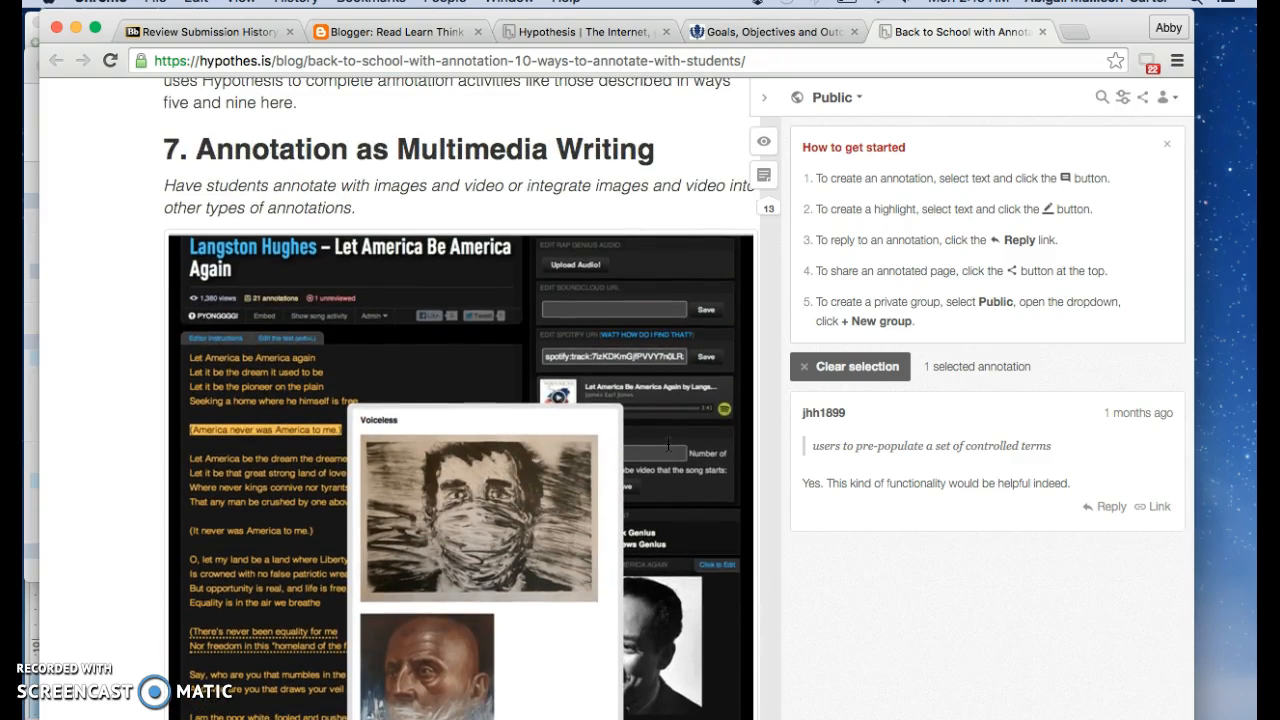
scroll(down, 3)
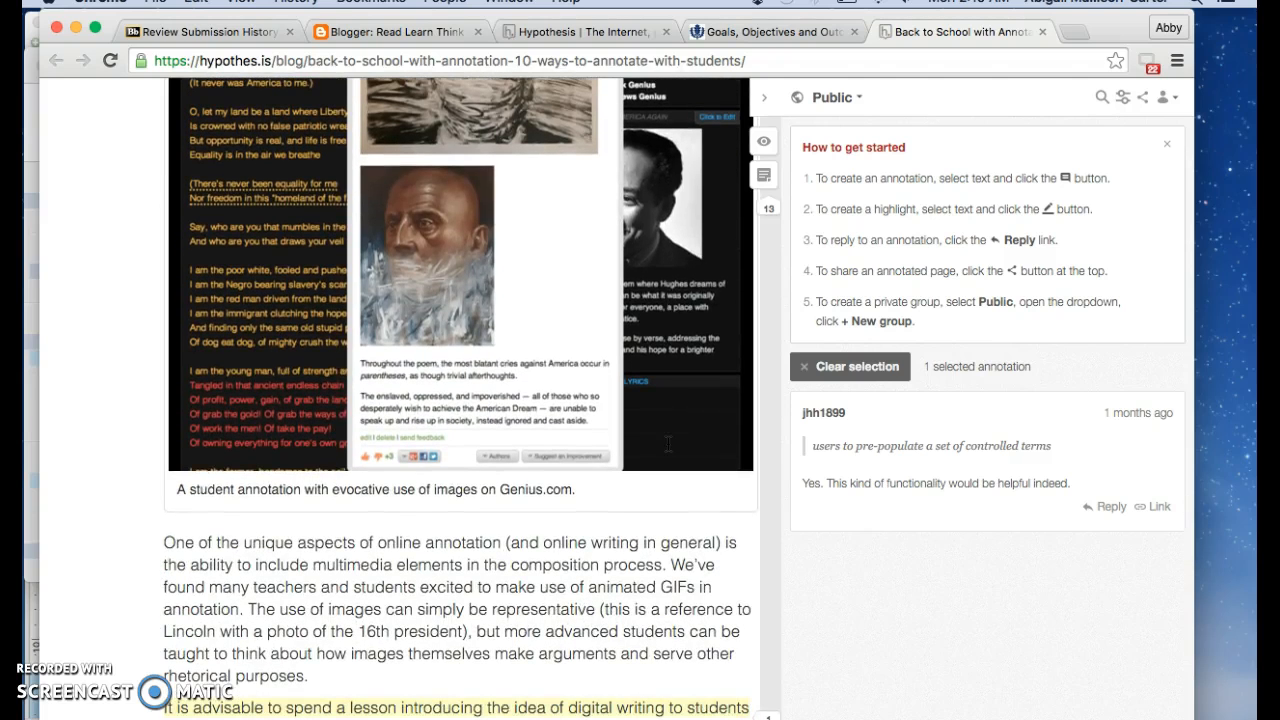
scroll(down, 3)
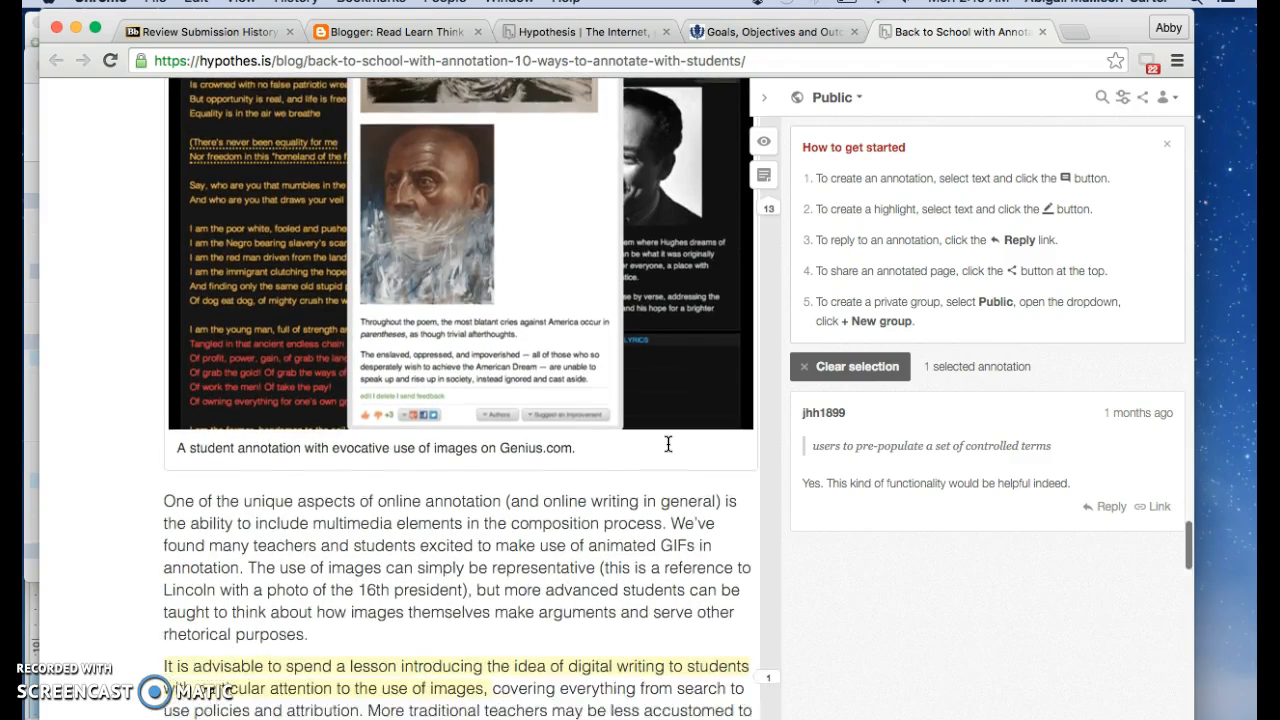
scroll(down, 3)
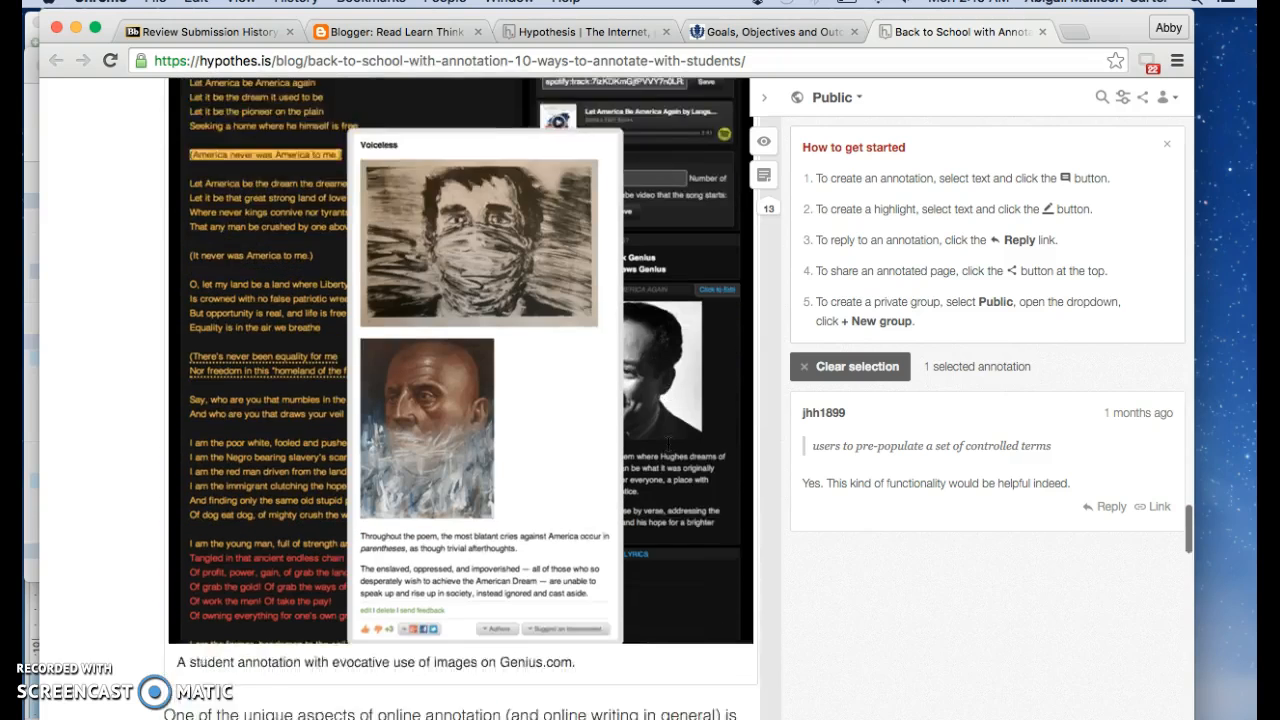
scroll(down, 3)
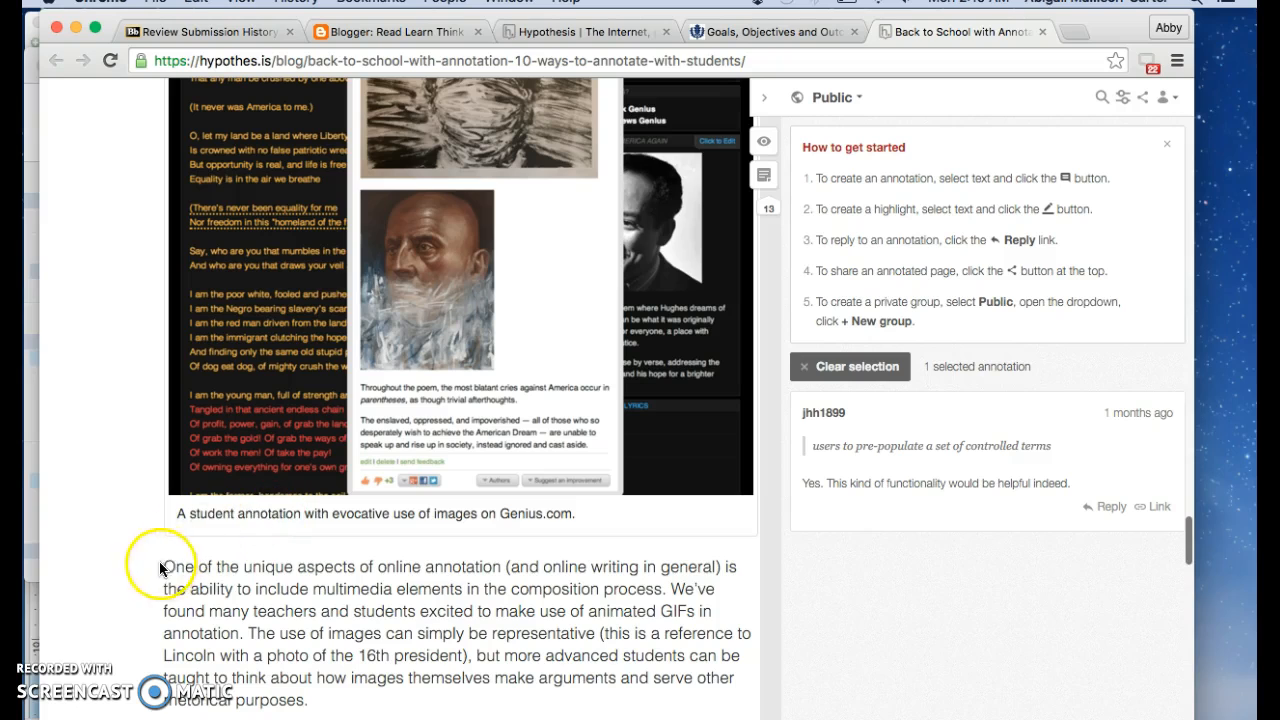
Annotate the Genius.com caption publicly: 'This is such a cool idea! Thanks for the evocative examples!'.
drag(176, 512, 560, 512)
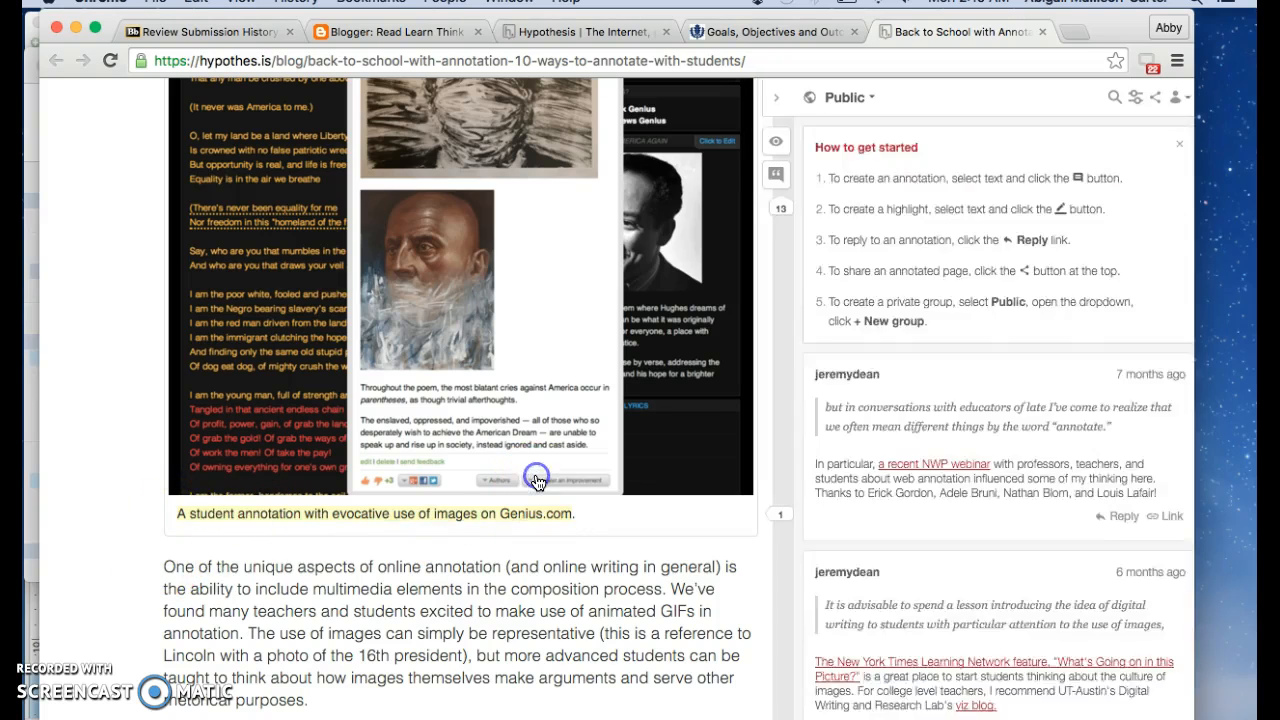
click(536, 480)
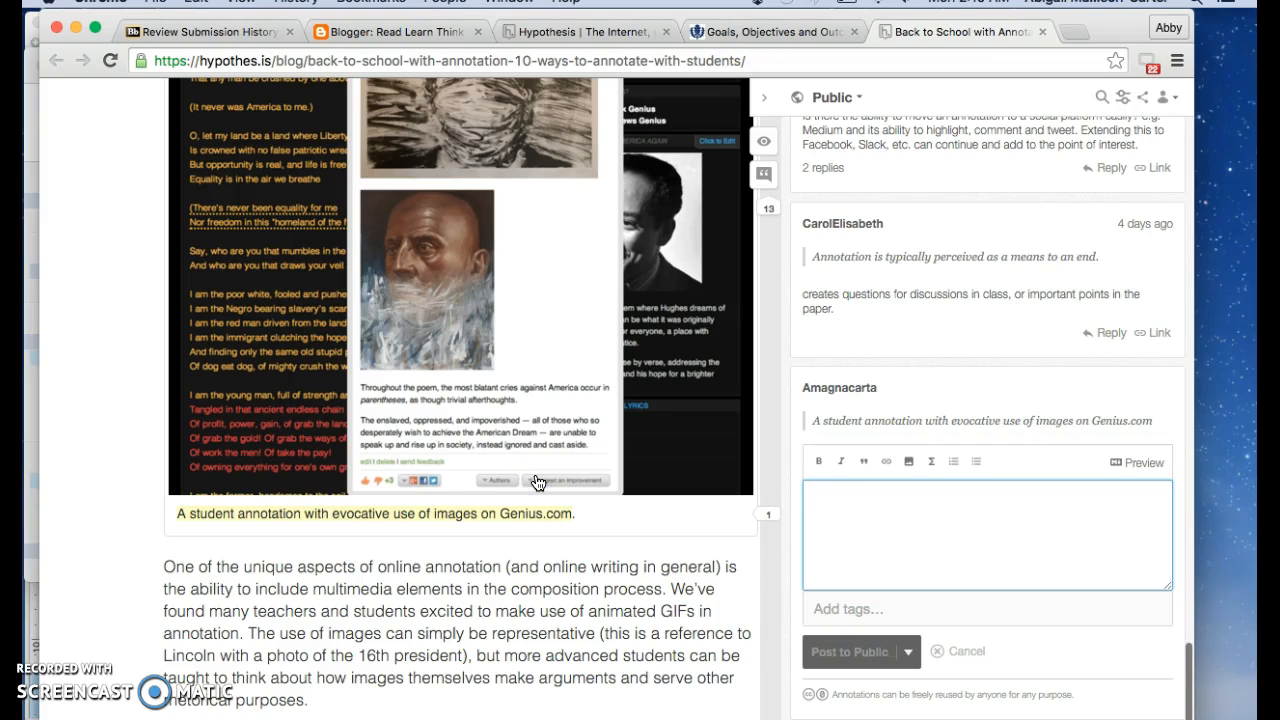
text(This is such a cool idea!  Thanks for the evocative e)
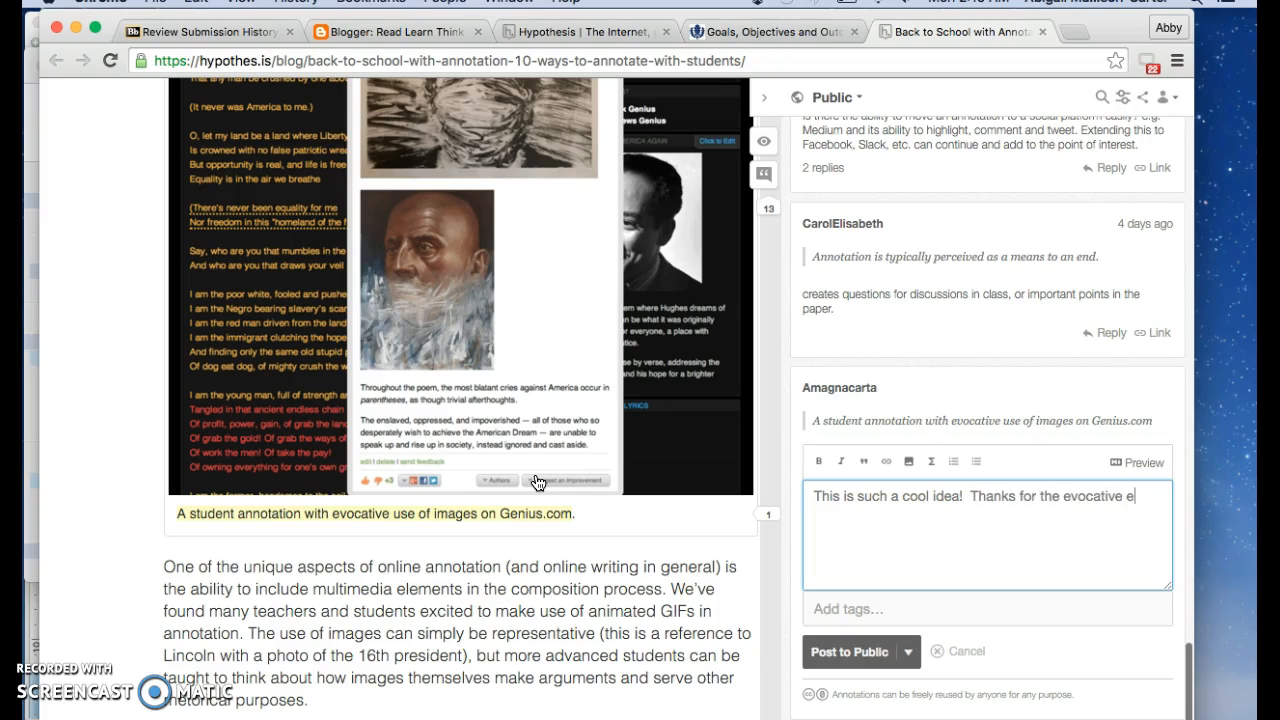
text(xamples)
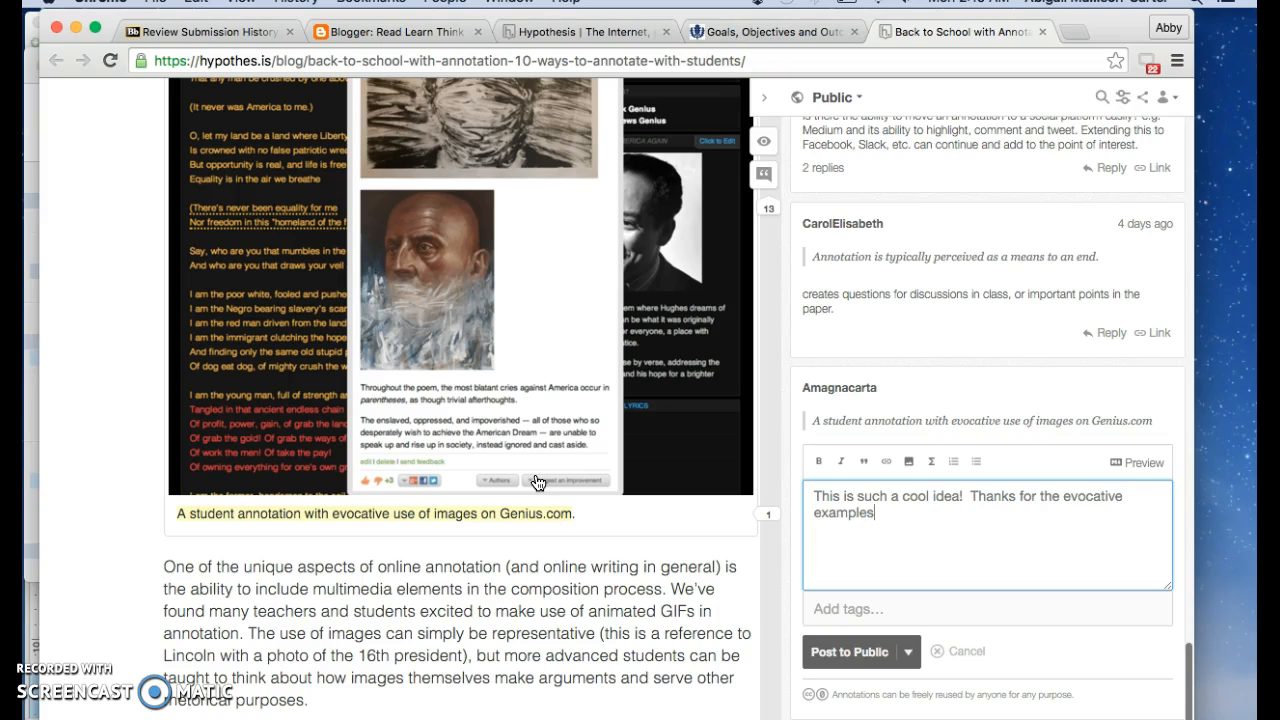
click(850, 652)
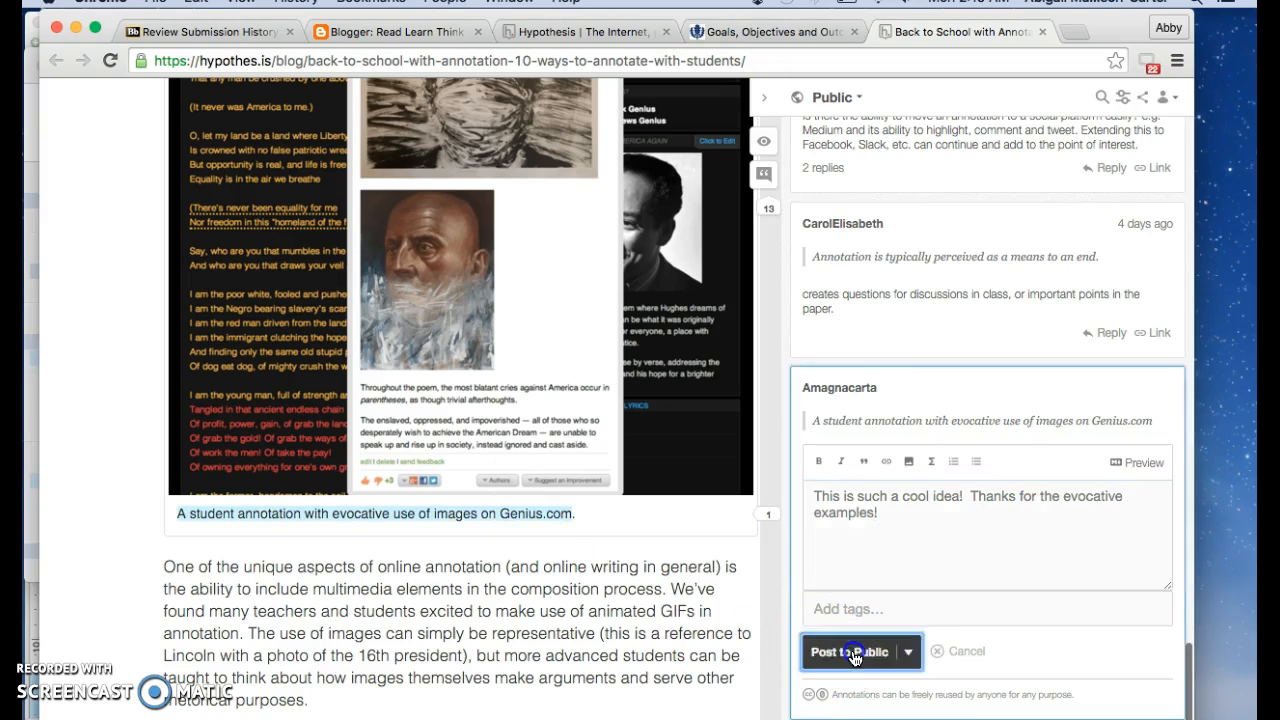
click(848, 652)
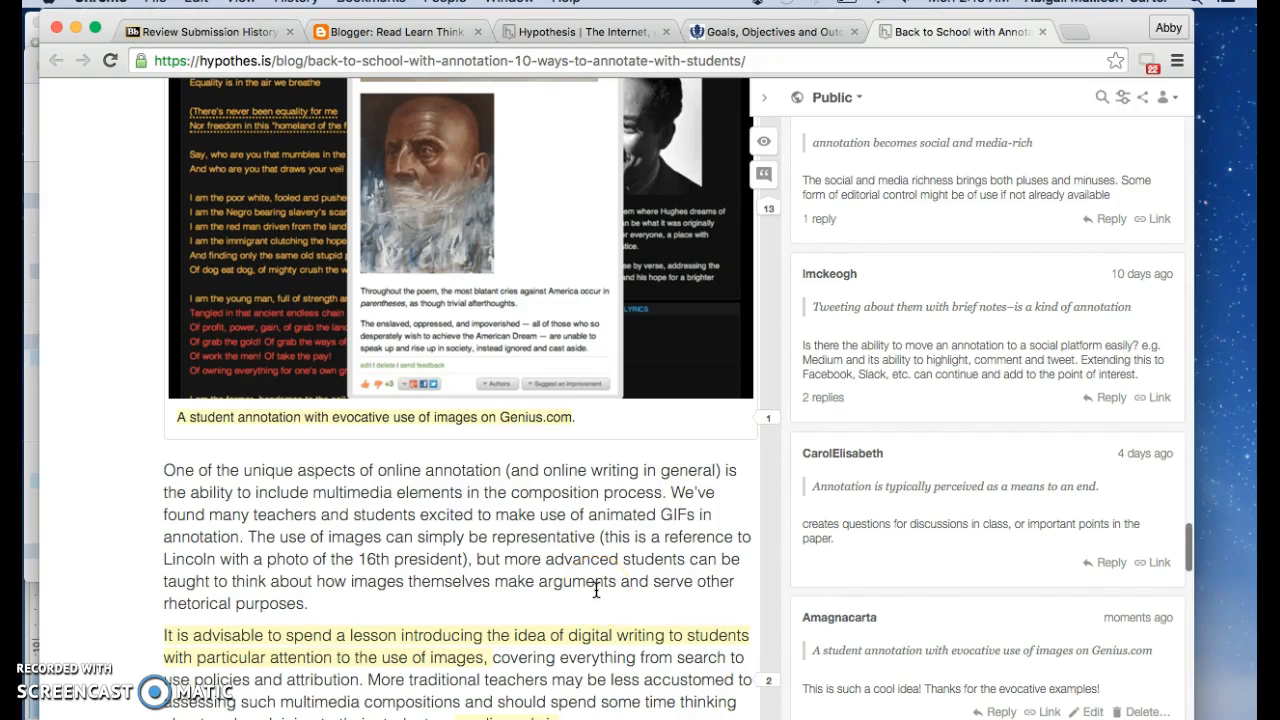
scroll(down, 3)
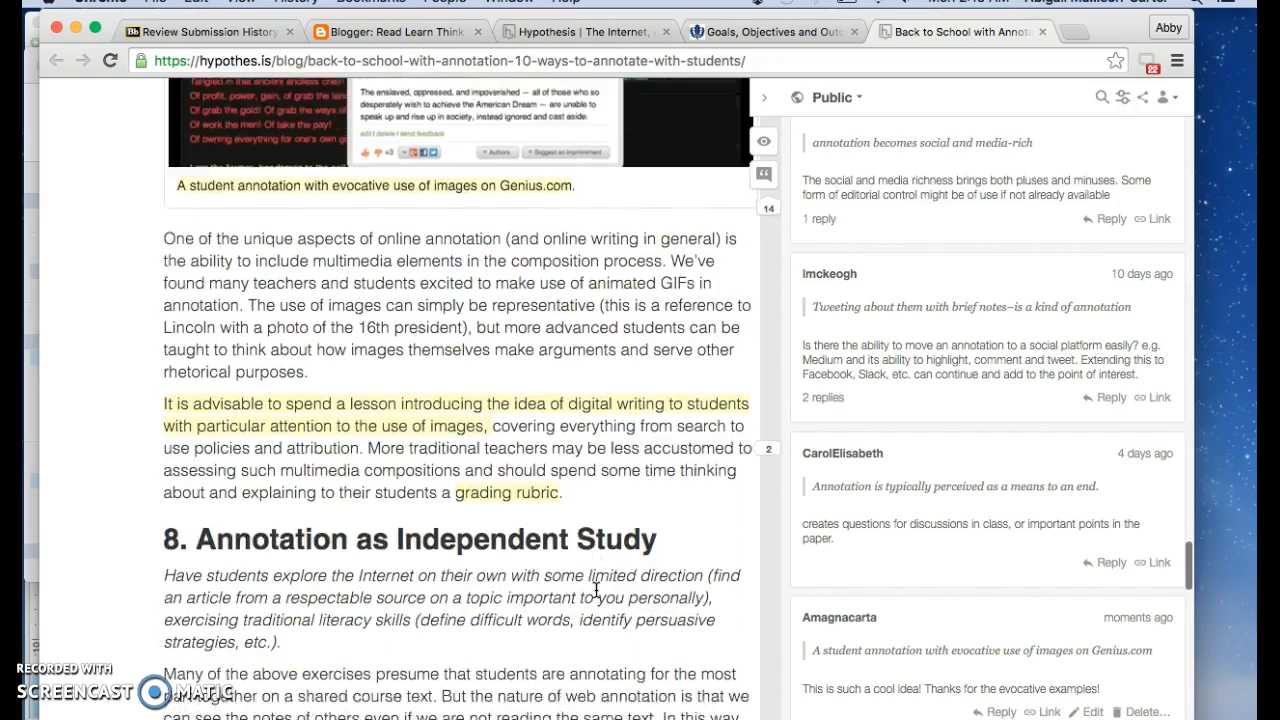
scroll(down, 3)
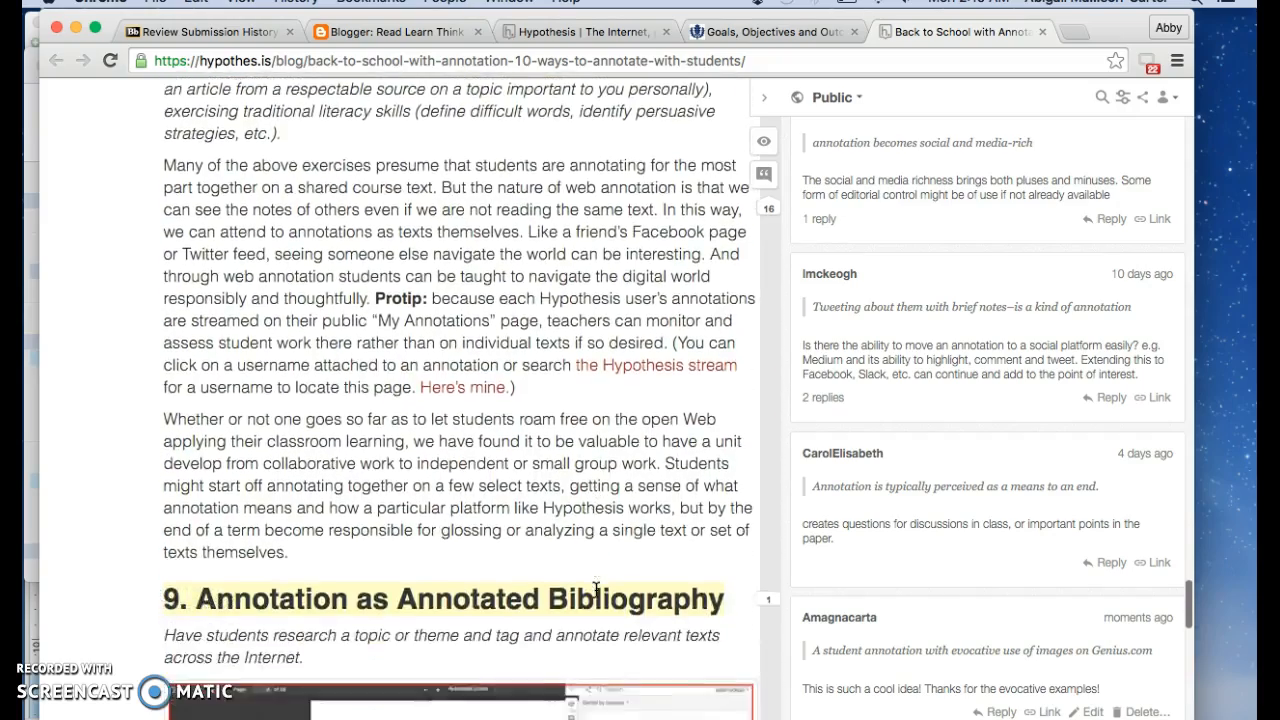
scroll(down, 3)
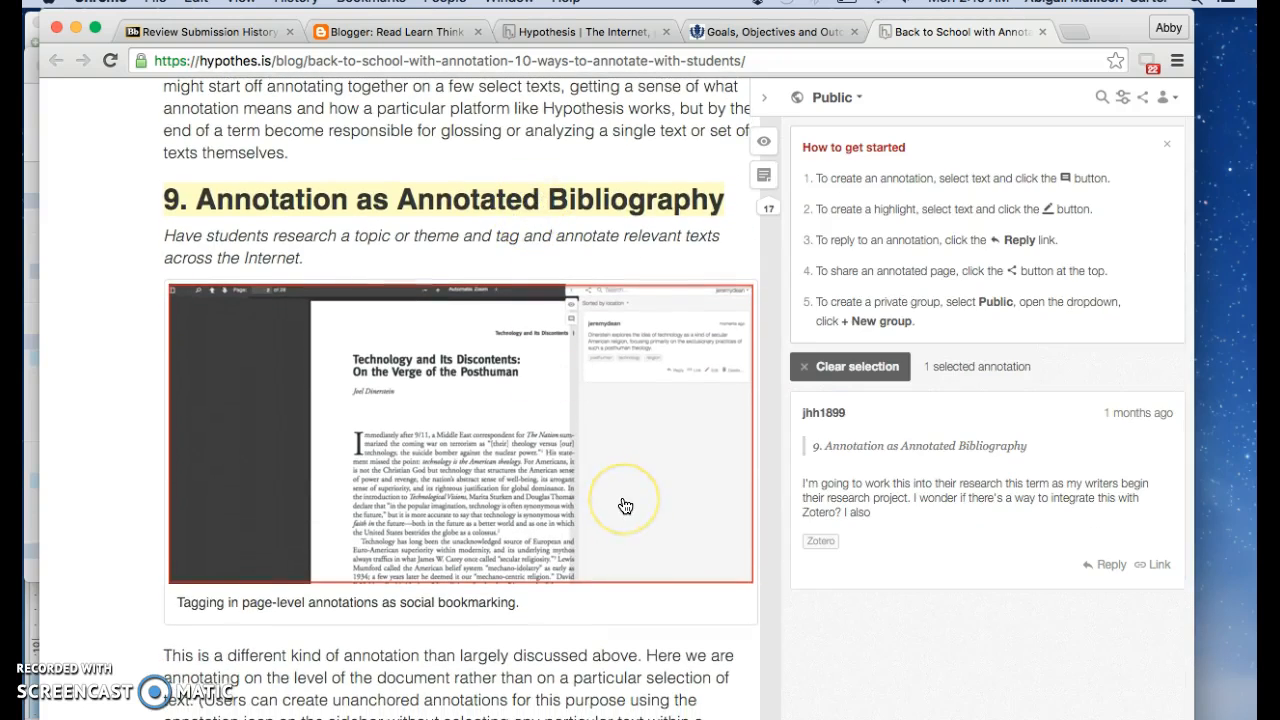
scroll(down, 3)
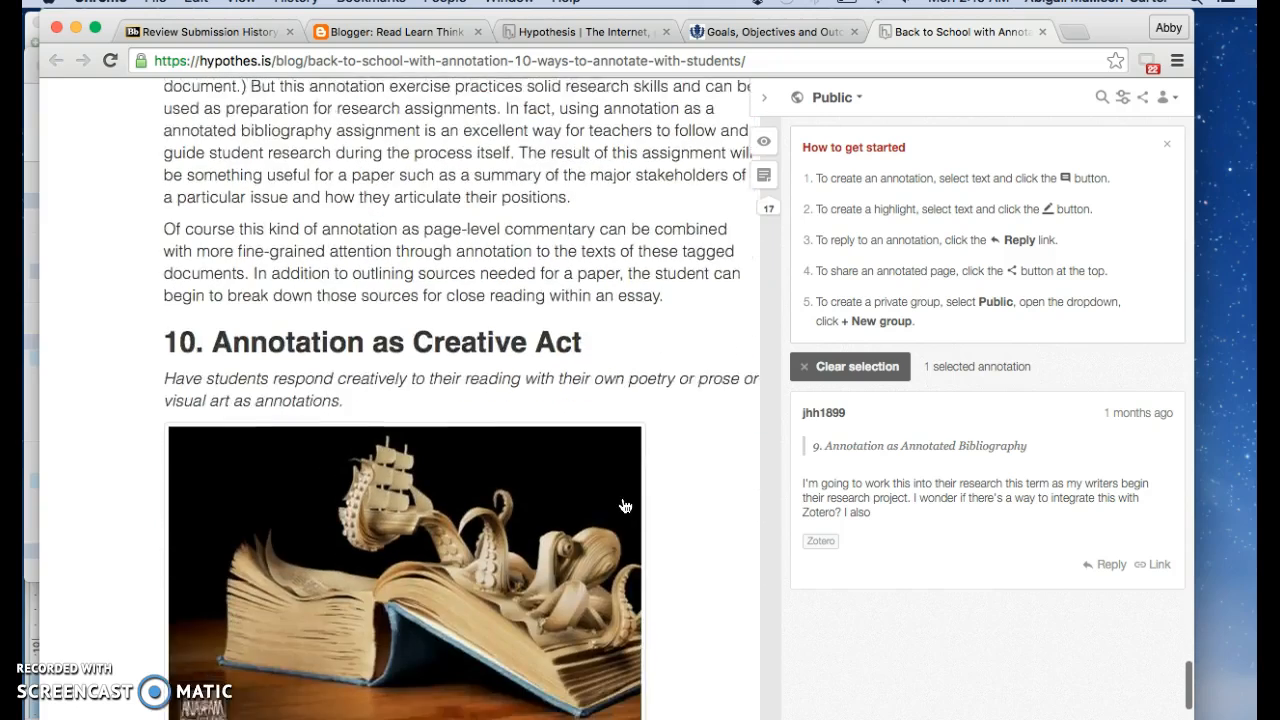
scroll(down, 3)
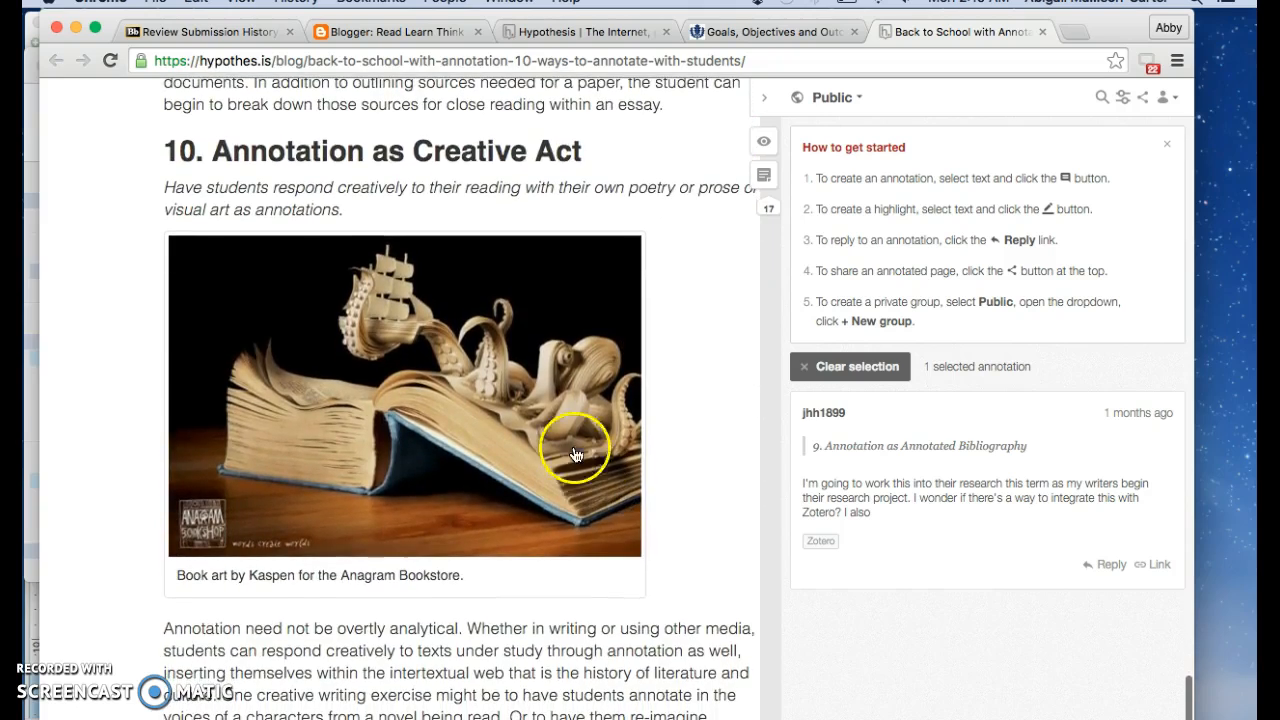
mouse_move(672, 462)
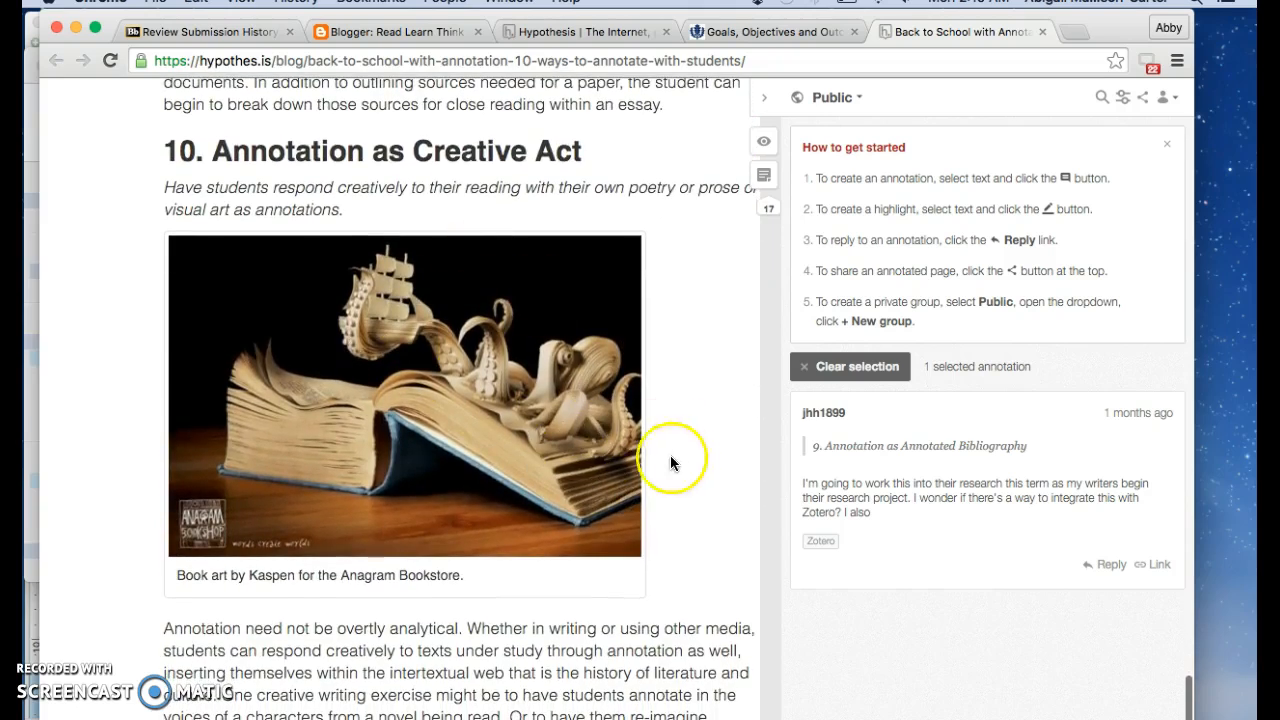
scroll(down, 3)
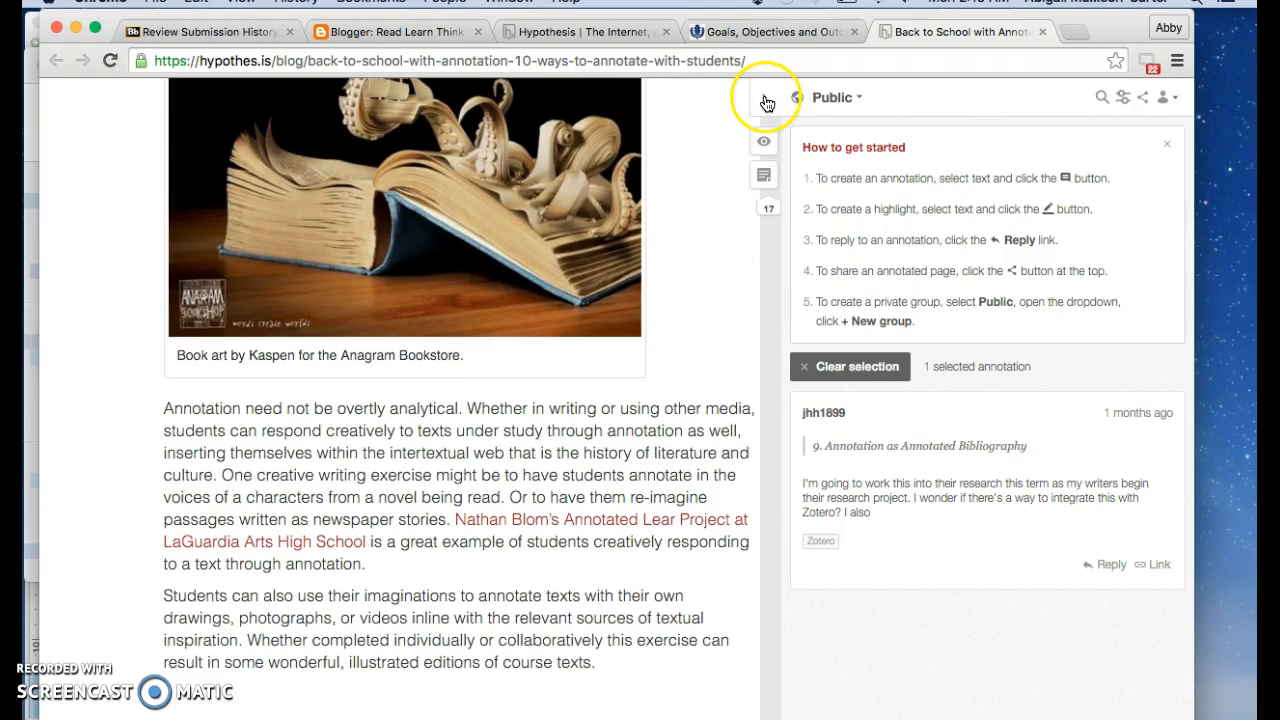
Close the sidebar and hide the article's annotation highlights with the eye icon.
click(764, 96)
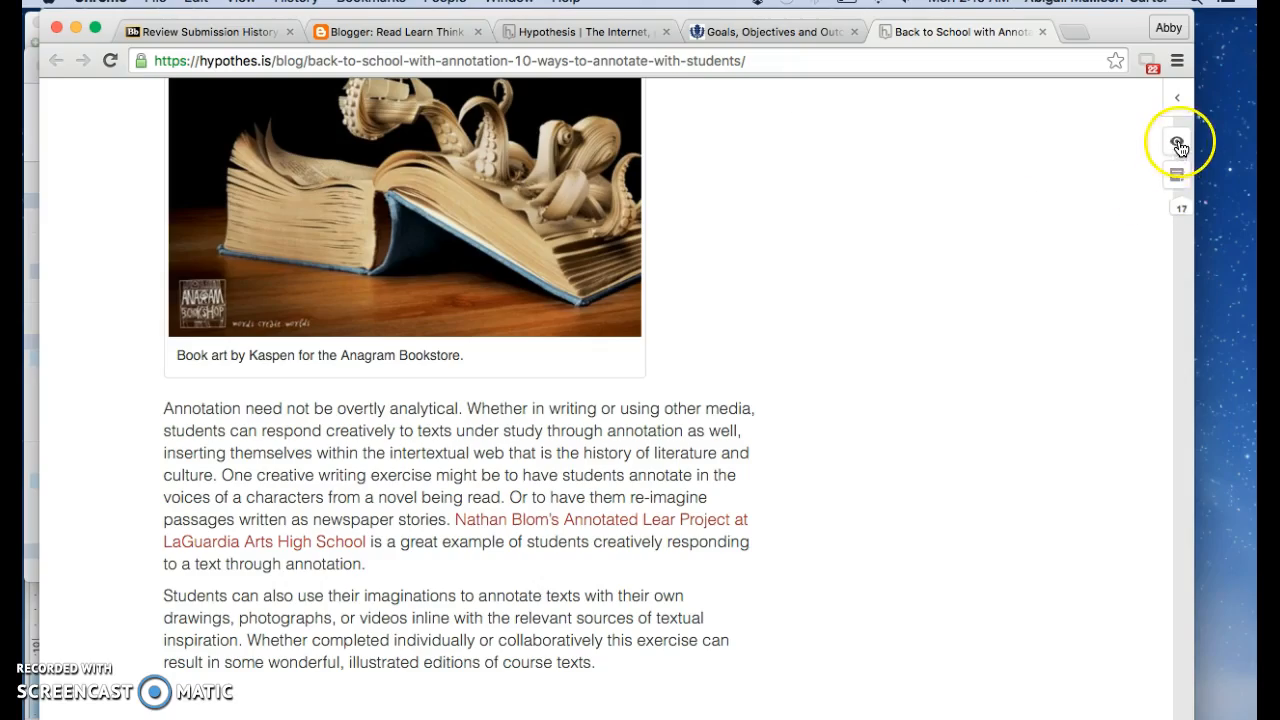
scroll(down, 3)
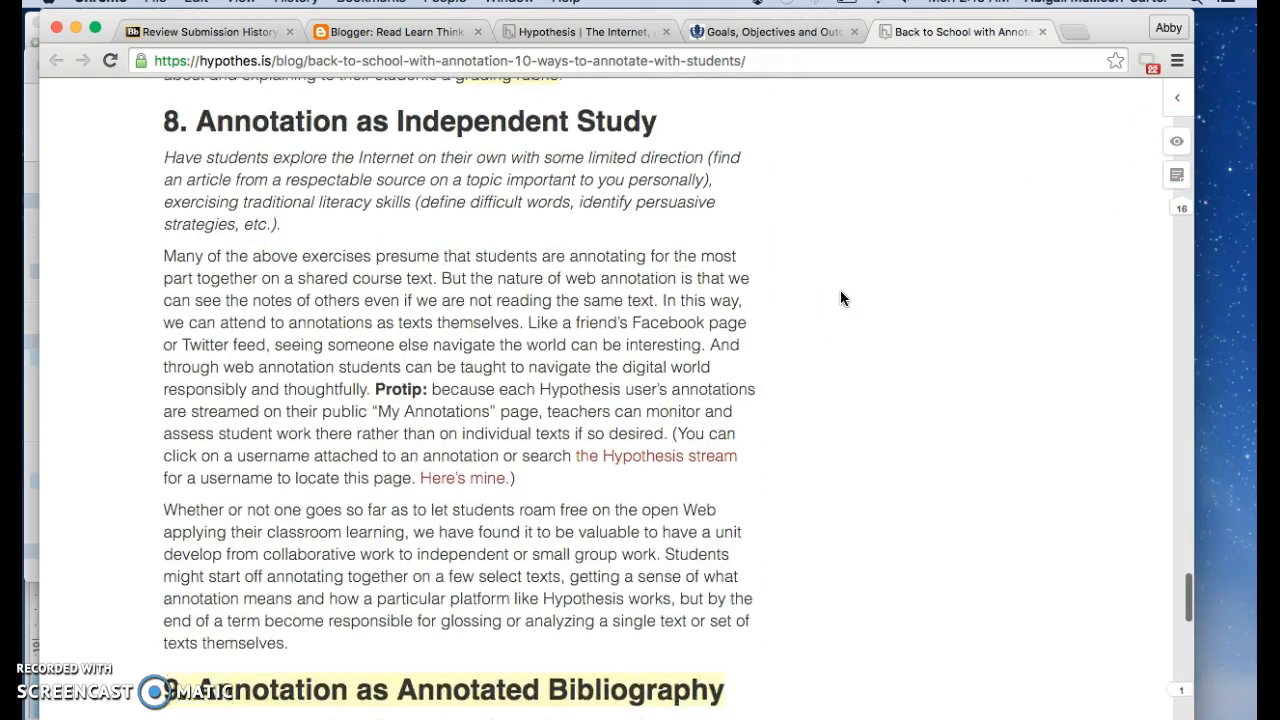
scroll(down, 3)
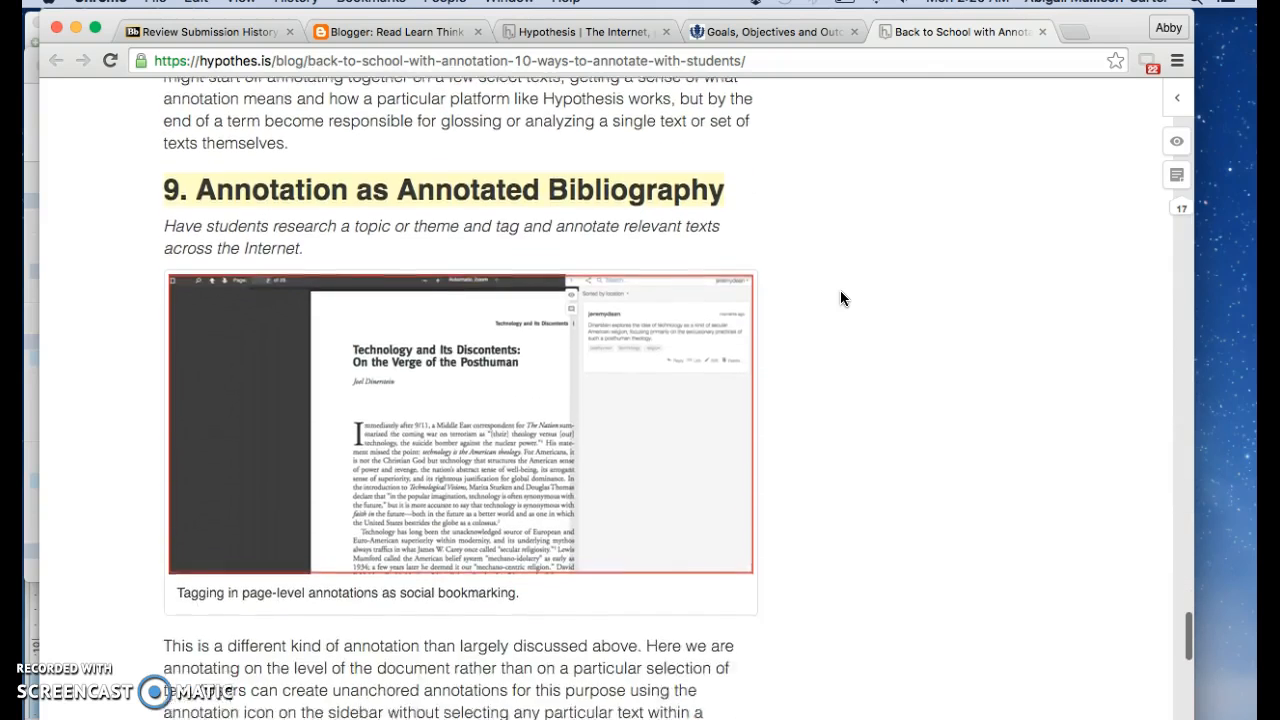
mouse_move(1156, 128)
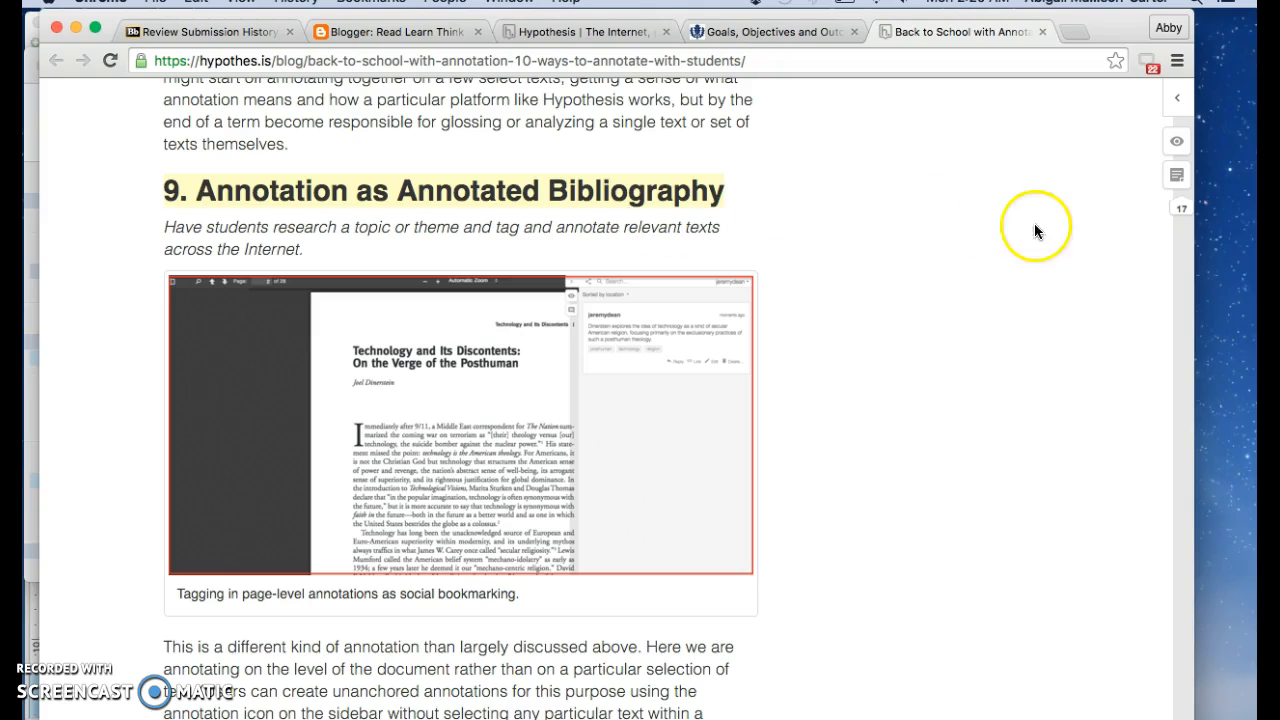
click(1176, 140)
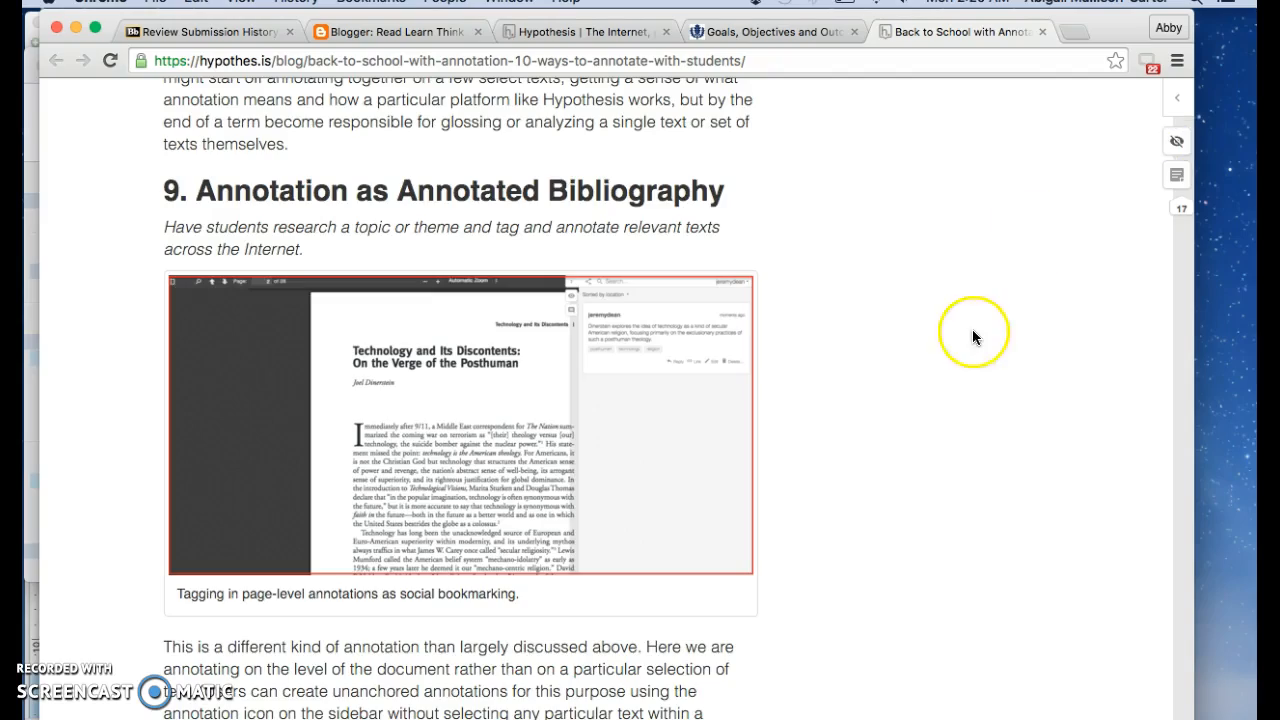
scroll(down, 3)
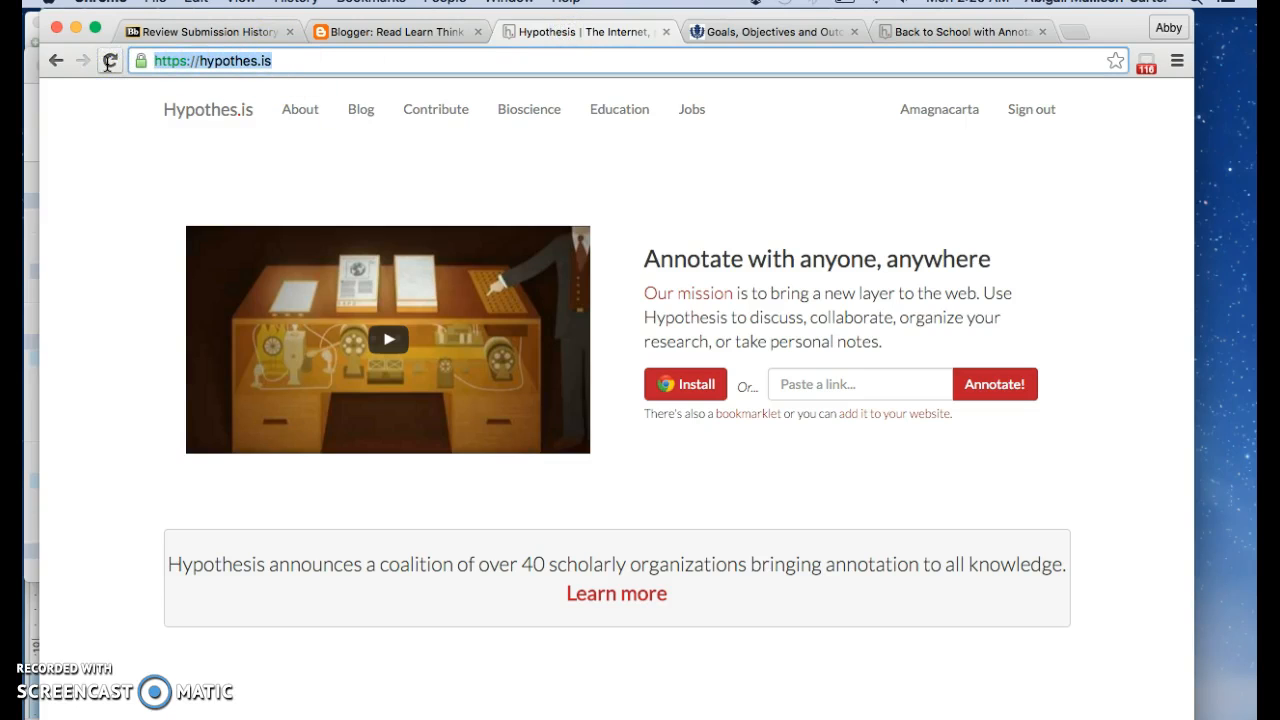
mouse_move(108, 60)
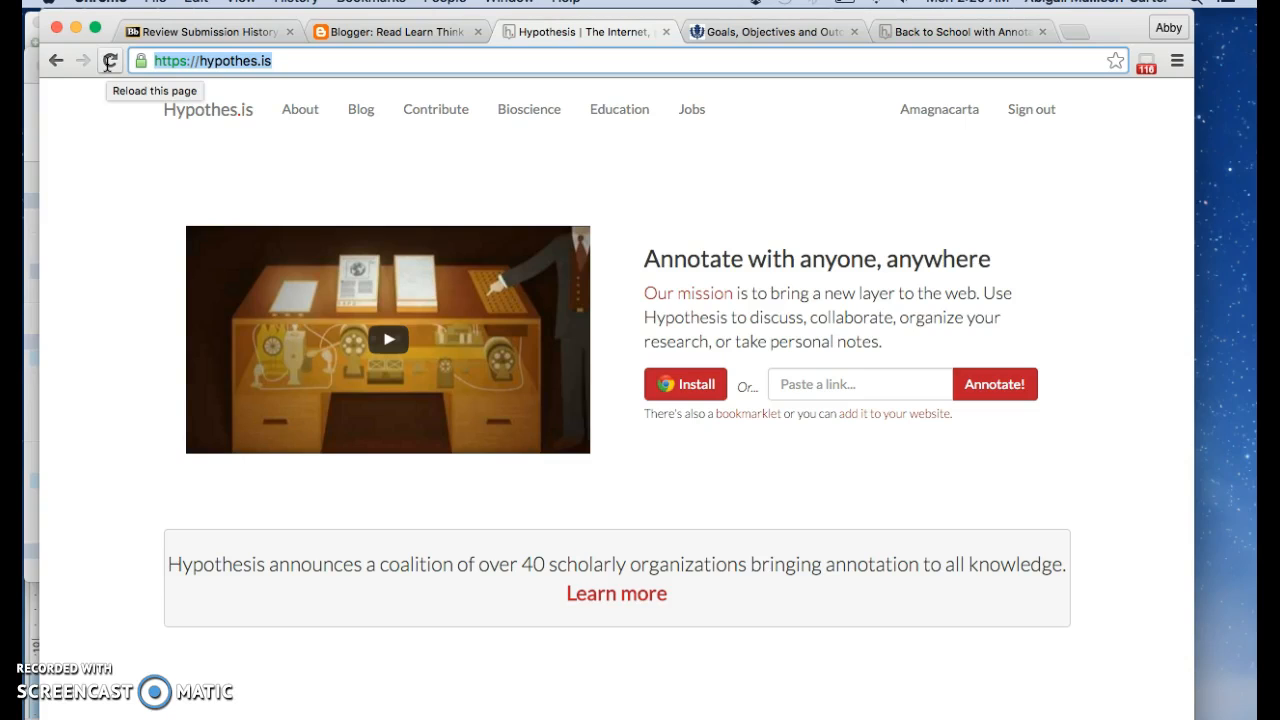
Scroll the Hypothes.is home page down toward the footer links.
scroll(down, 3)
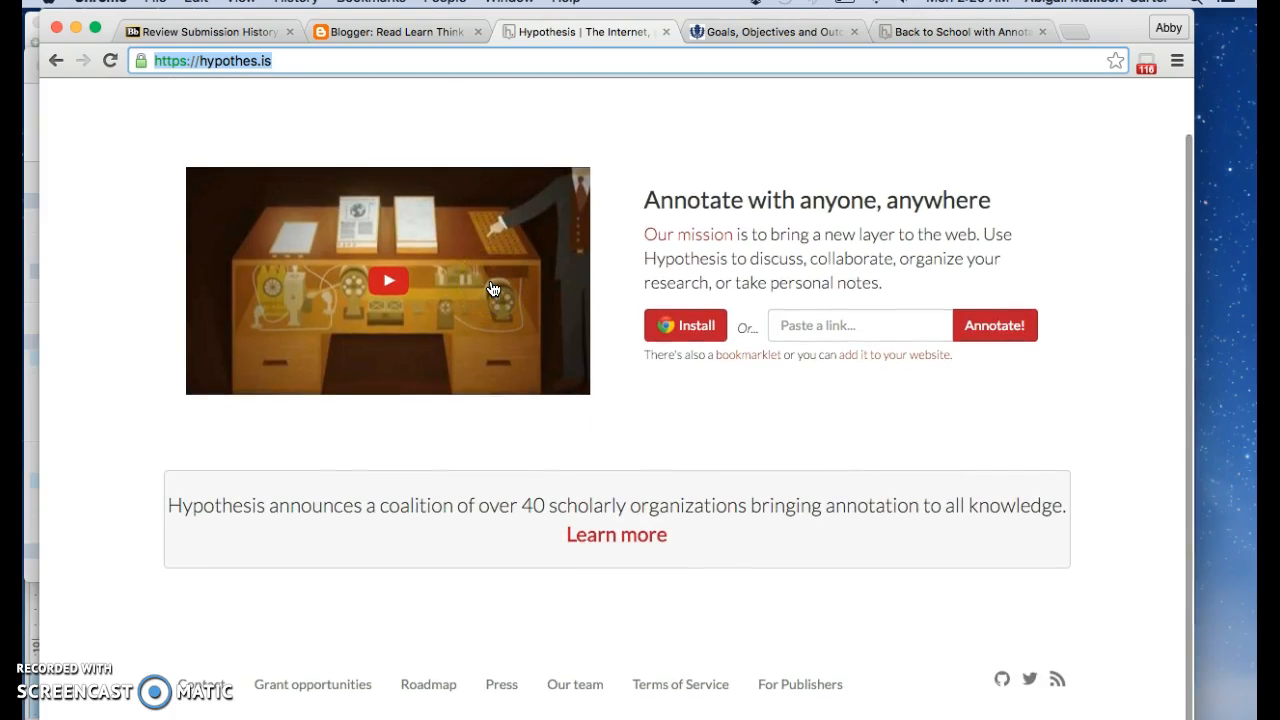